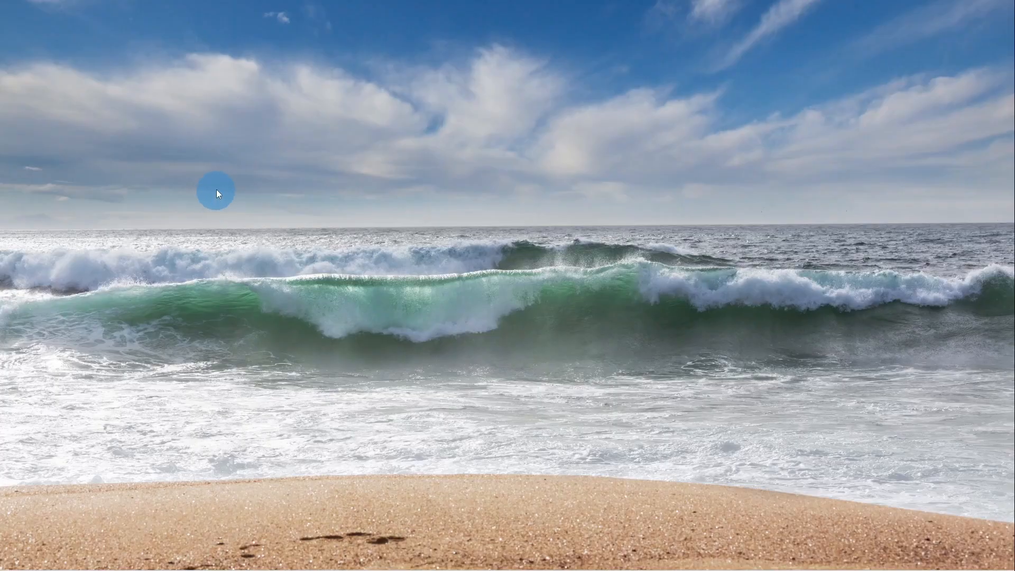
pyautogui.moveTo(156, 175)
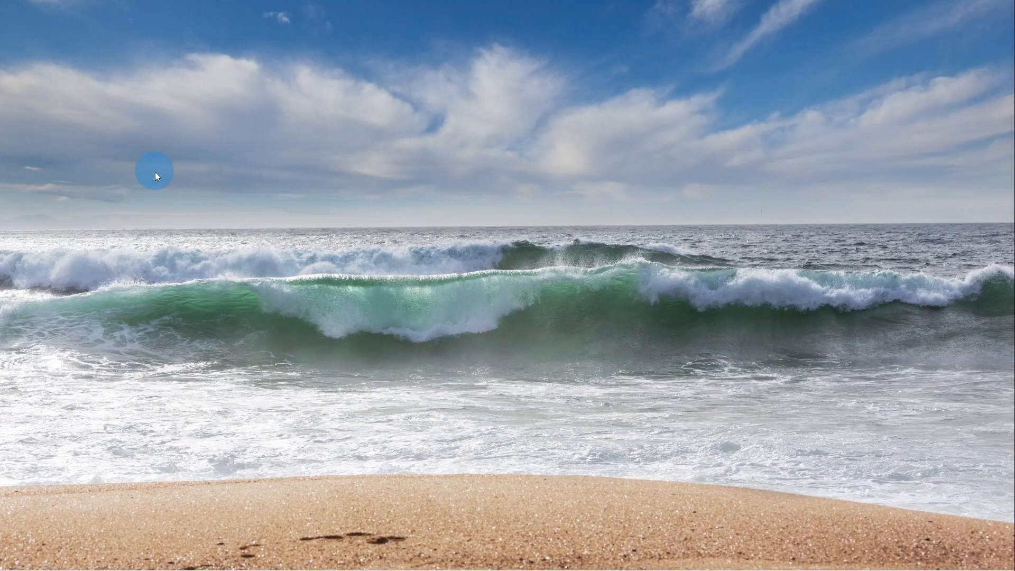
pyautogui.moveTo(88, 136)
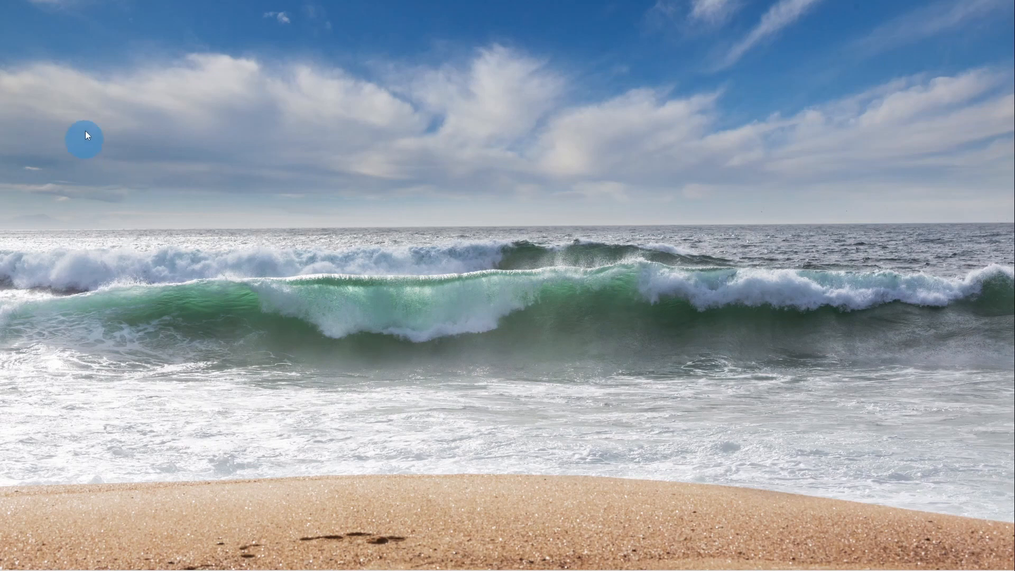
pyautogui.moveTo(36, 33)
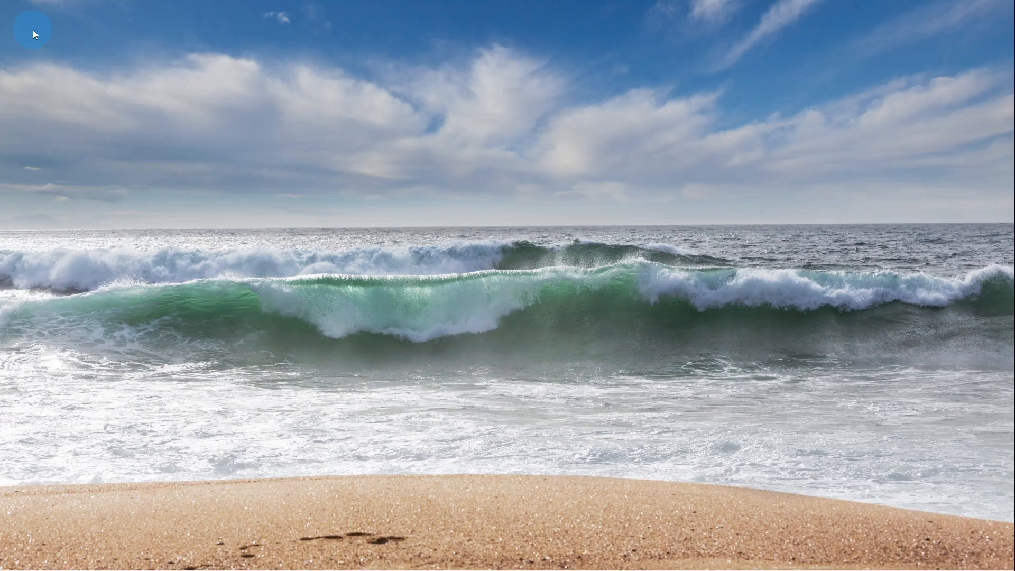
pyautogui.moveTo(244, 495)
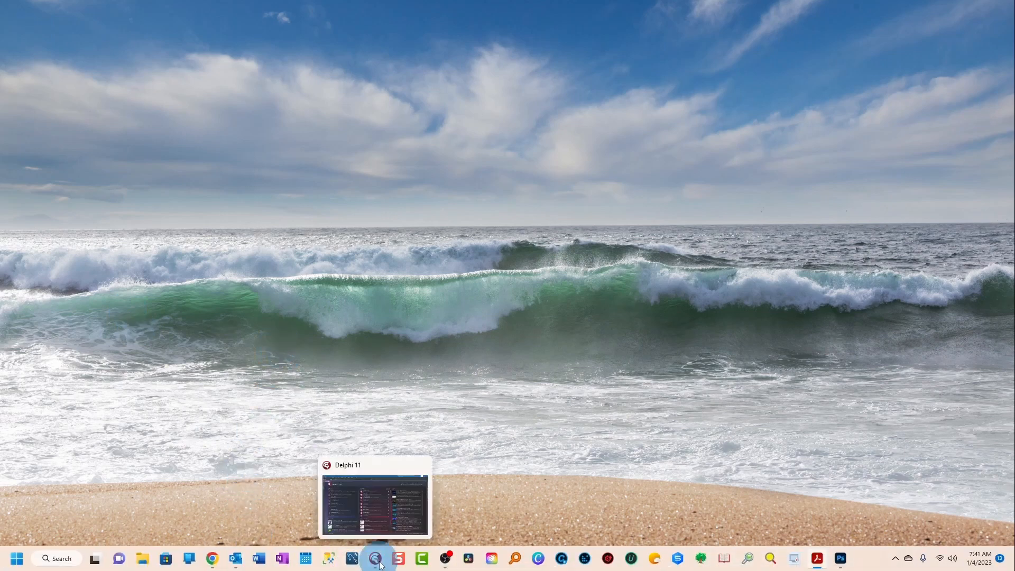
# Step: Search GetIt Package Manager for 'onguard' and confirm OnGuard for VCL is installed
pyautogui.click(377, 558)
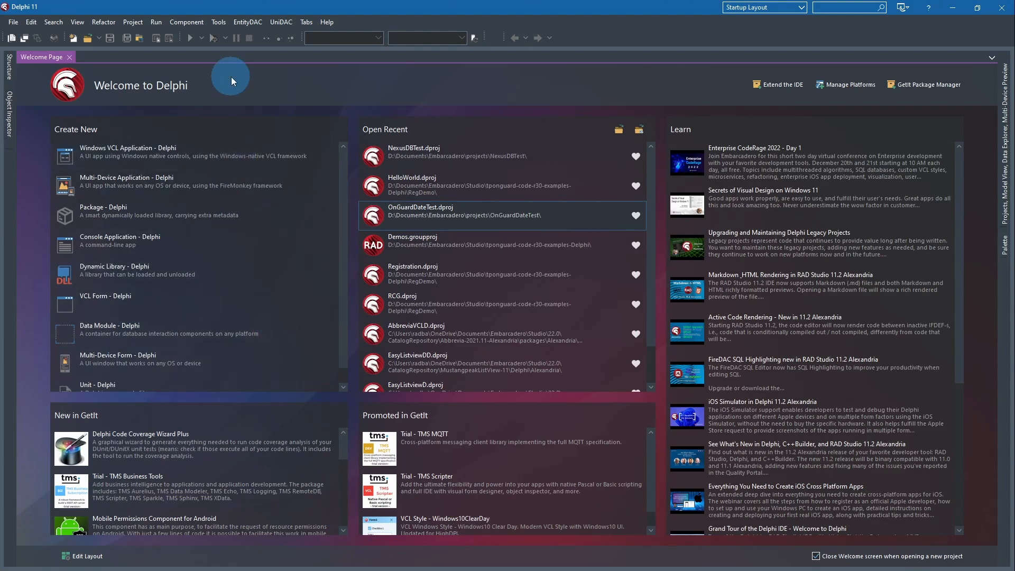
pyautogui.moveTo(219, 22)
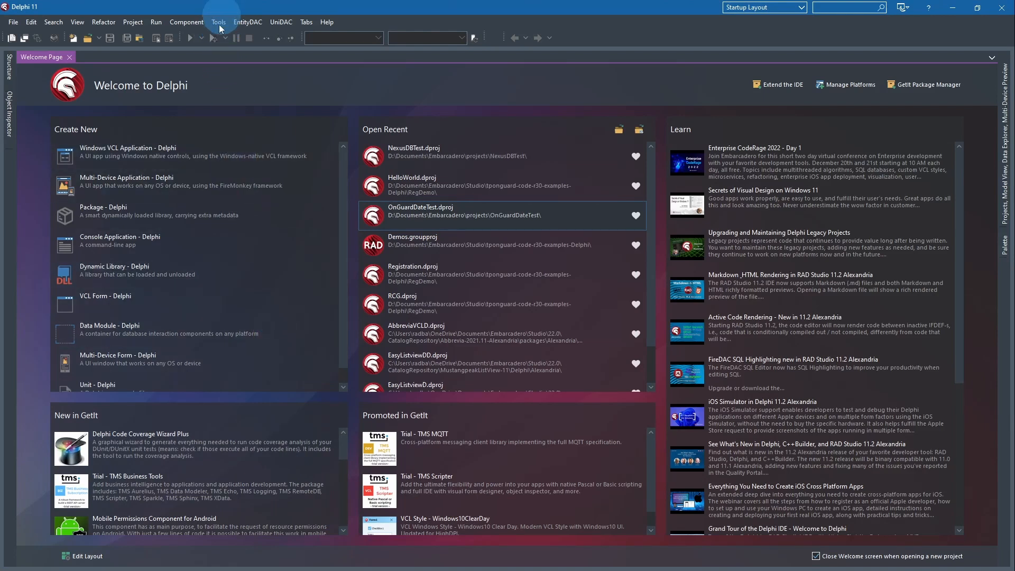
pyautogui.click(219, 21)
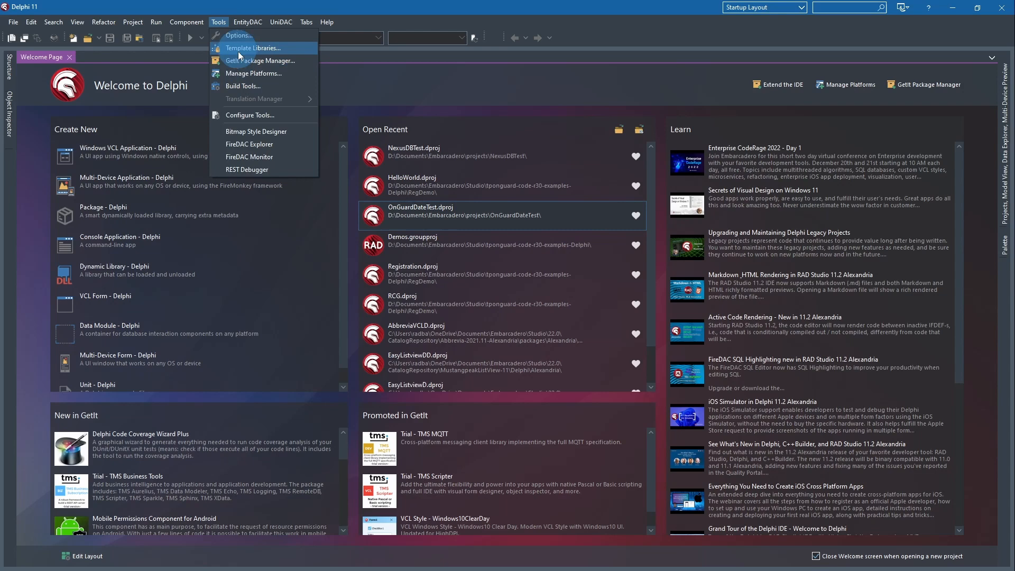
pyautogui.click(260, 60)
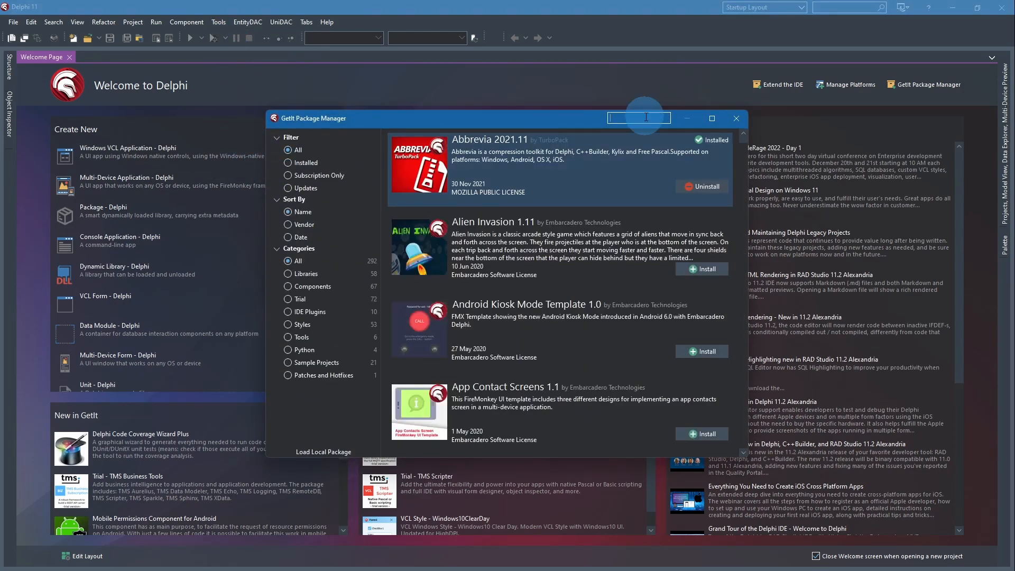
pyautogui.write('onguard')
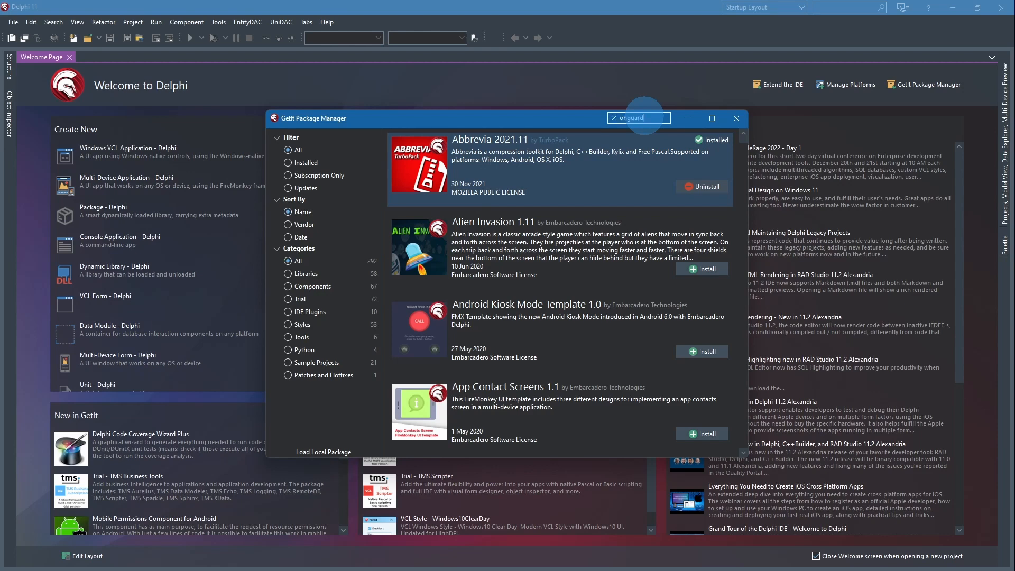
pyautogui.write('onguard')
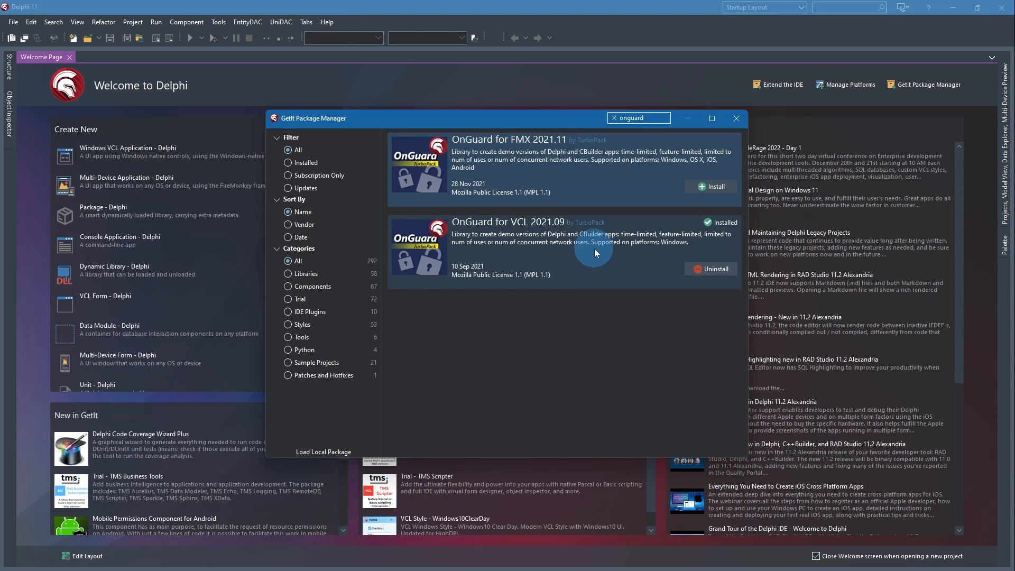
pyautogui.moveTo(699, 235)
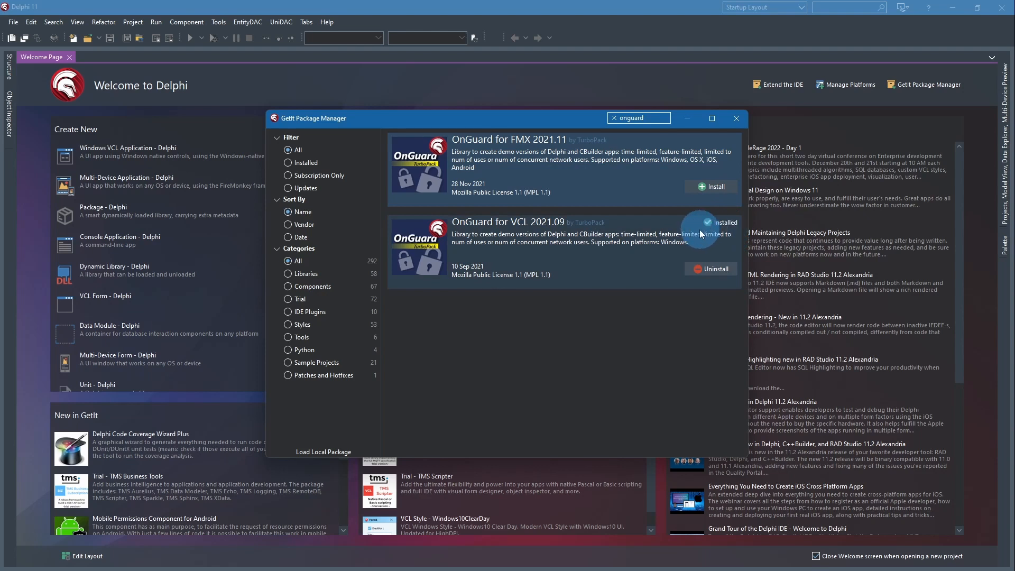
pyautogui.moveTo(599, 170)
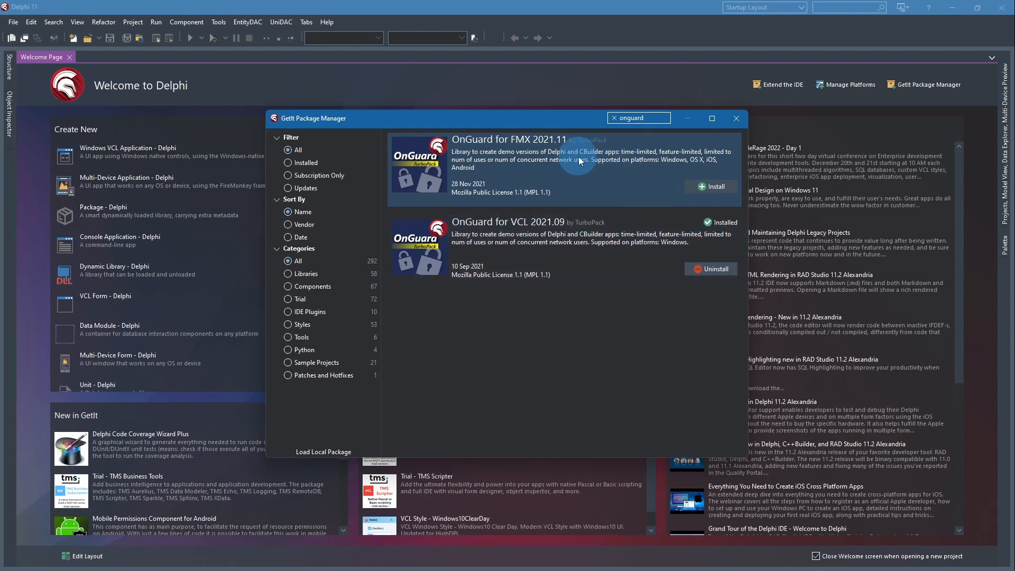
pyautogui.moveTo(584, 178)
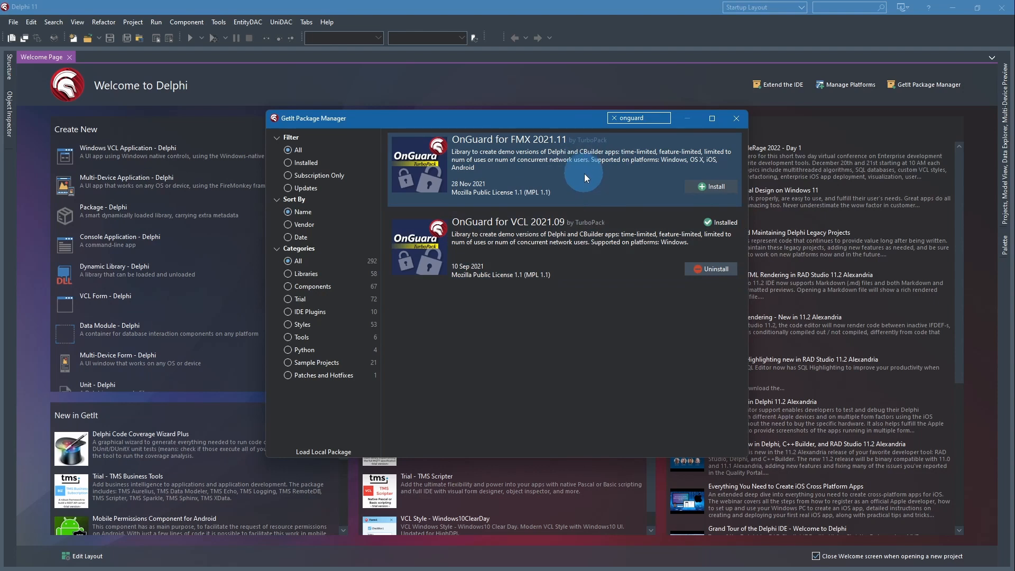
pyautogui.moveTo(581, 173)
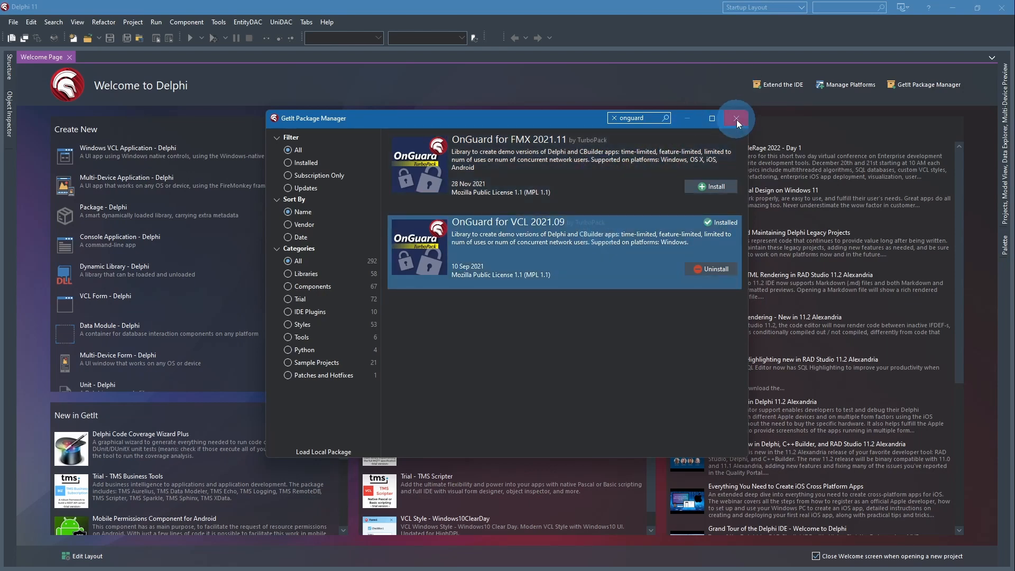
# Step: Close the GetIt Package Manager window to return to the welcome page
pyautogui.click(736, 118)
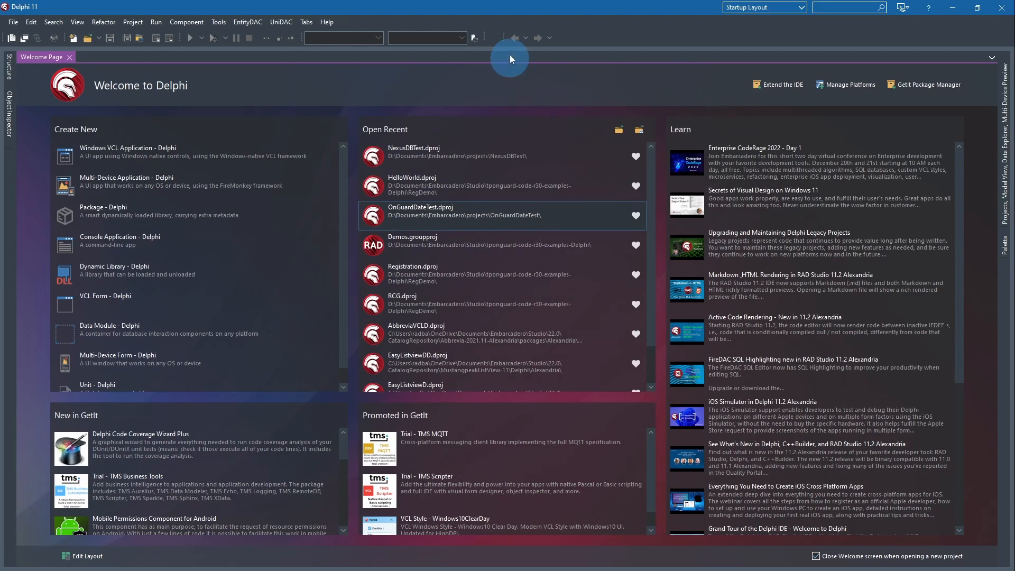
pyautogui.moveTo(459, 119)
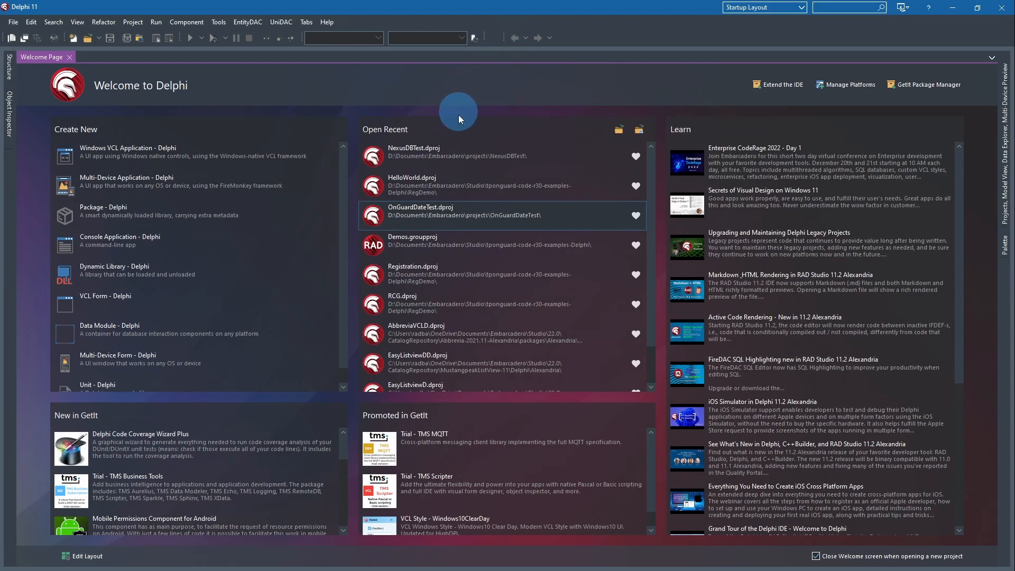
pyautogui.moveTo(74, 13)
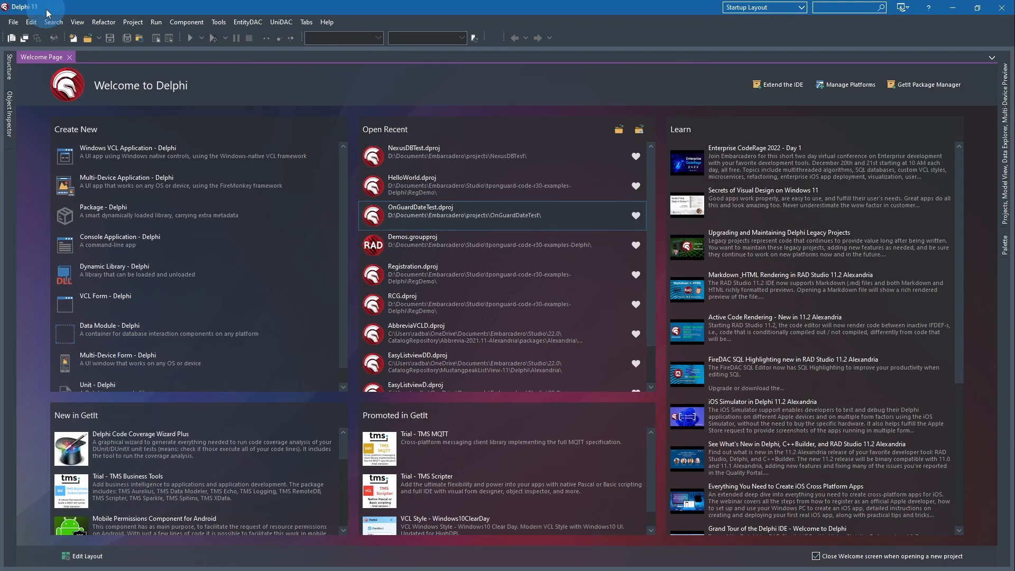
pyautogui.moveTo(60, 9)
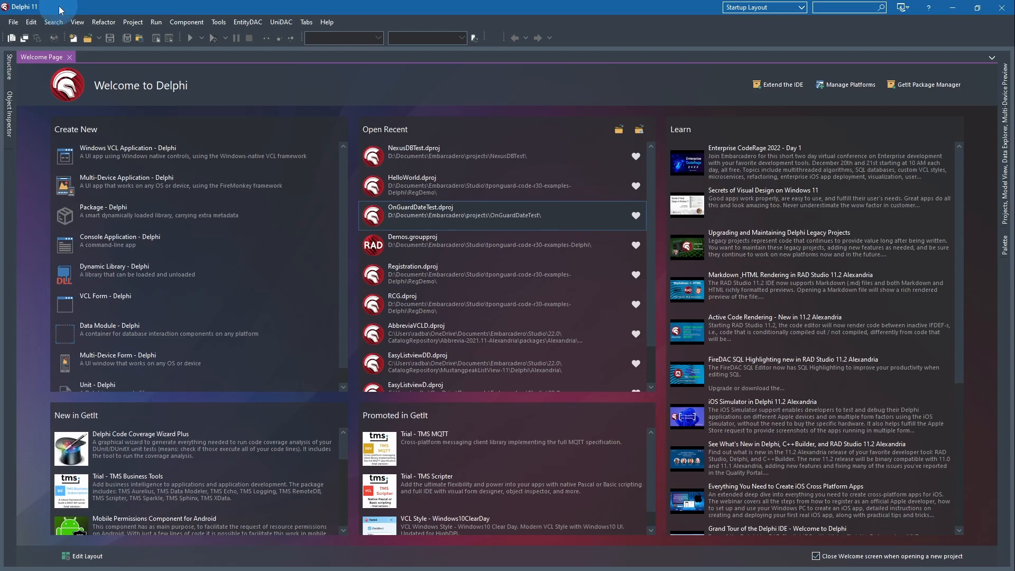
pyautogui.moveTo(413, 150)
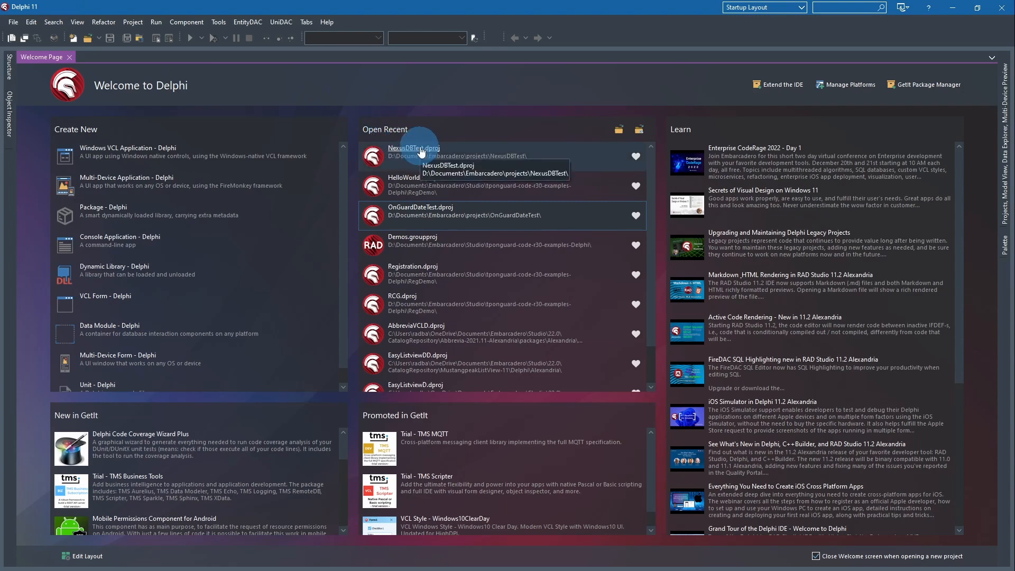
# Step: Open NexusDBTest.dproj, run the contacts app, browse a few records, then close it
pyautogui.doubleClick(412, 151)
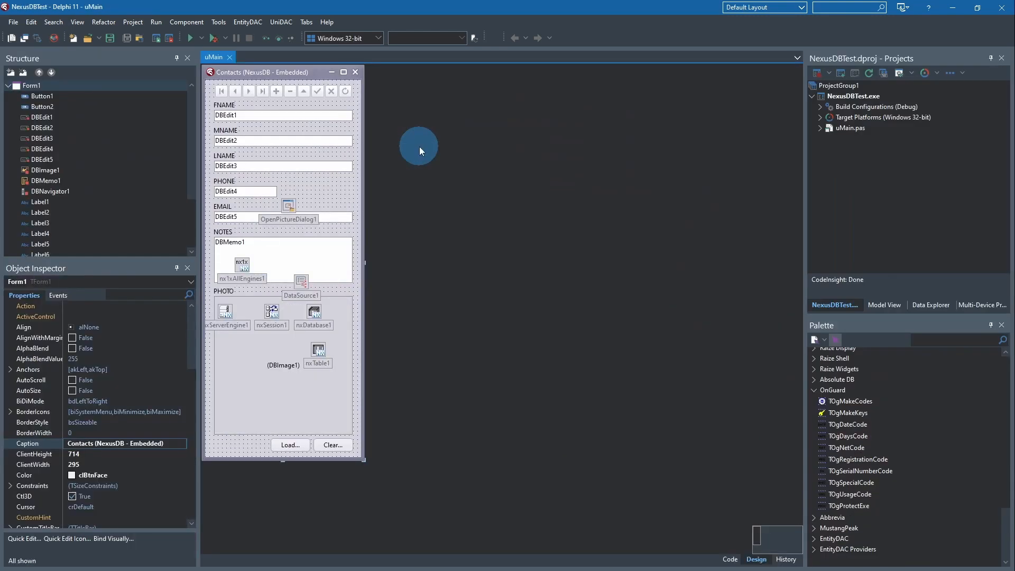
pyautogui.moveTo(343, 194)
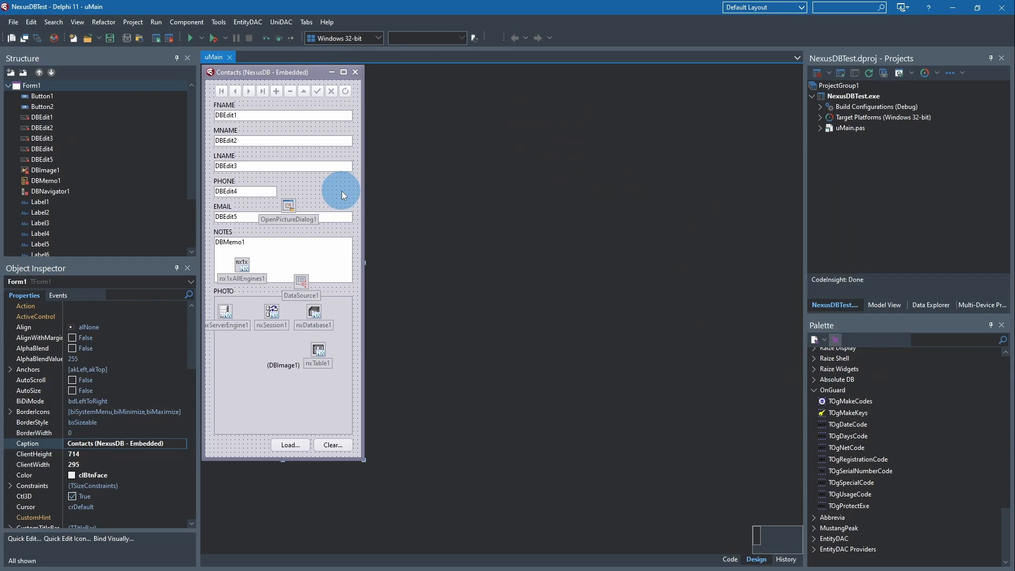
pyautogui.moveTo(335, 192)
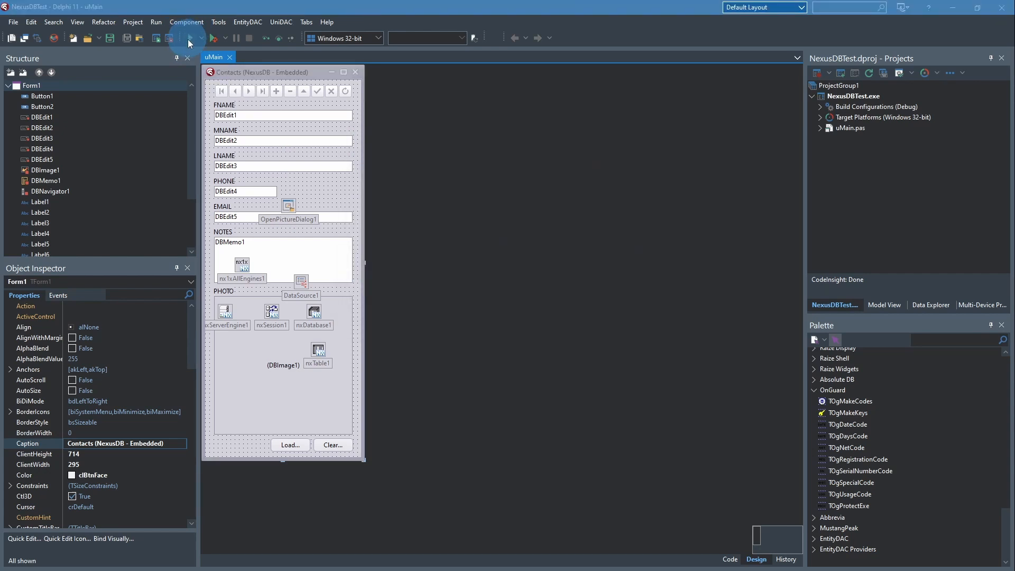
pyautogui.click(207, 38)
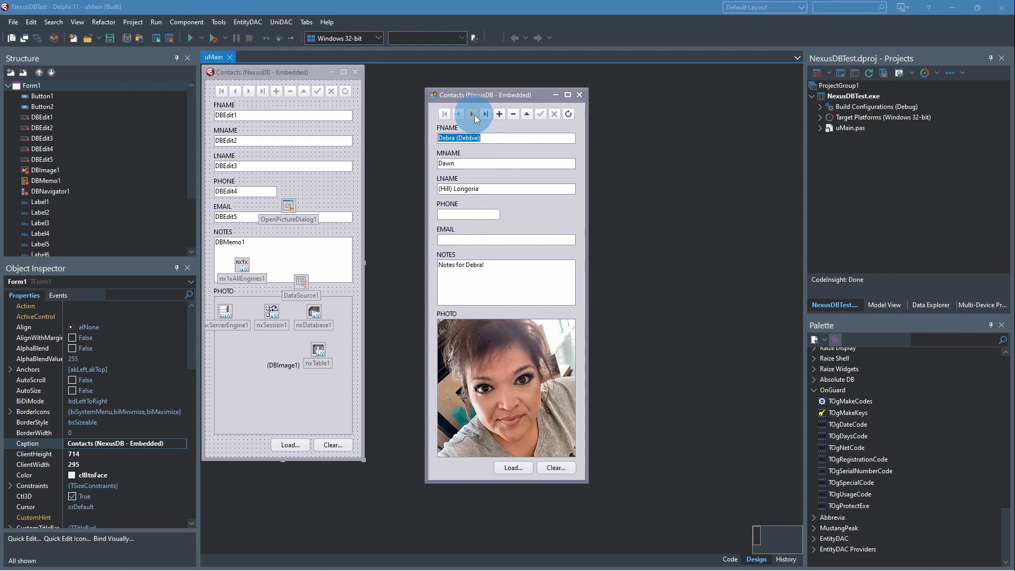
pyautogui.click(473, 113)
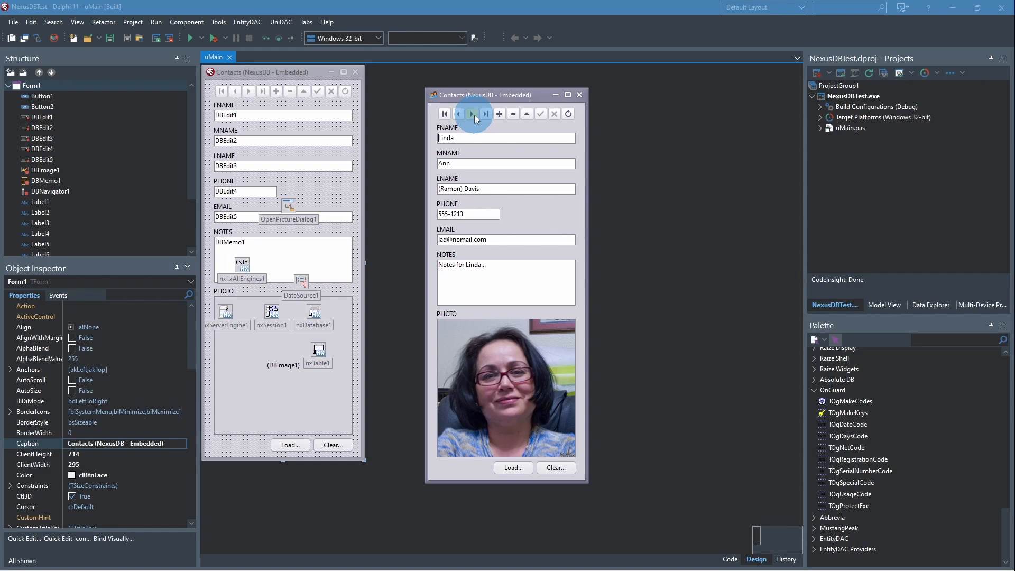
pyautogui.click(473, 113)
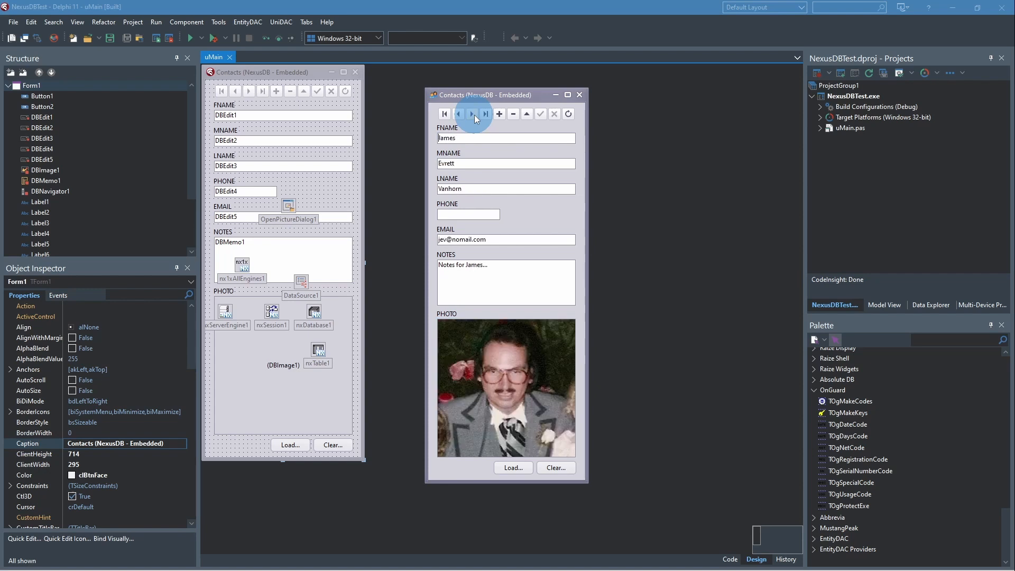
pyautogui.click(472, 113)
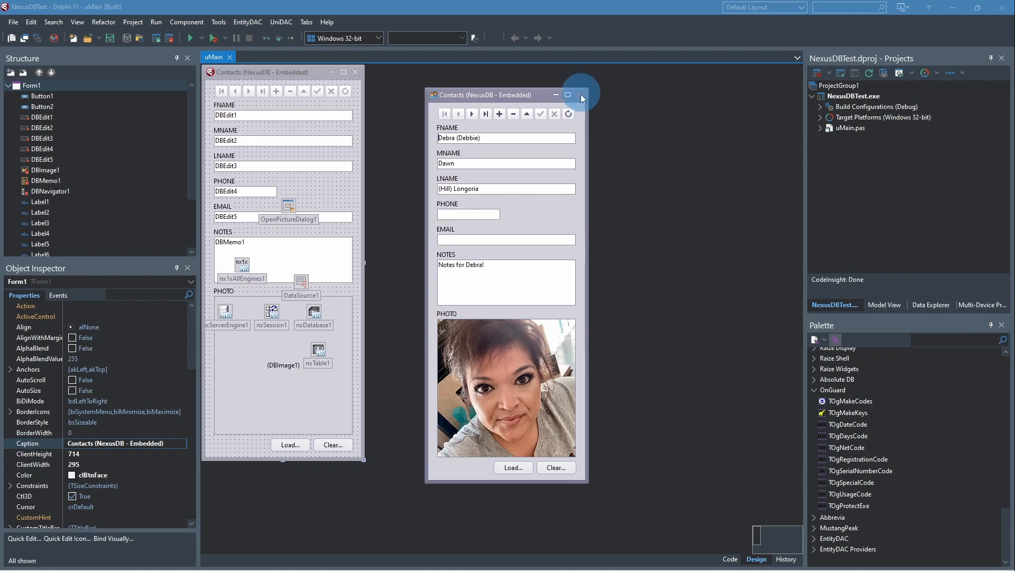
pyautogui.click(579, 94)
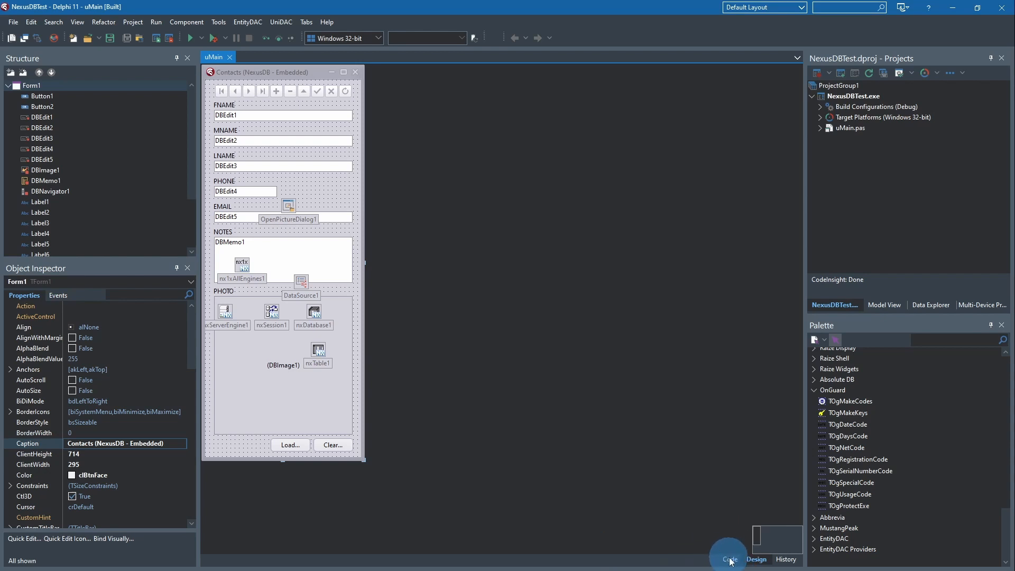
# Step: Append OnGuard and OGUtil to uMain's interface uses clause and scroll through the unit
pyautogui.click(729, 559)
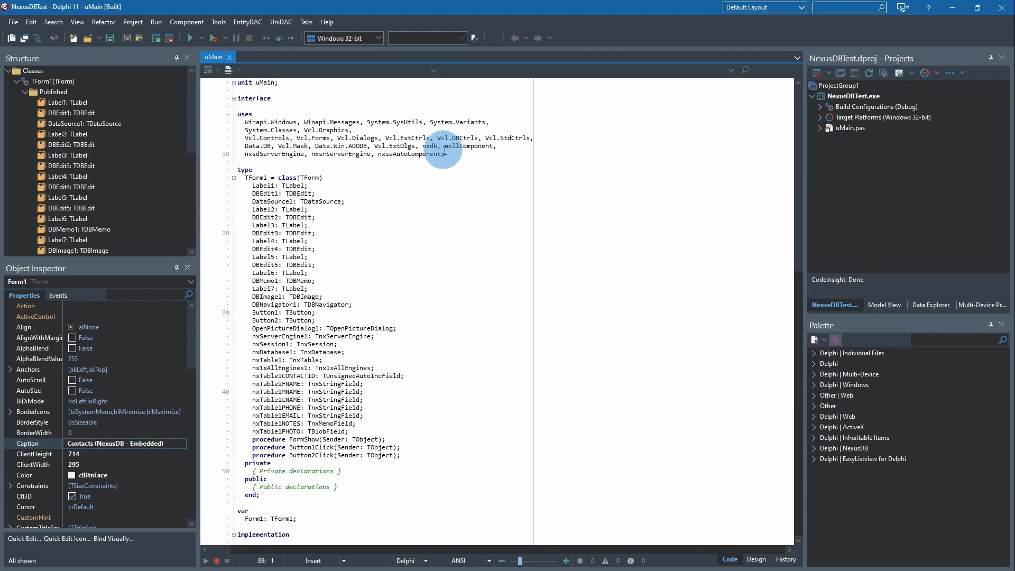
pyautogui.moveTo(427, 154)
pyautogui.write(', ')
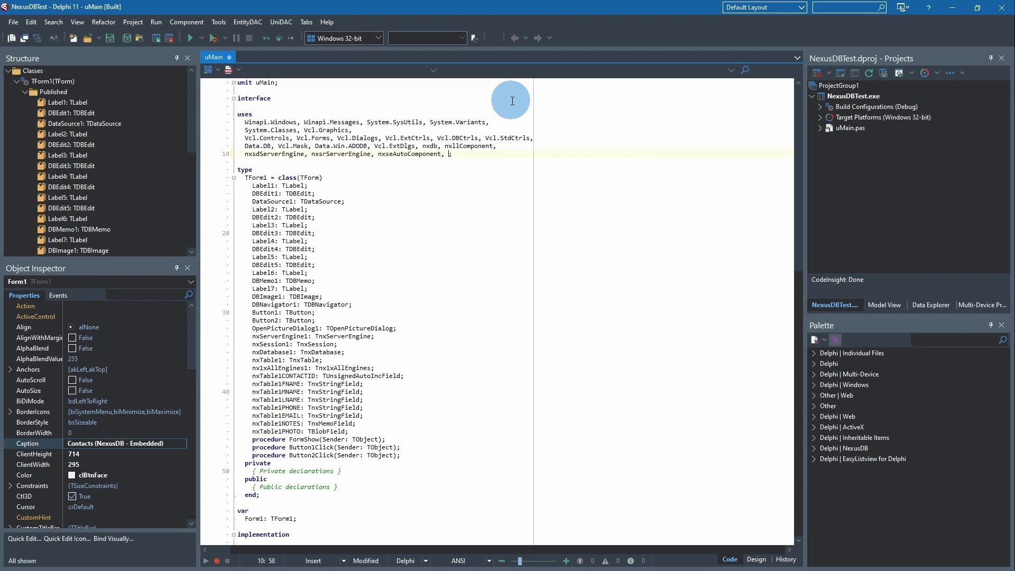
pyautogui.write('On')
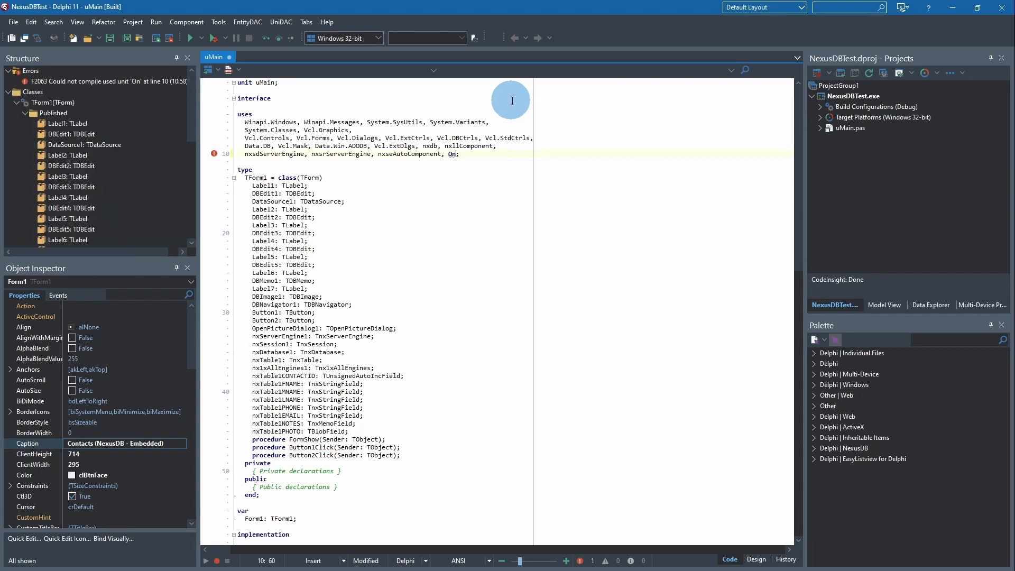
pyautogui.write('Guard, OGUtil')
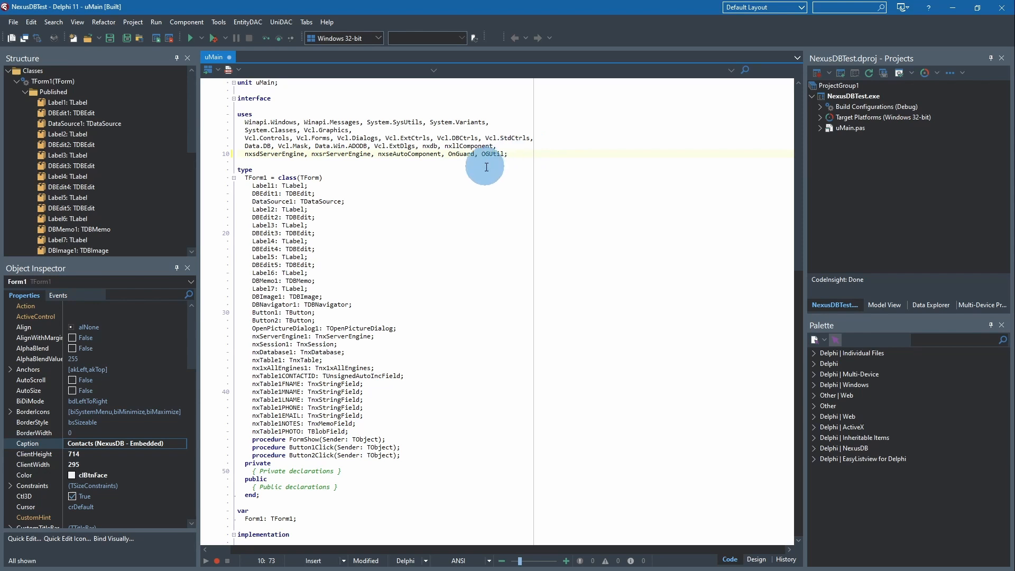
pyautogui.scroll(-3)
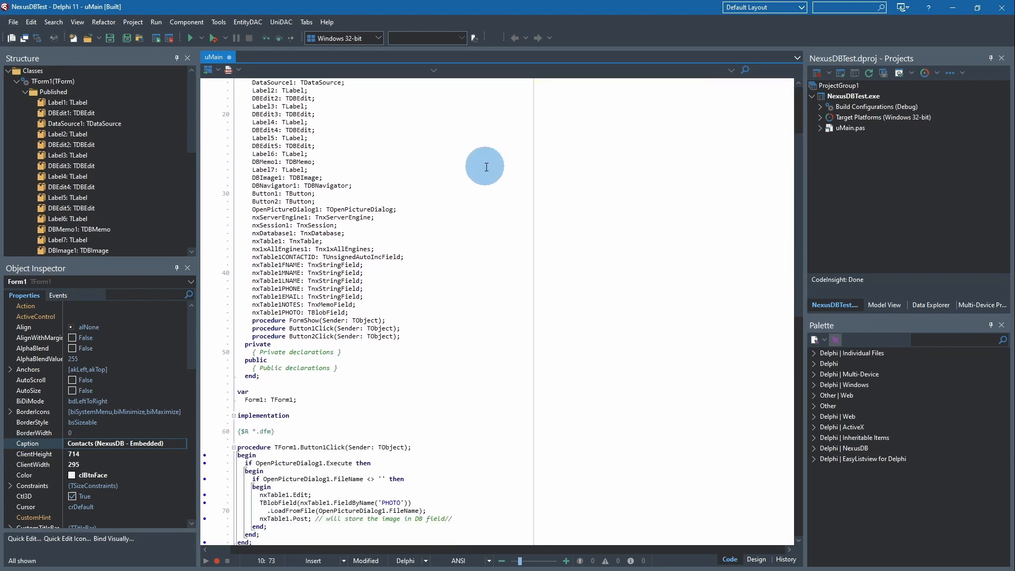
pyautogui.scroll(-3)
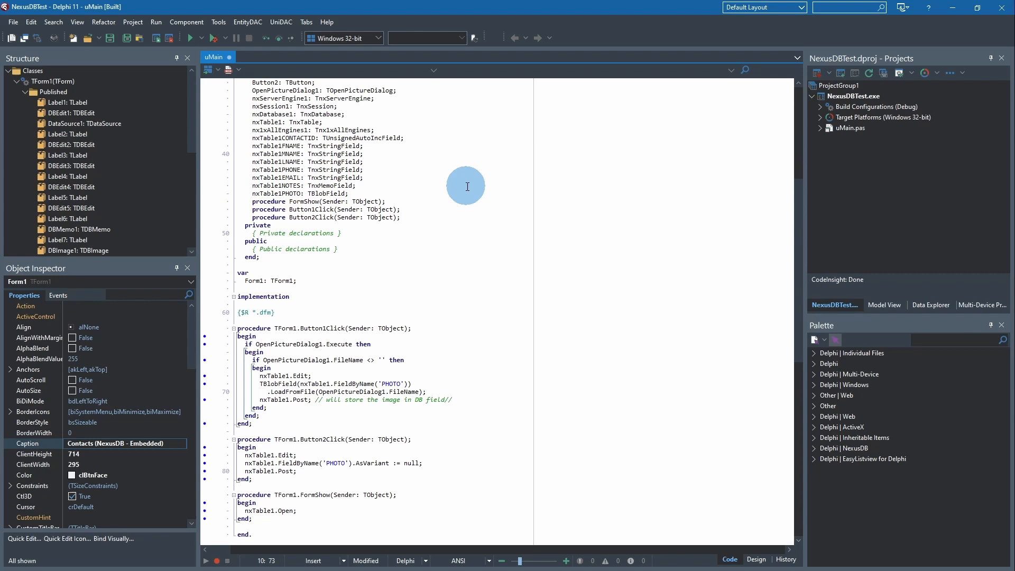
pyautogui.scroll(-3)
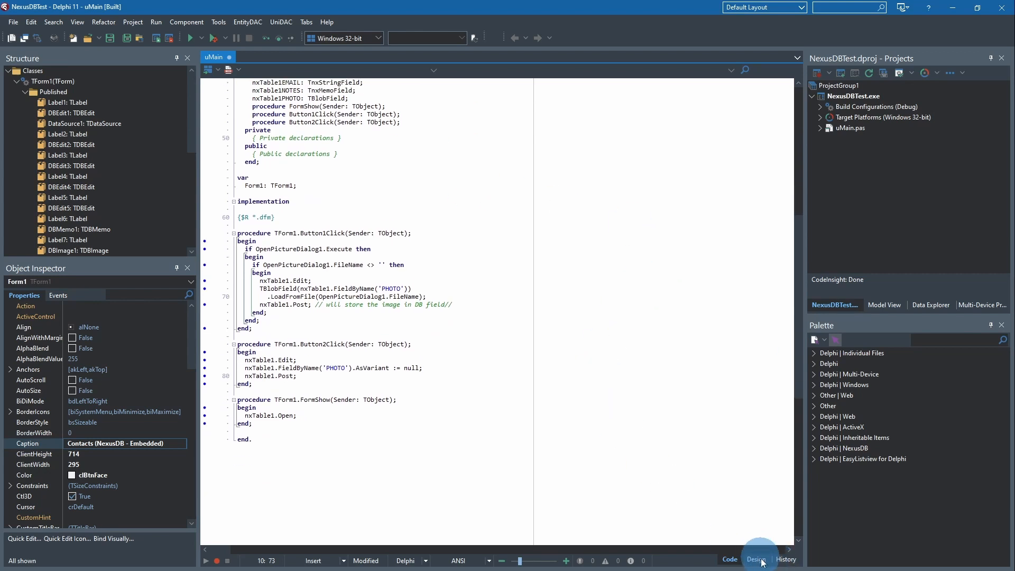
# Step: Drag OgDateCode1 into the form's PHOTO area in design view and open its context menu
pyautogui.click(756, 558)
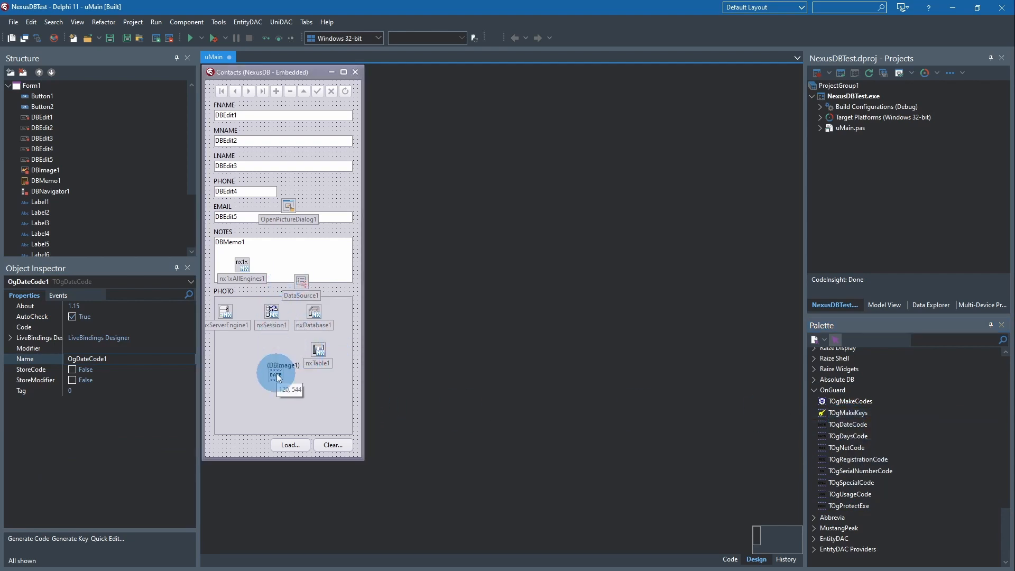
pyautogui.moveTo(275, 376); pyautogui.dragTo(292, 387)
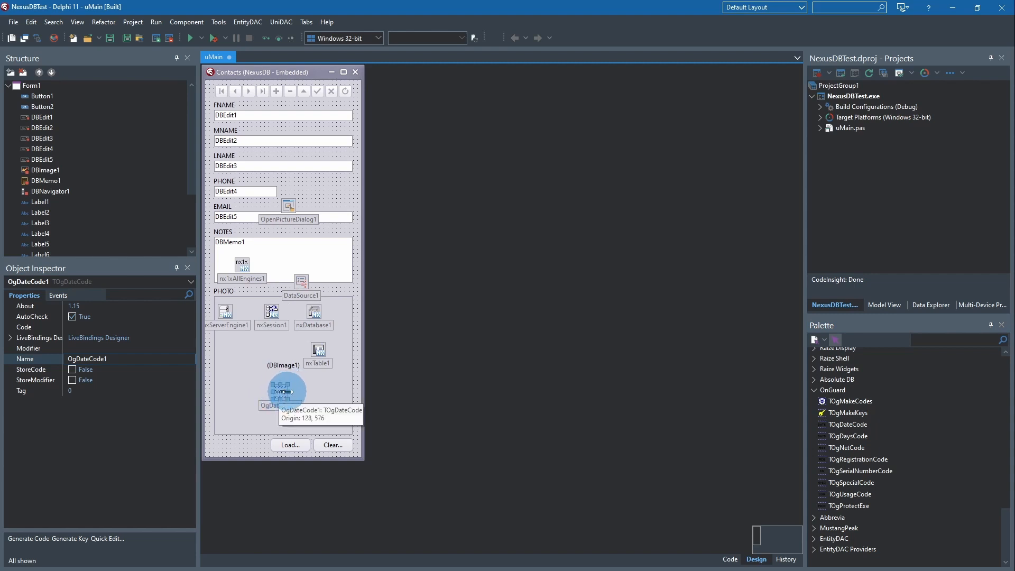
pyautogui.moveTo(281, 393)
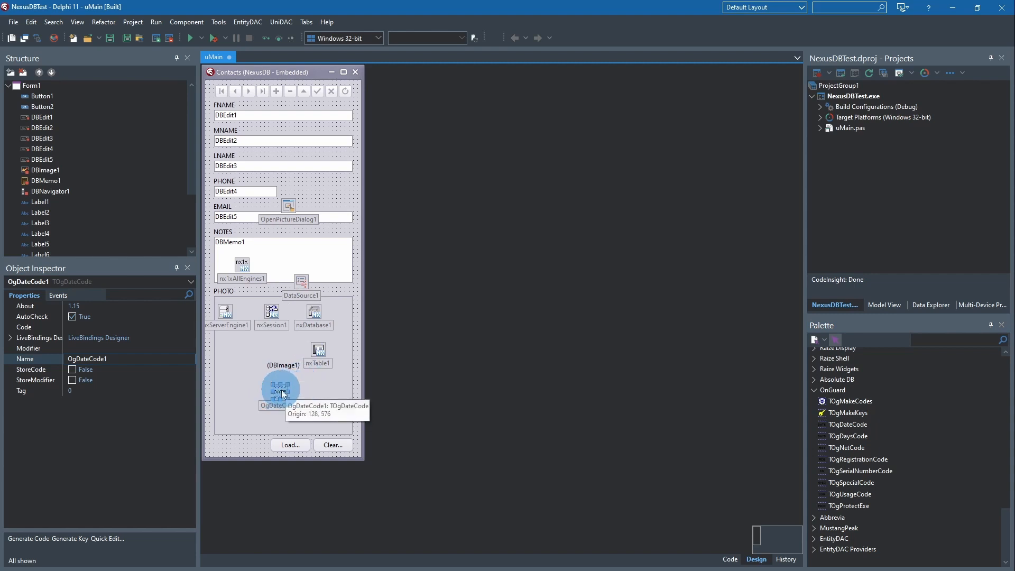
pyautogui.rightClick(280, 387)
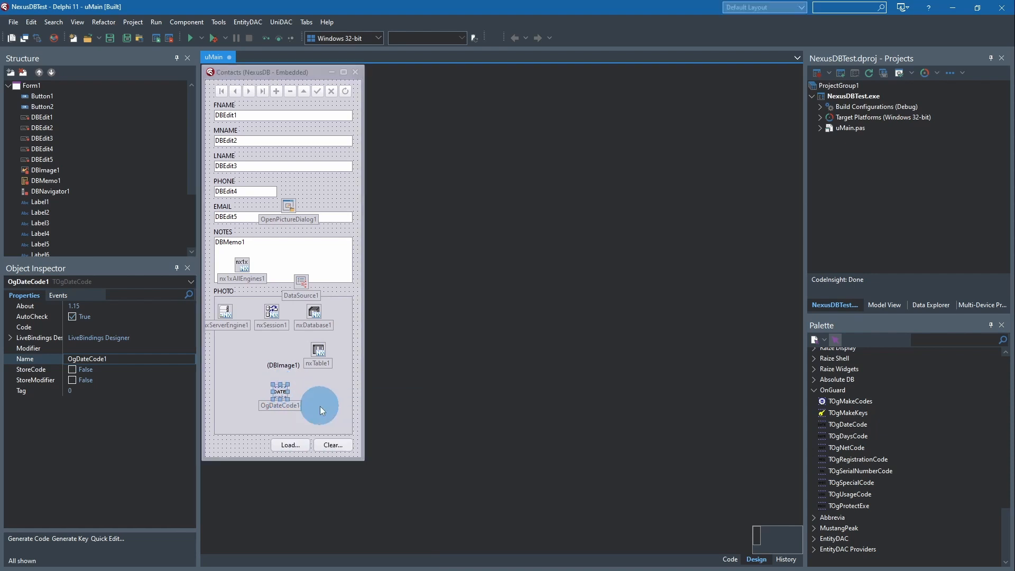
# Step: Open Generate Key for OgDateCode1 and load the ONGUARD.INI key file
pyautogui.click(319, 404)
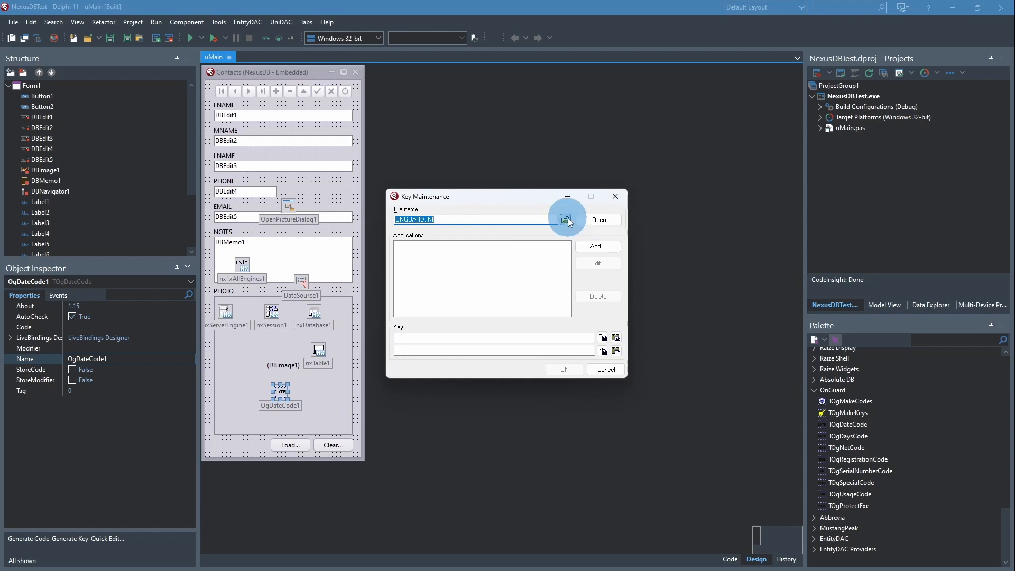
pyautogui.click(566, 218)
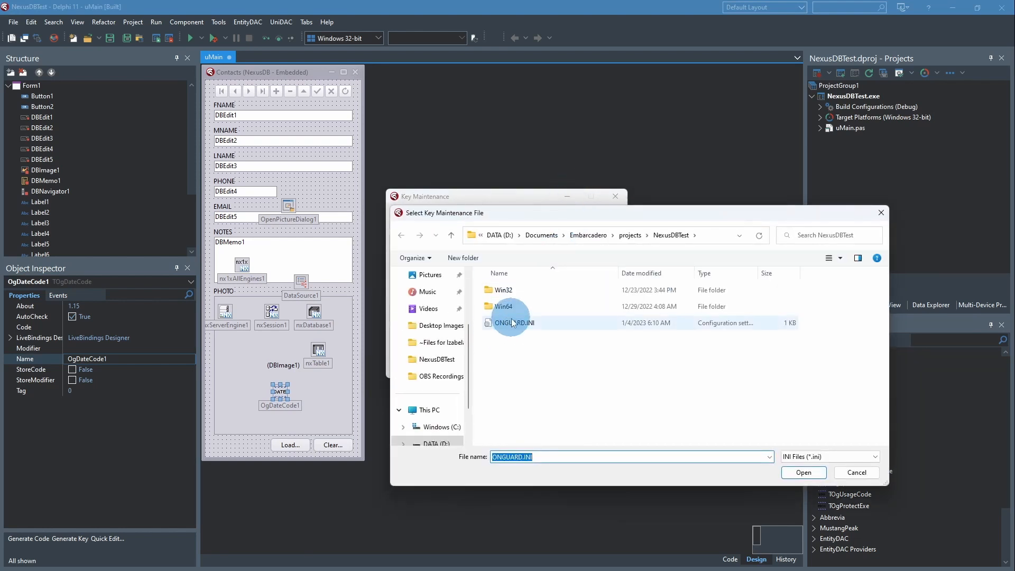
pyautogui.click(802, 472)
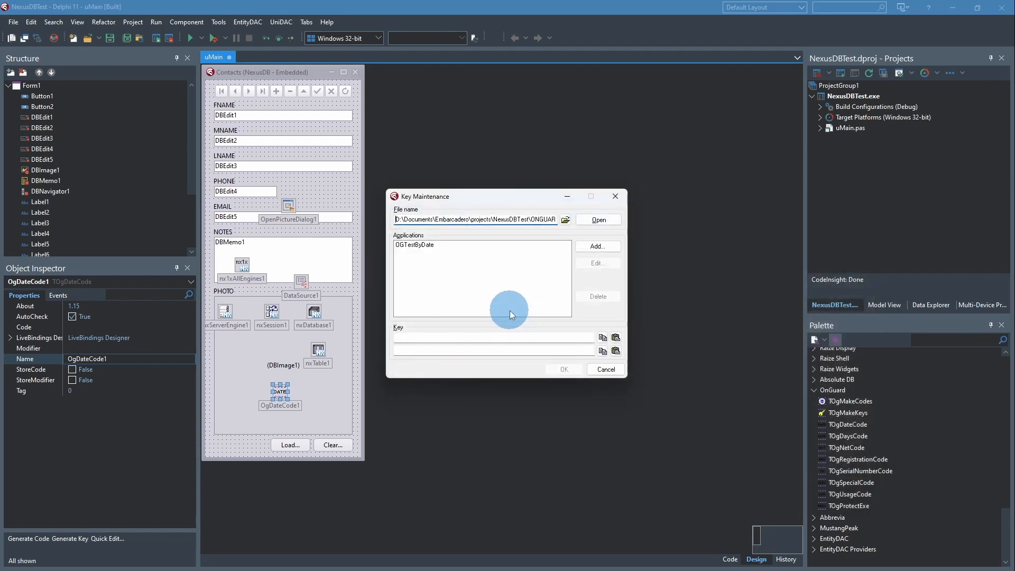
# Step: Delete the OGTestByDate application entry and confirm with Yes
pyautogui.click(430, 249)
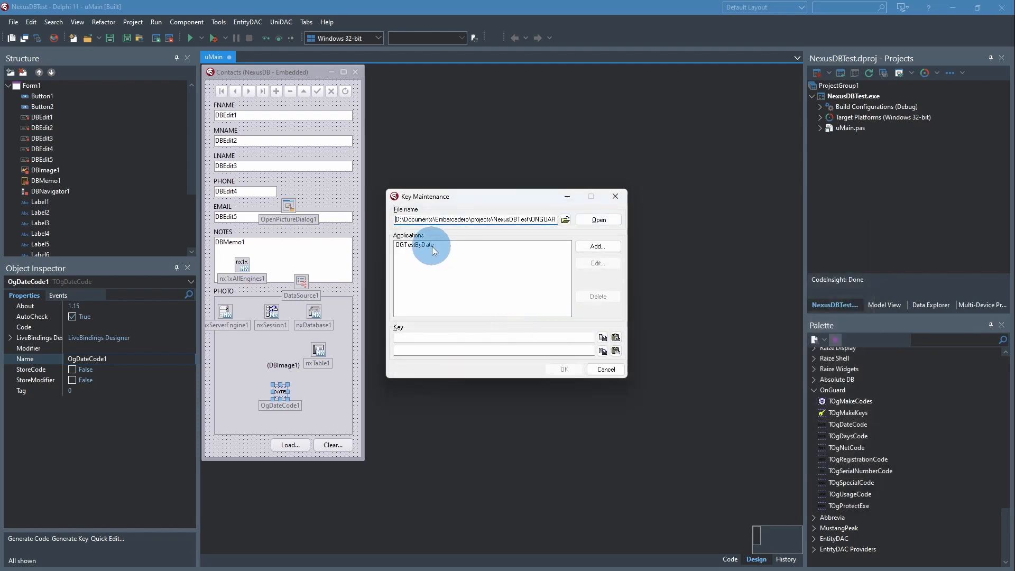
pyautogui.click(417, 244)
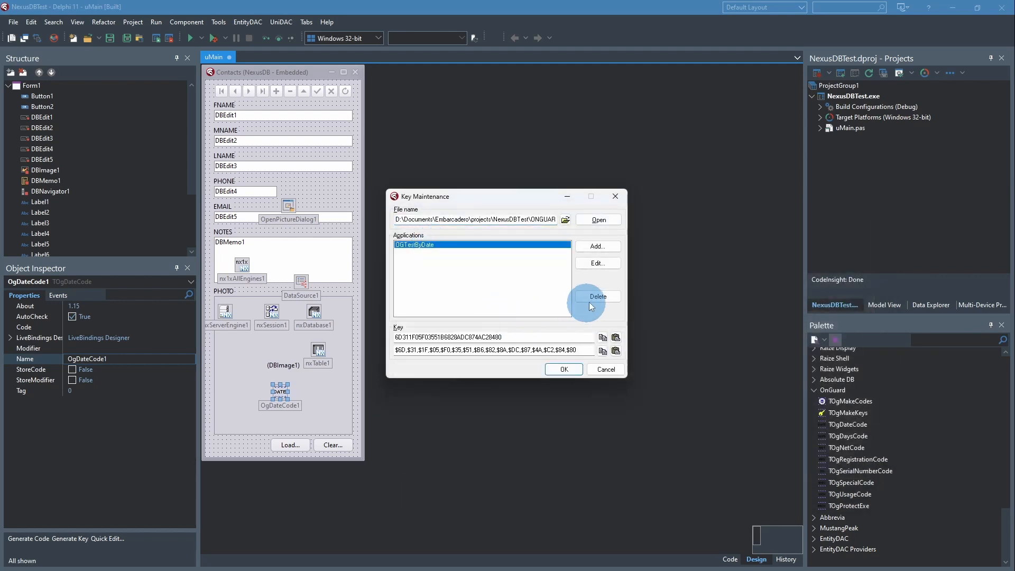
pyautogui.click(597, 297)
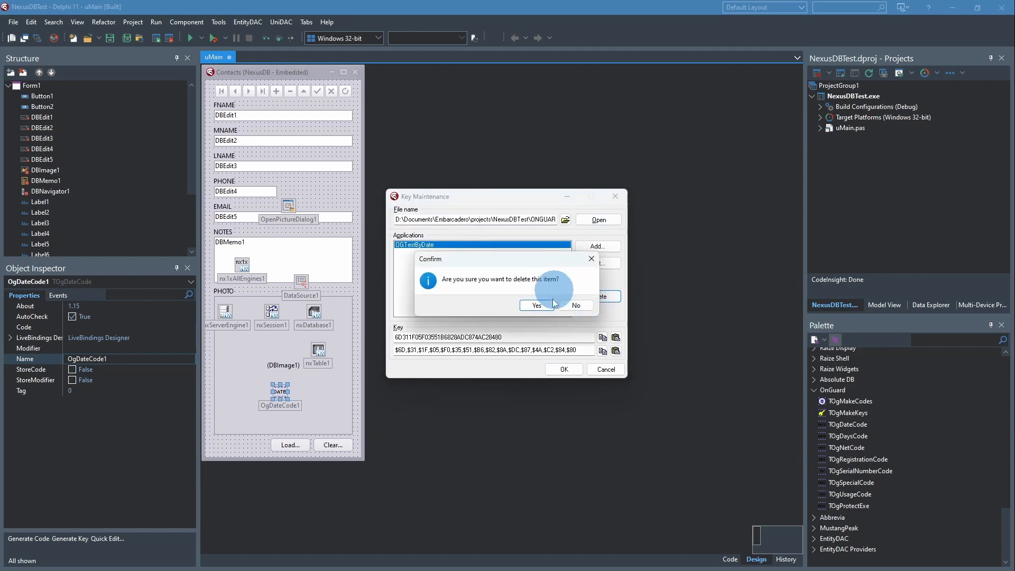
pyautogui.click(535, 305)
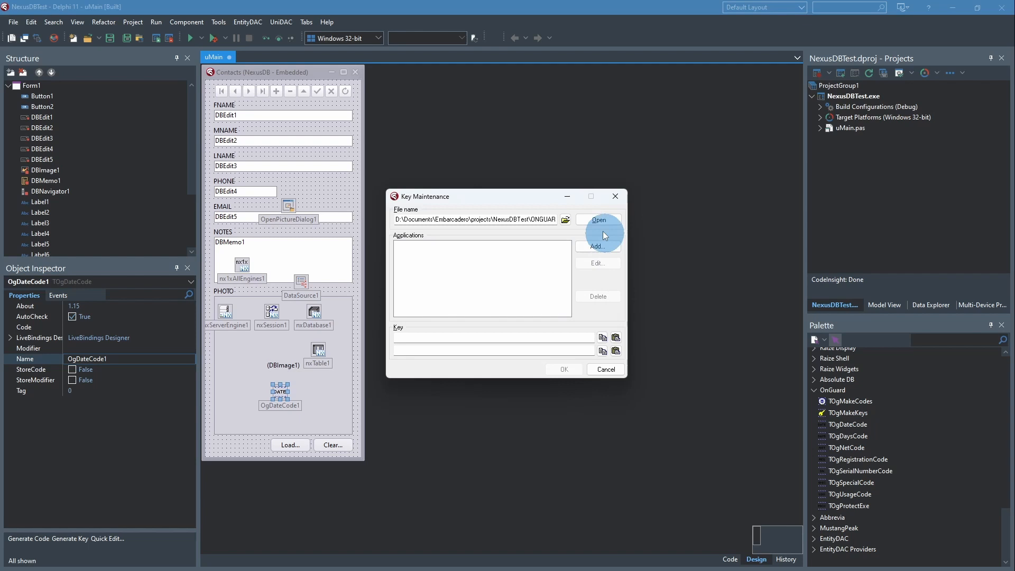
# Step: Add application 'OGDateTest' with a randomly generated encryption key
pyautogui.click(597, 246)
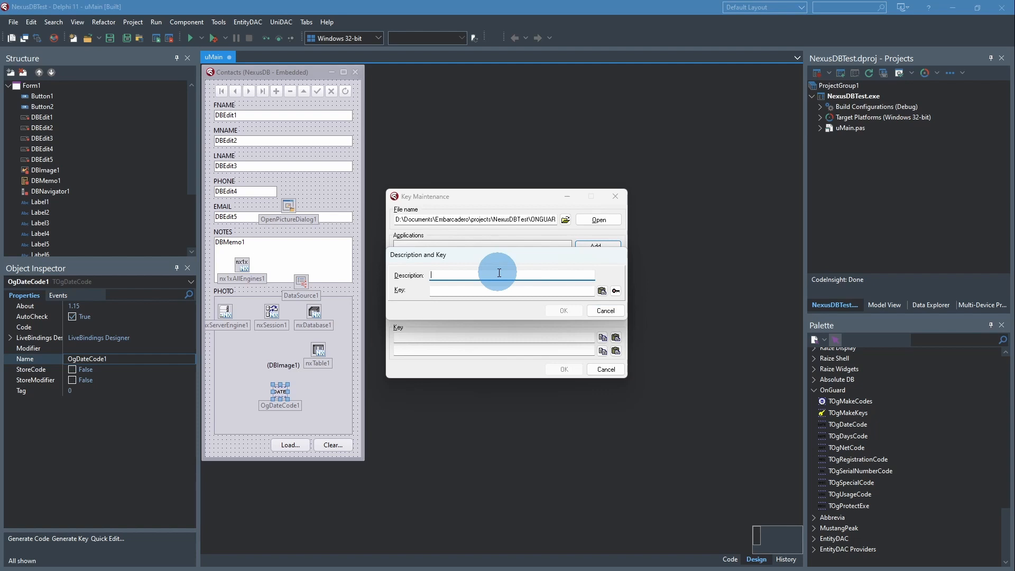
pyautogui.write('OGDateTest')
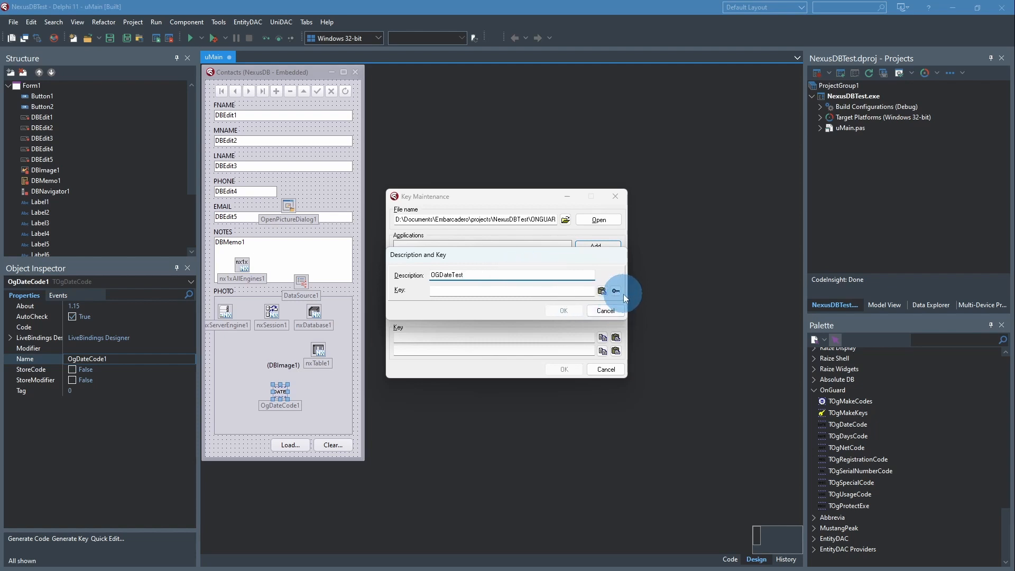
pyautogui.moveTo(616, 291)
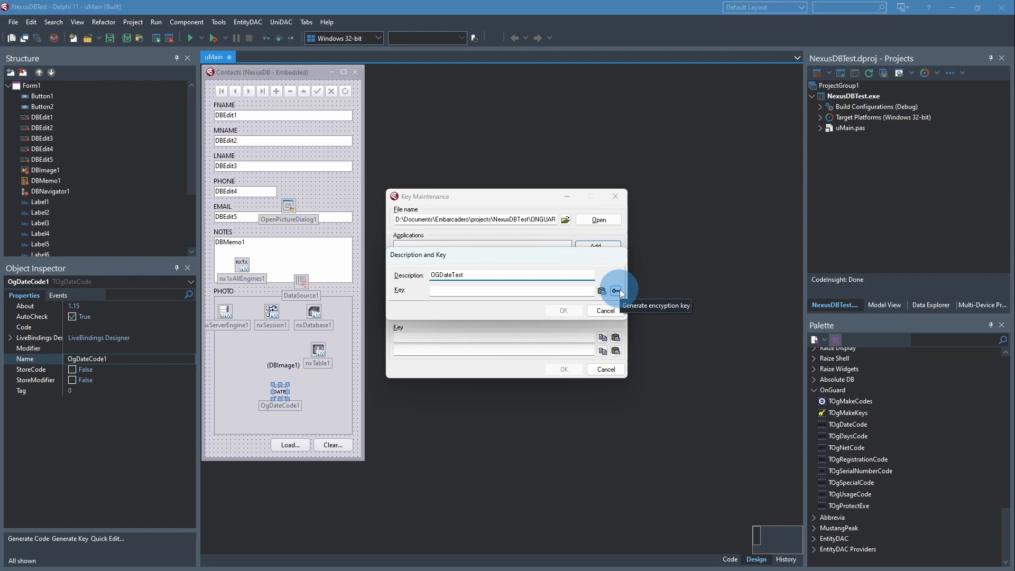
pyautogui.click(616, 291)
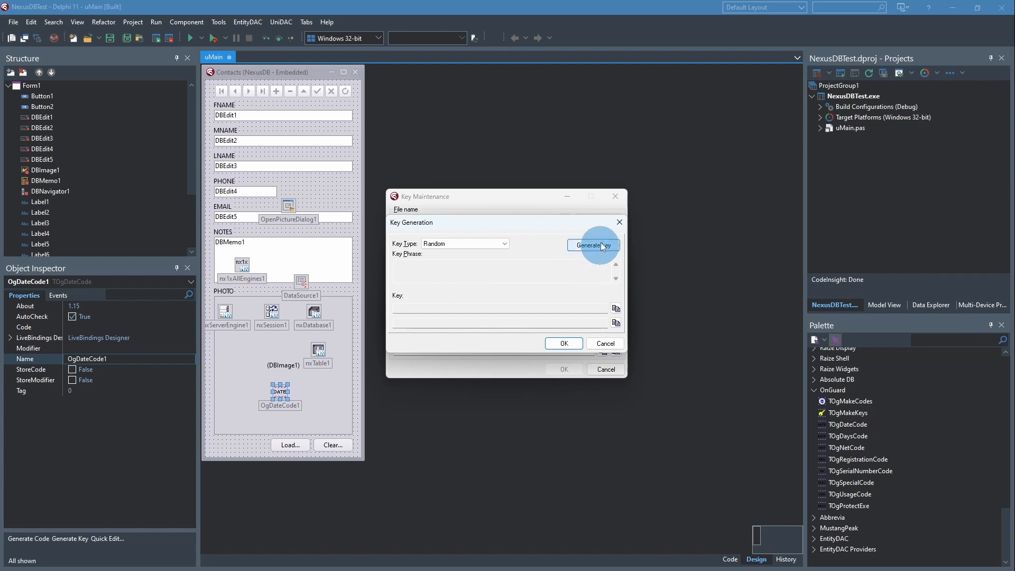
pyautogui.click(592, 244)
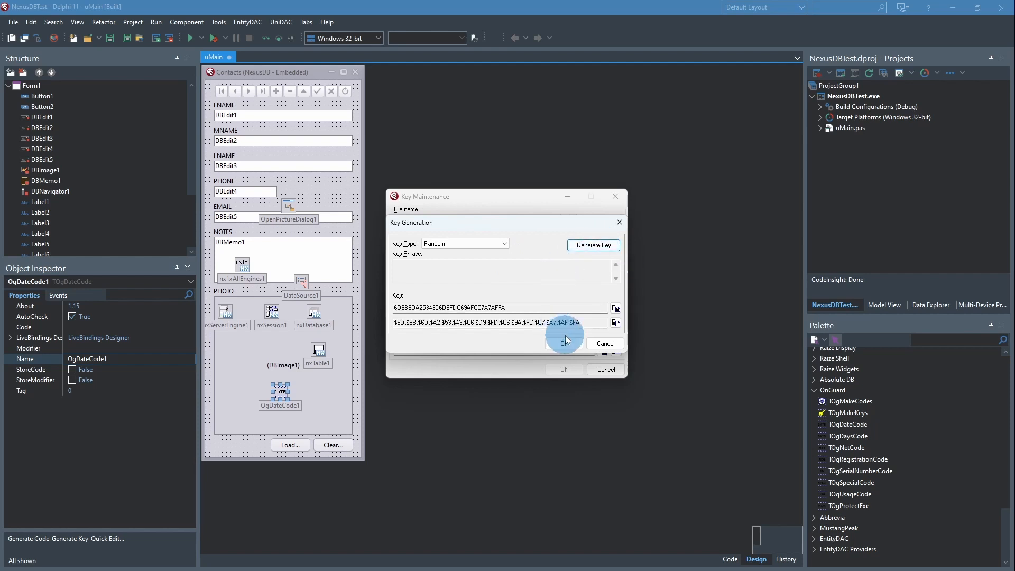
pyautogui.click(563, 340)
pyautogui.write('OGDateTest')
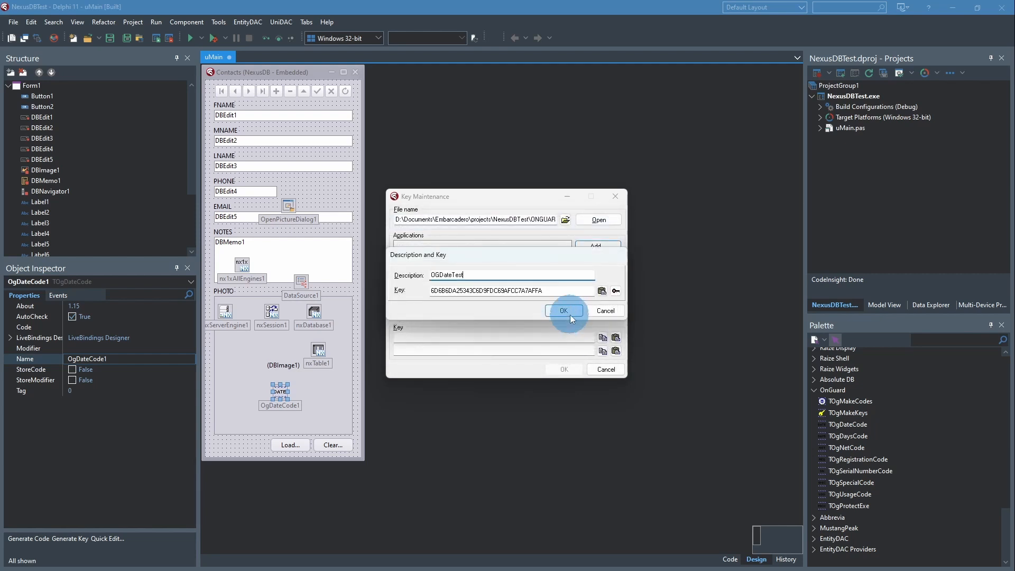
pyautogui.click(562, 310)
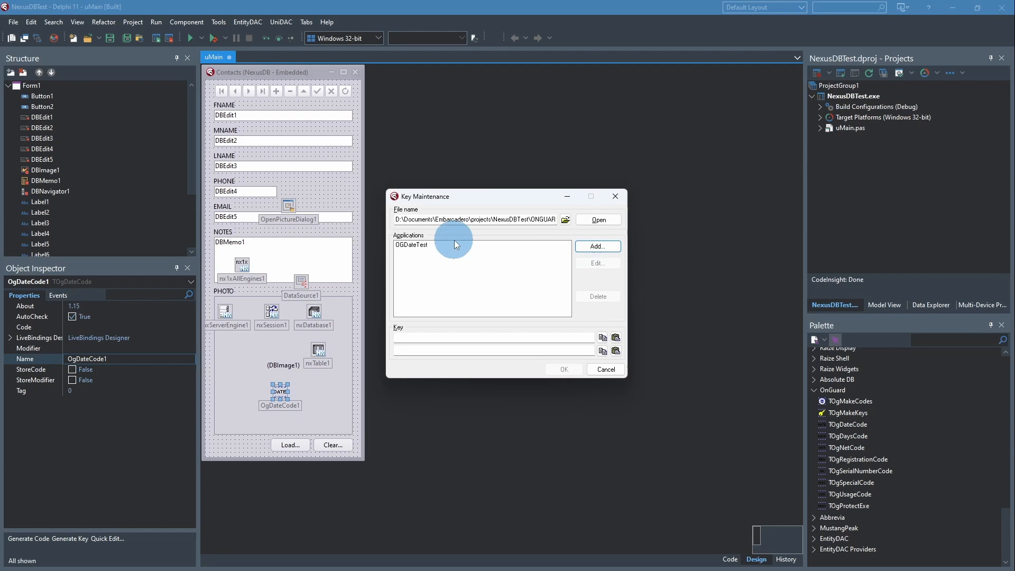
# Step: Select OGDateTest to show its key, then accept Key Maintenance with OK
pyautogui.click(453, 244)
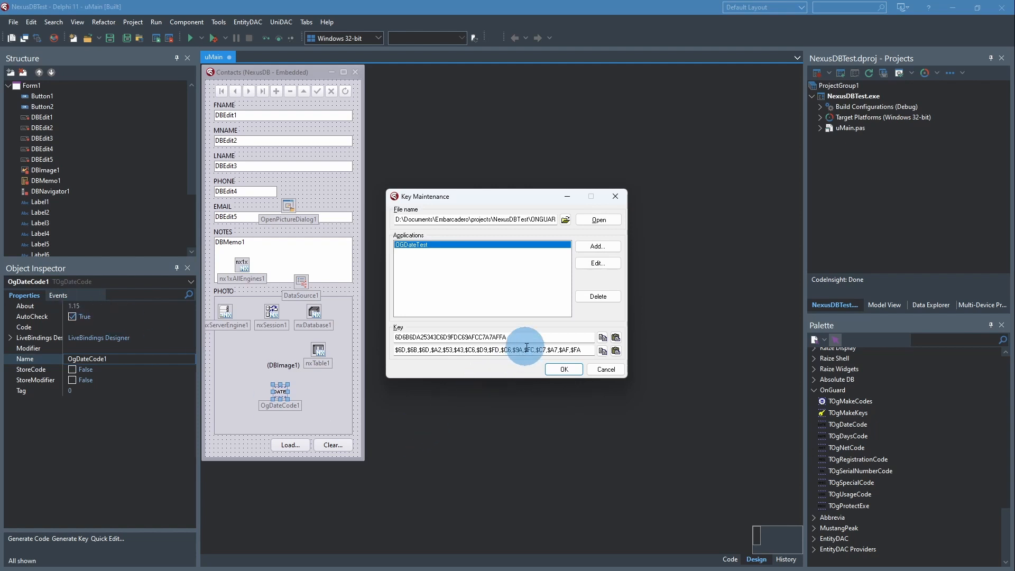
pyautogui.moveTo(521, 380)
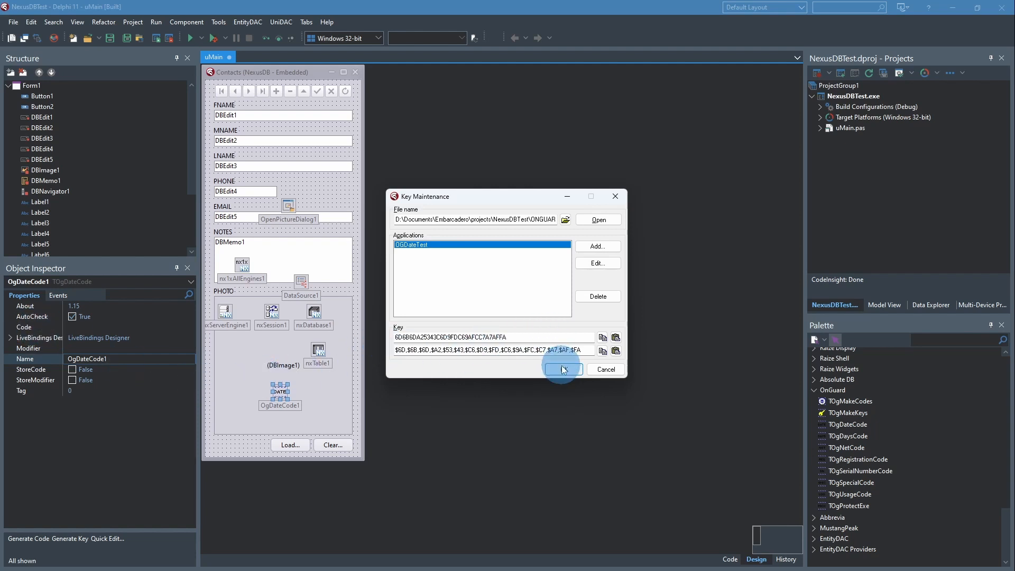
pyautogui.click(561, 369)
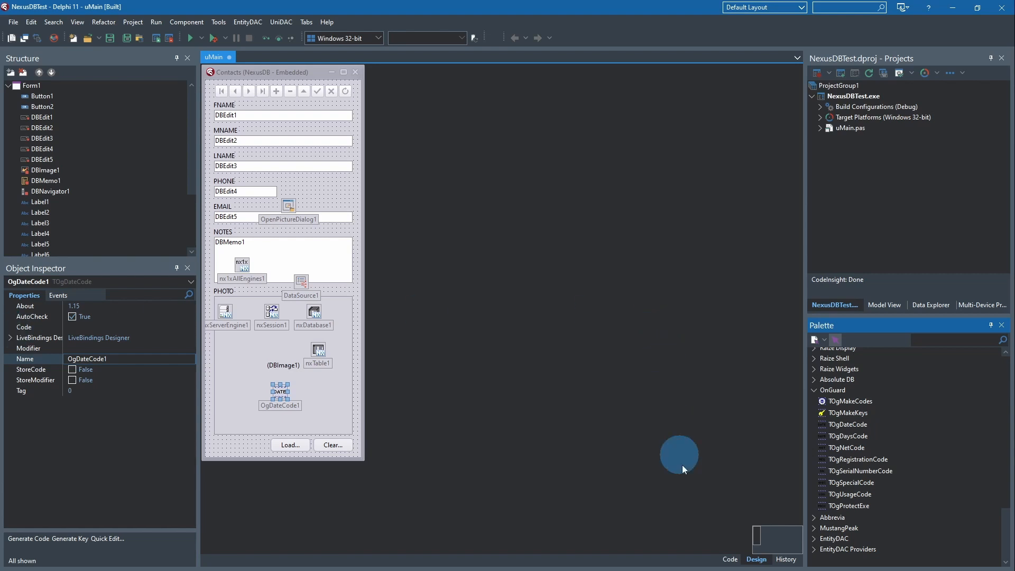
# Step: Declare 'const CKey : TKey = (...)' on a new line after {$R *.dfm} in uMain
pyautogui.click(729, 559)
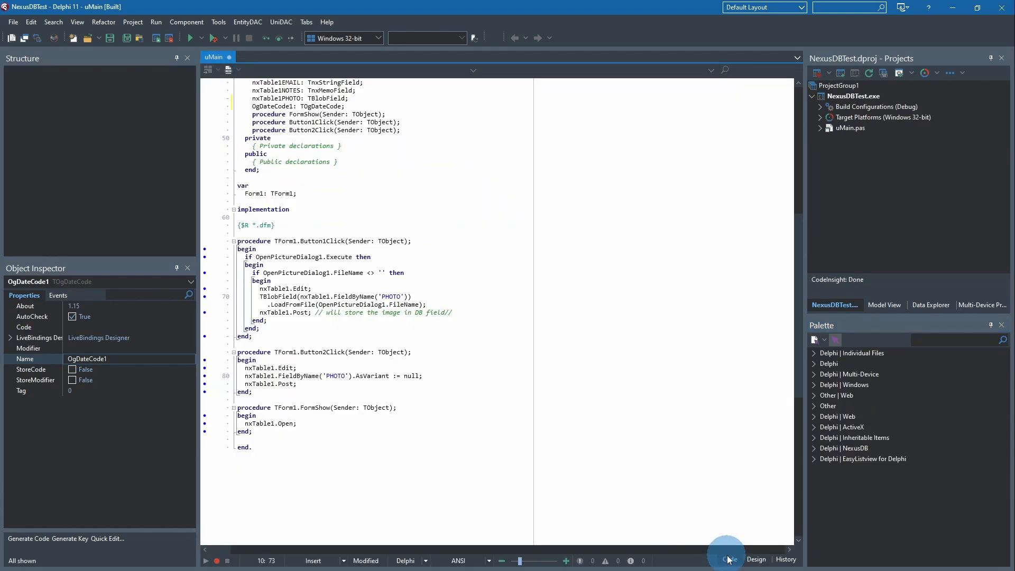
pyautogui.click(729, 559)
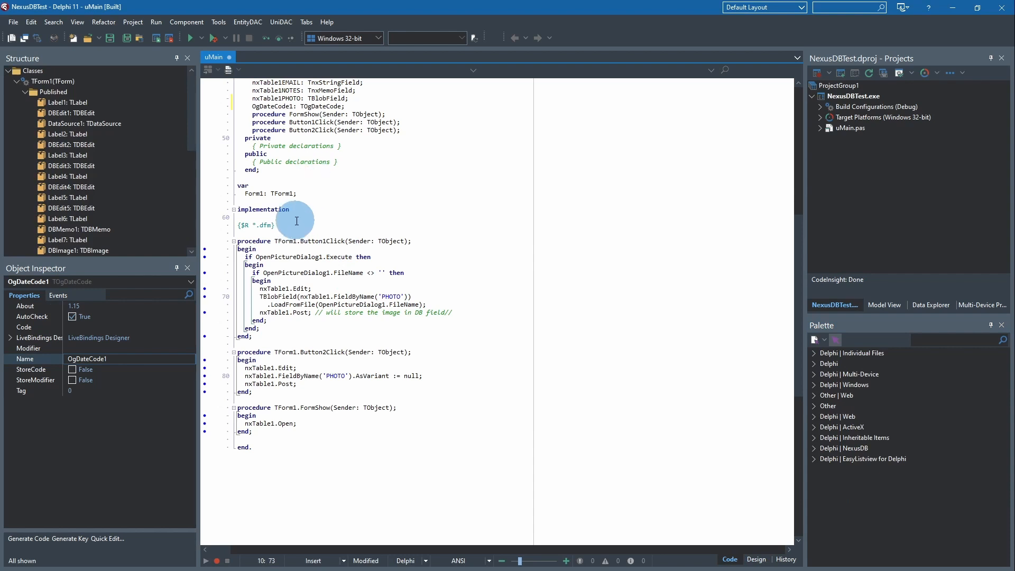
pyautogui.click(291, 224)
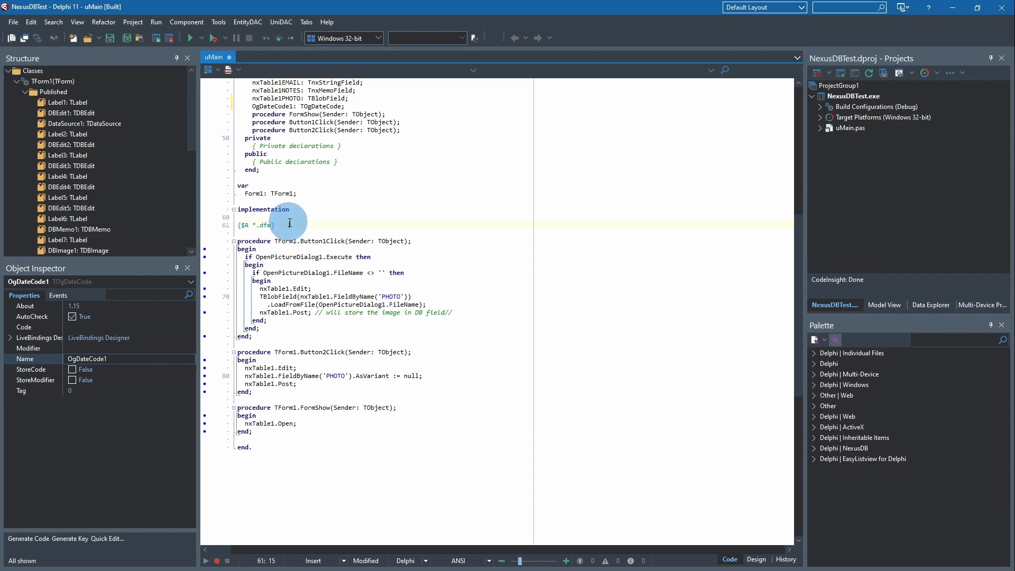
pyautogui.press('enter')
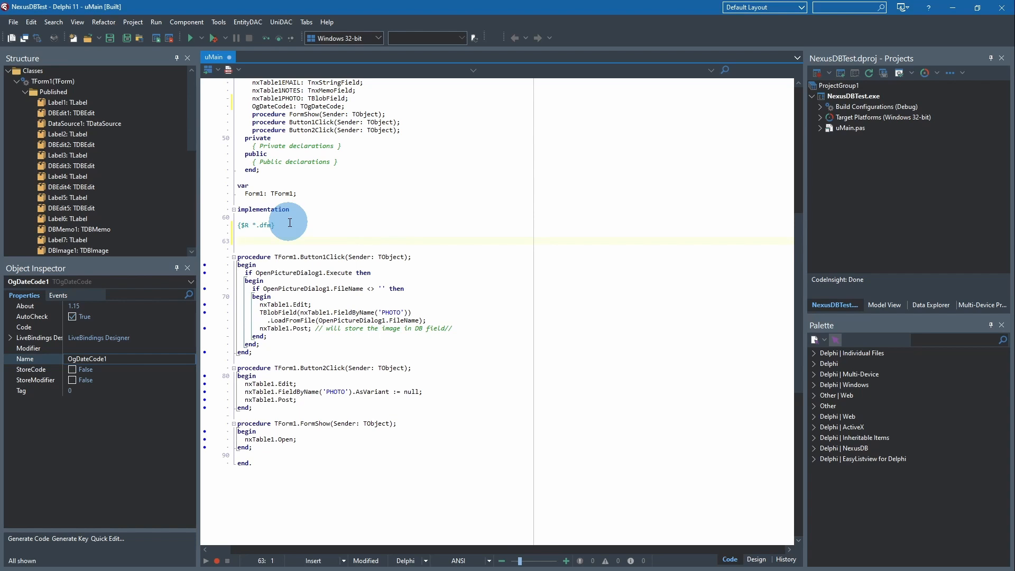
pyautogui.write('const')
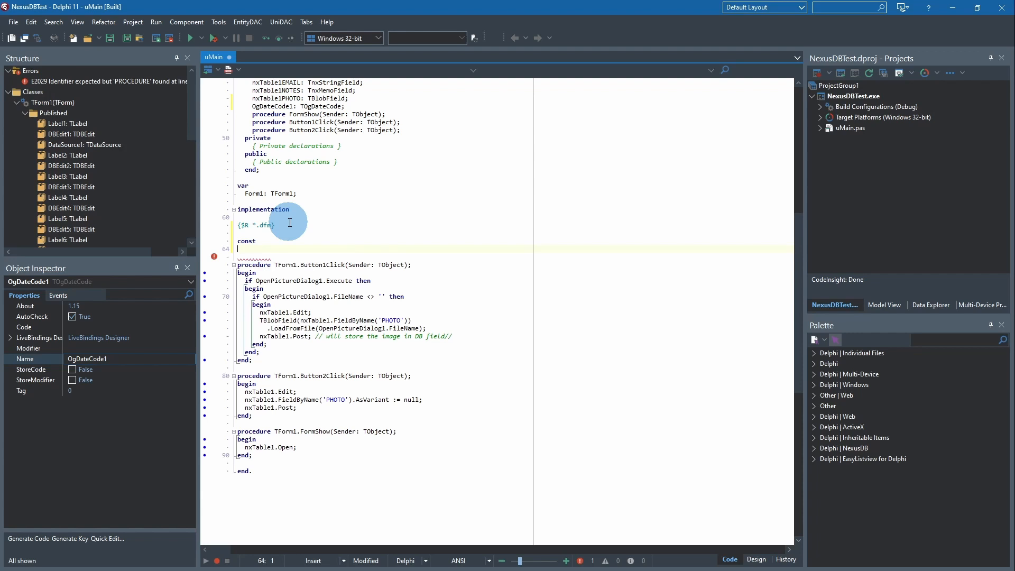
pyautogui.write('C')
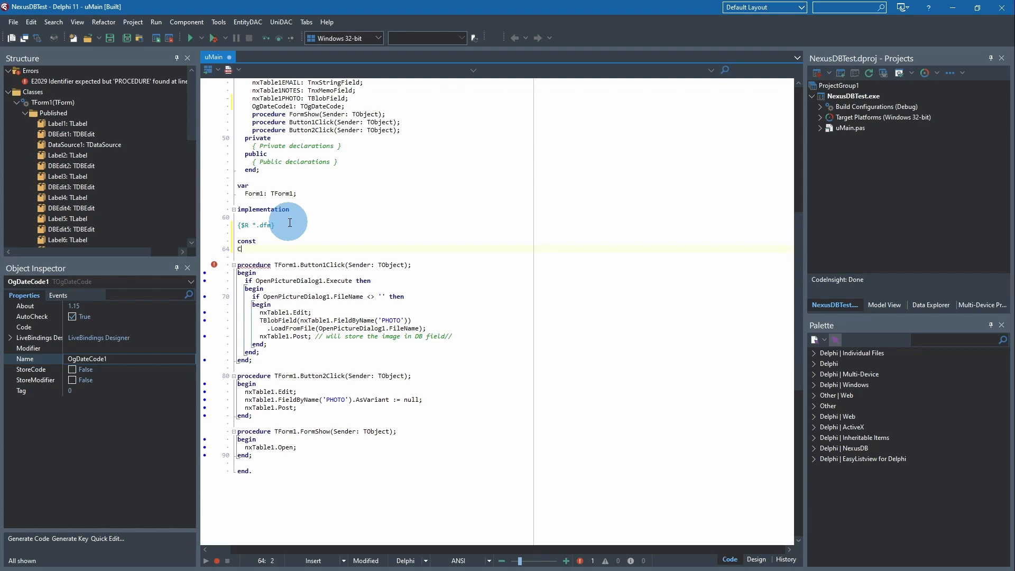
pyautogui.write('Key :')
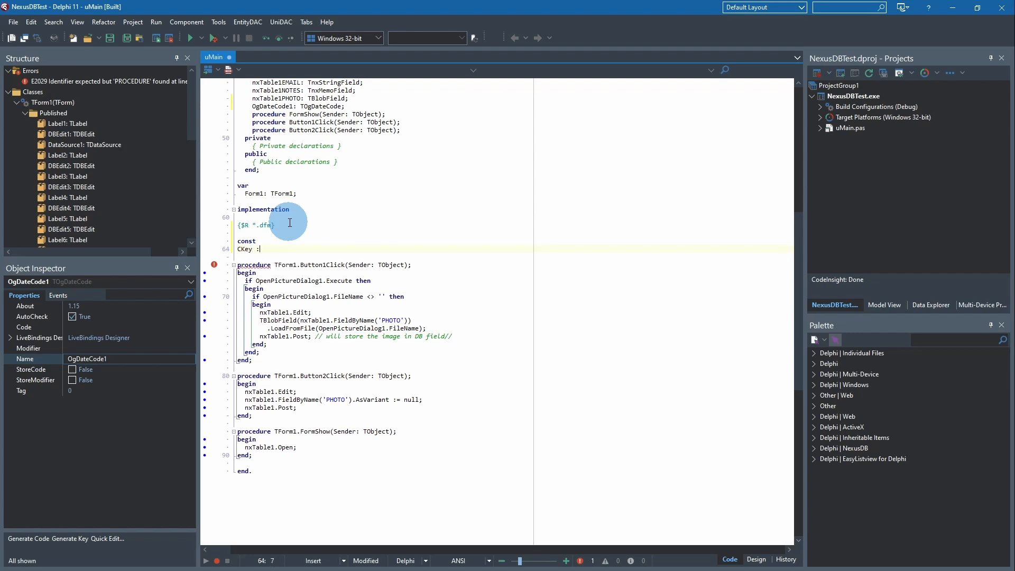
pyautogui.write('T')
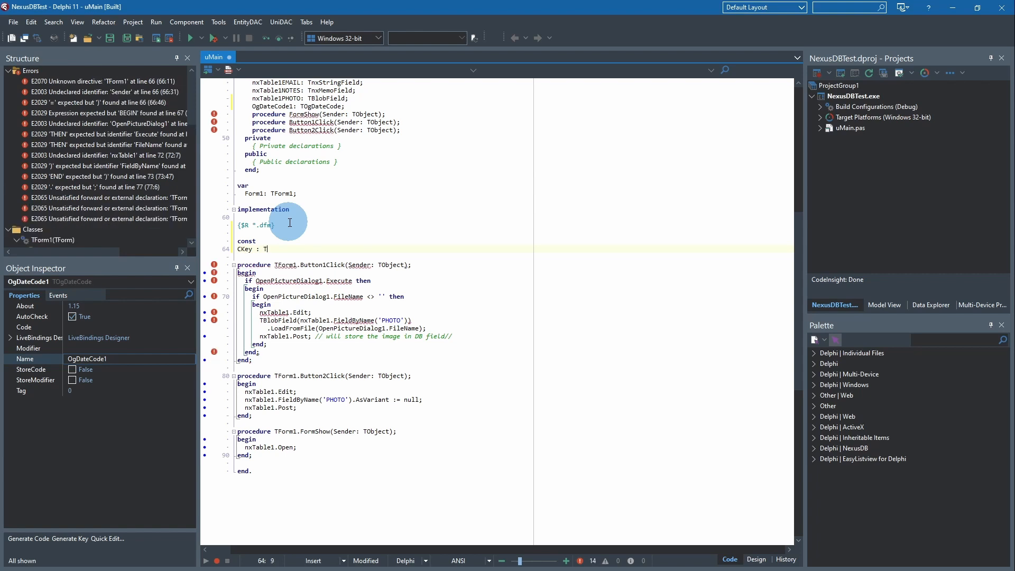
pyautogui.write('Key =')
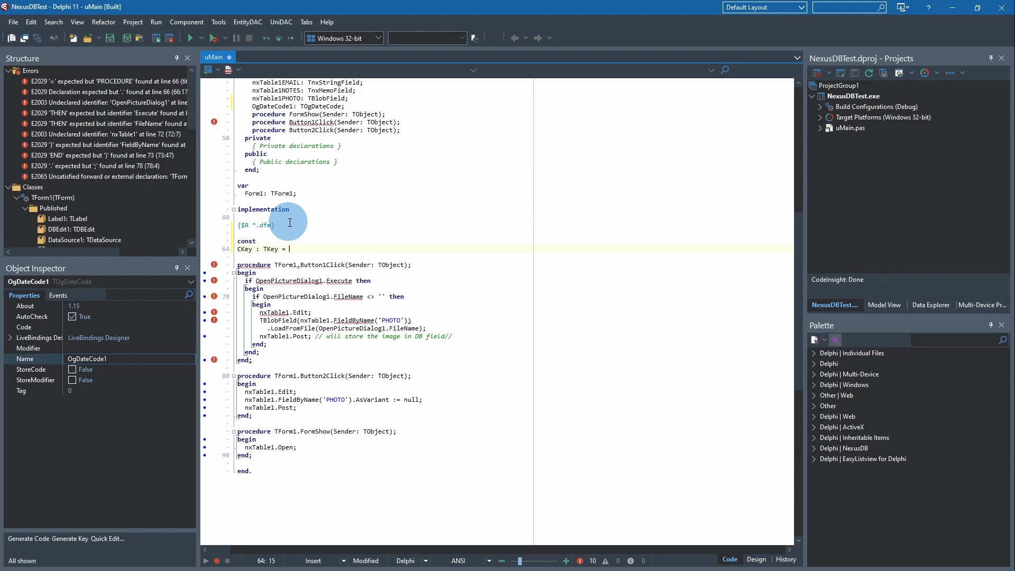
pyautogui.write('()')
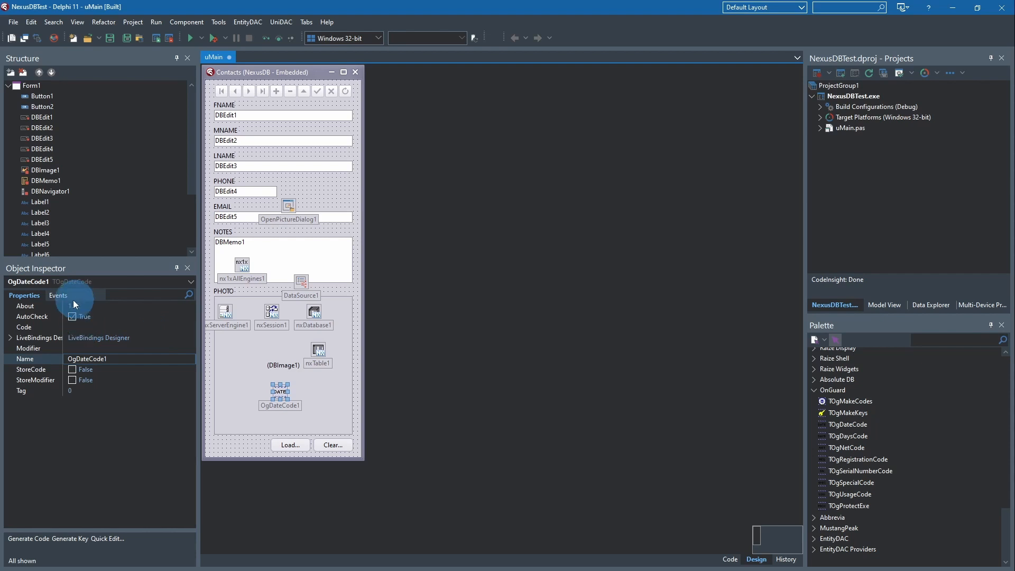
# Step: Create OgDateCode1's OnGetKey handler containing 'Key := CKey;'
pyautogui.click(58, 294)
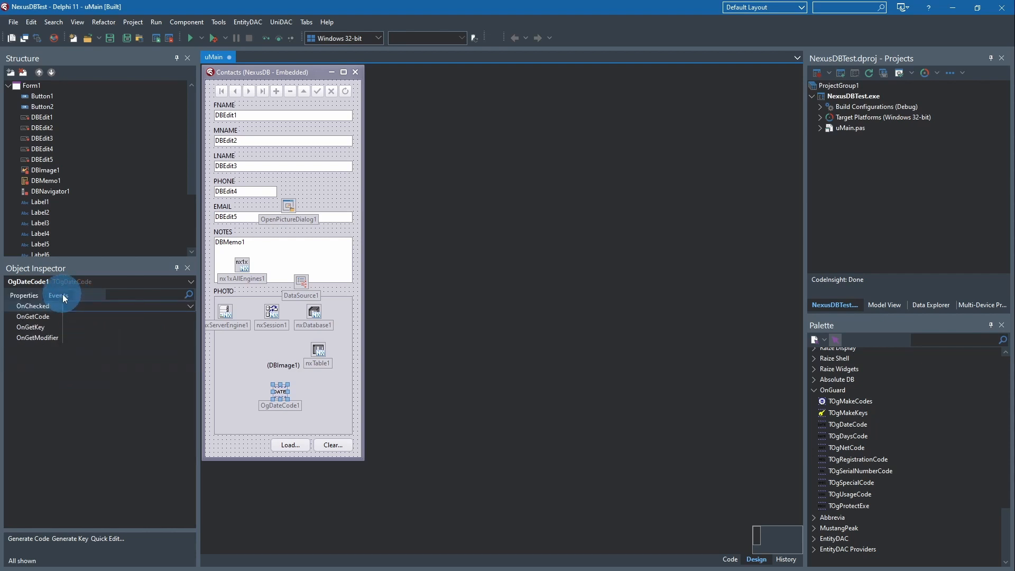
pyautogui.click(57, 295)
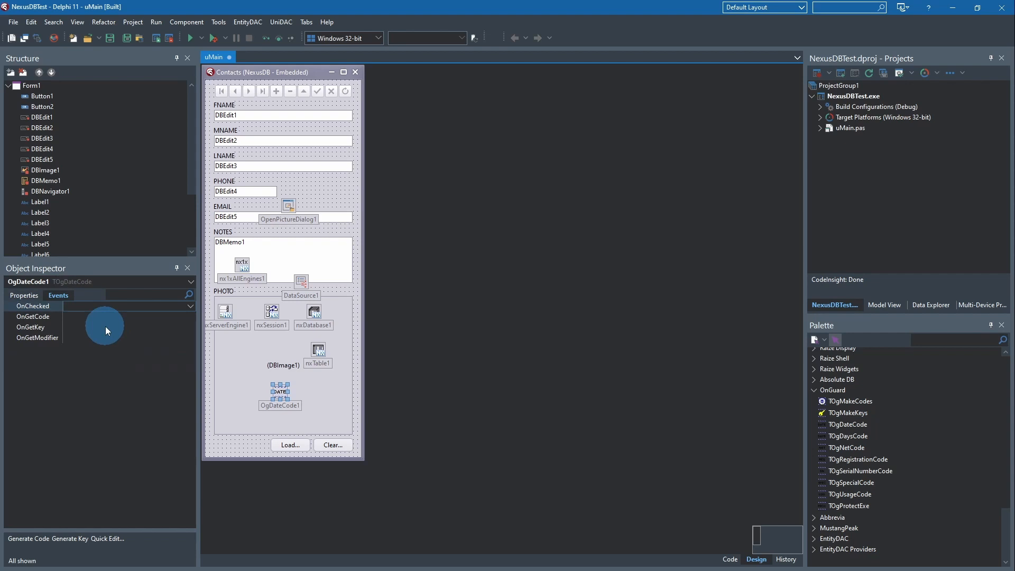
pyautogui.doubleClick(126, 327)
pyautogui.write('Key ')
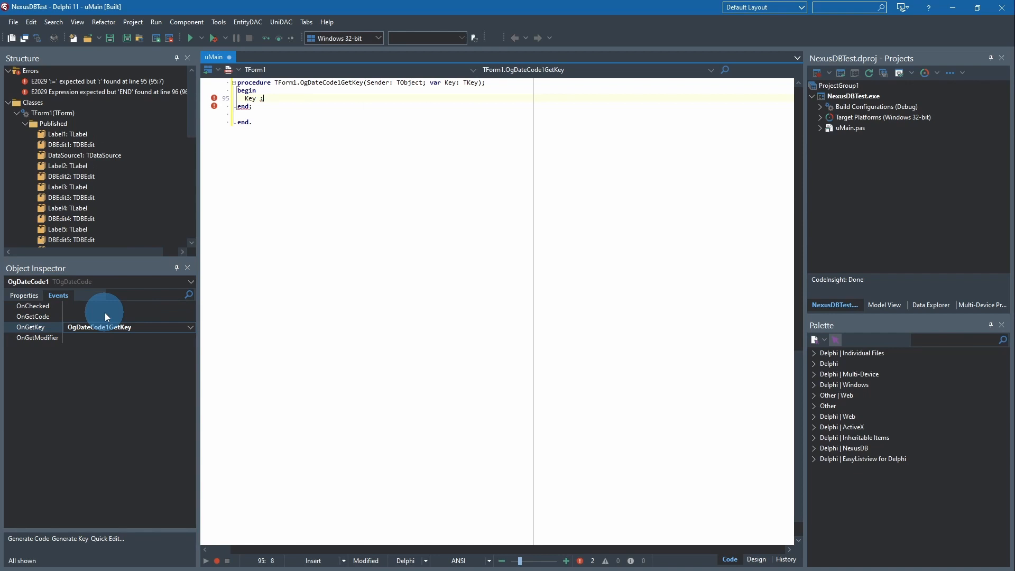
pyautogui.write(':=')
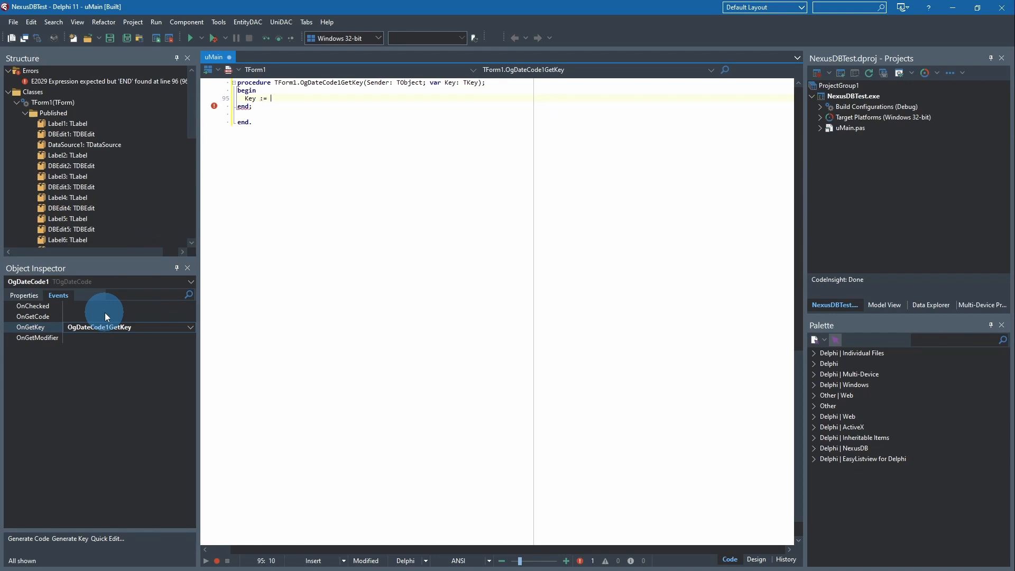
pyautogui.write('CKey;')
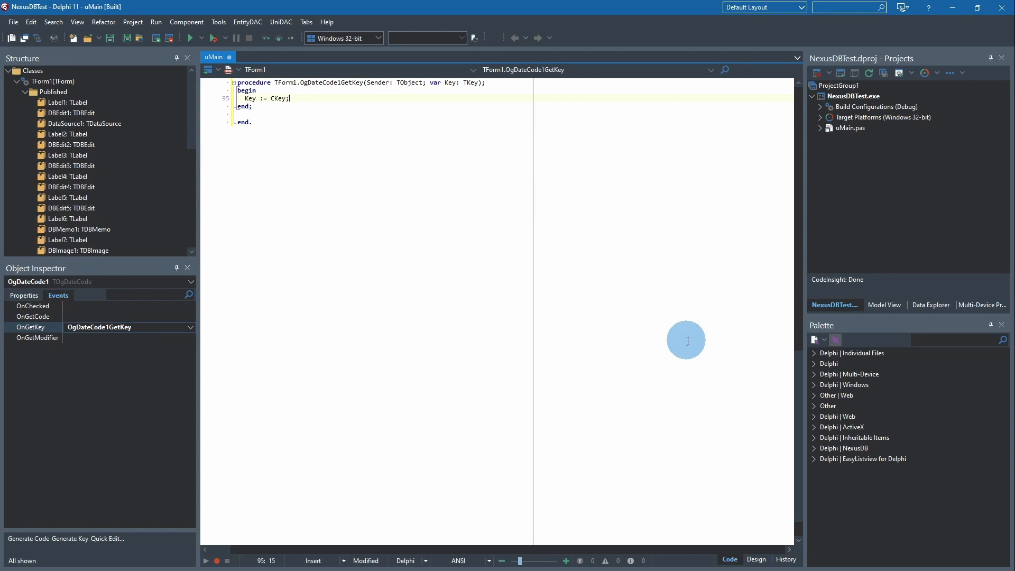
pyautogui.moveTo(762, 356)
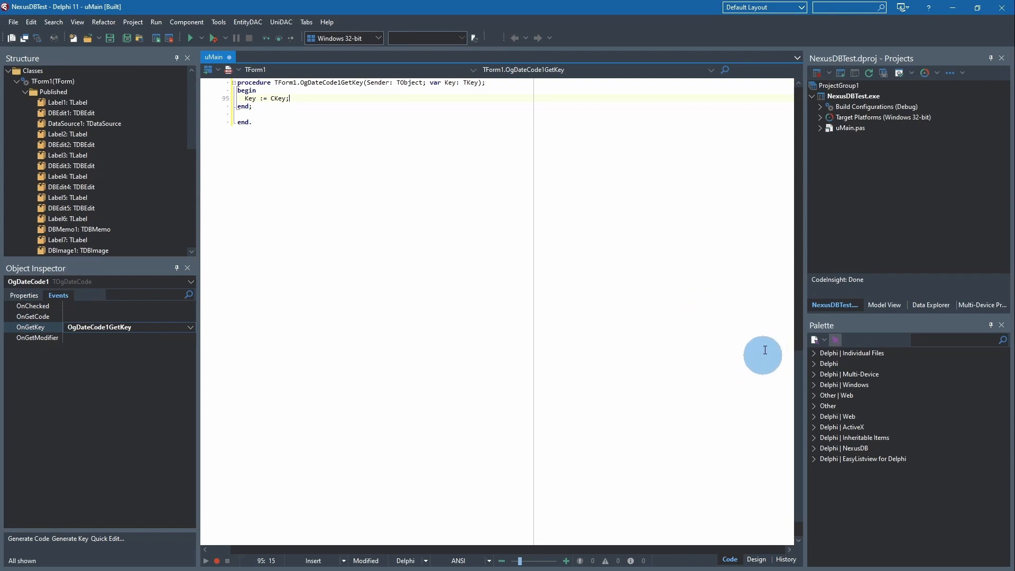
pyautogui.moveTo(899, 369)
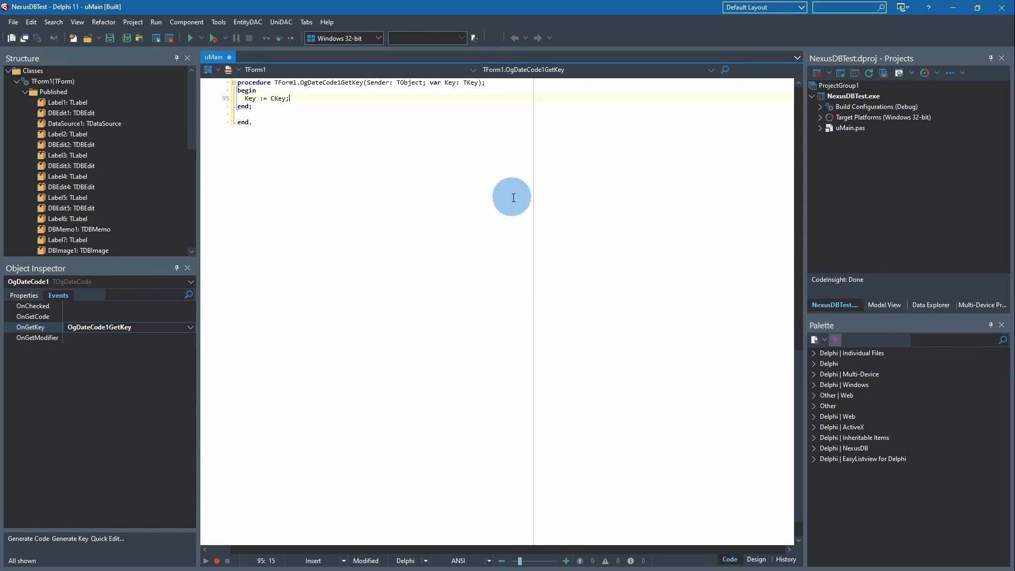
pyautogui.moveTo(545, 263)
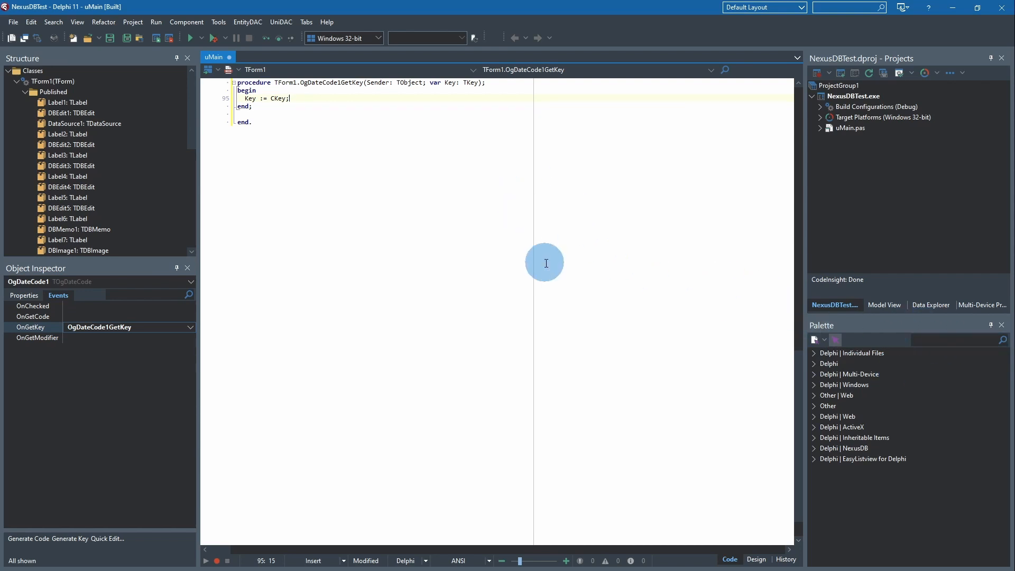
pyautogui.moveTo(497, 298)
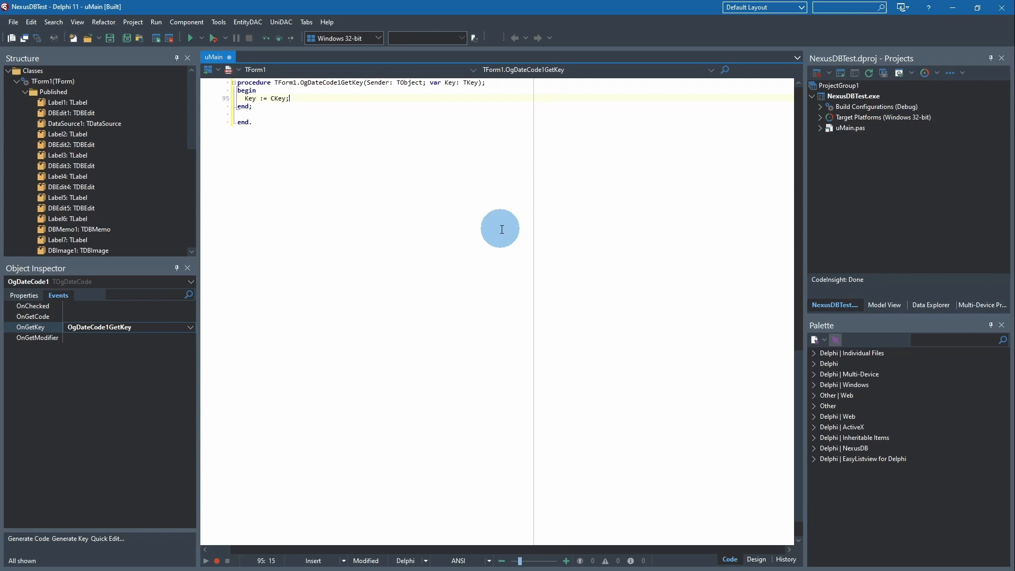
pyautogui.moveTo(497, 235)
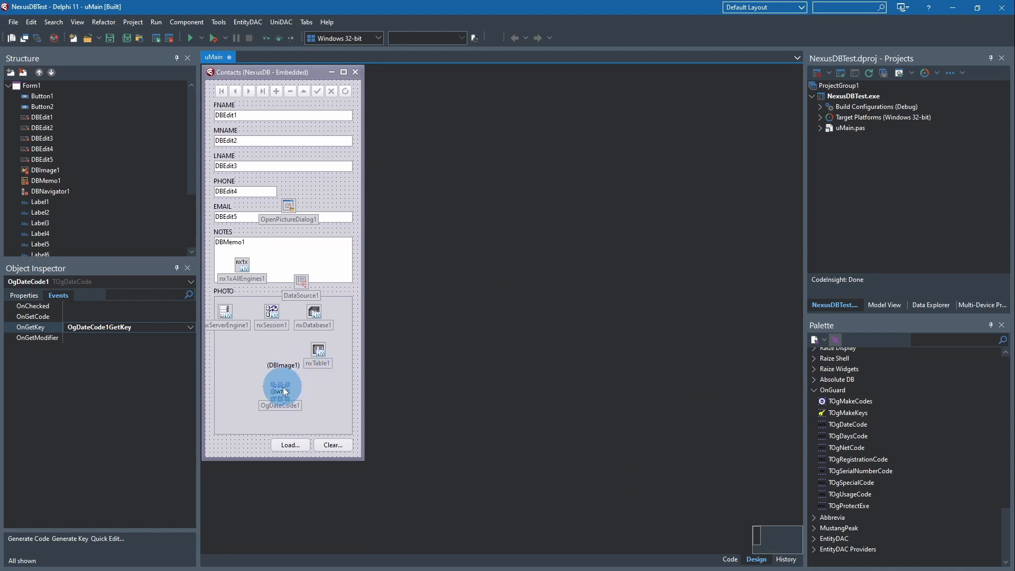
pyautogui.moveTo(282, 389)
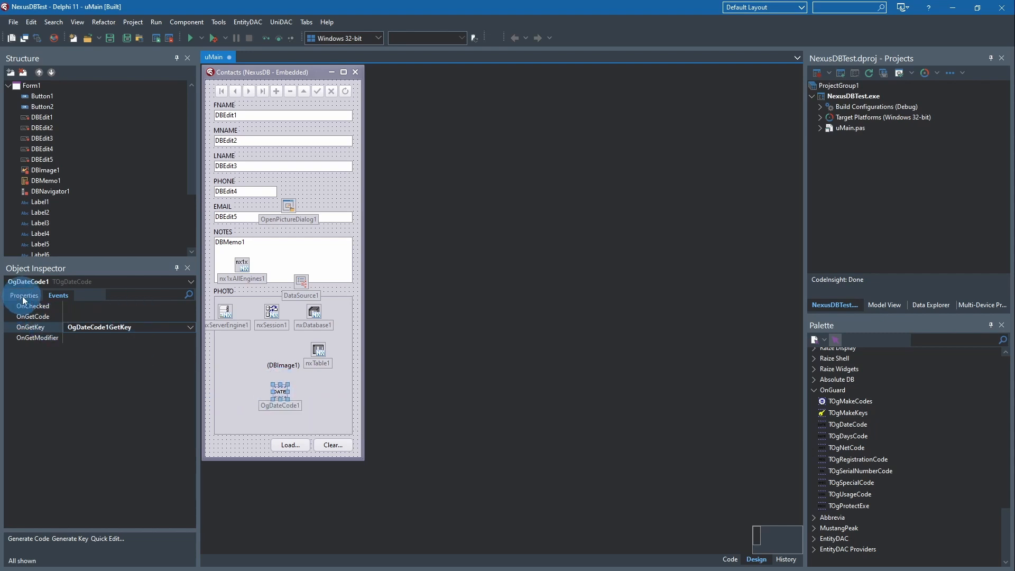
# Step: Load the OGDateTest key from ONGUARD.INI into OgDateCode1's Code generator
pyautogui.click(24, 295)
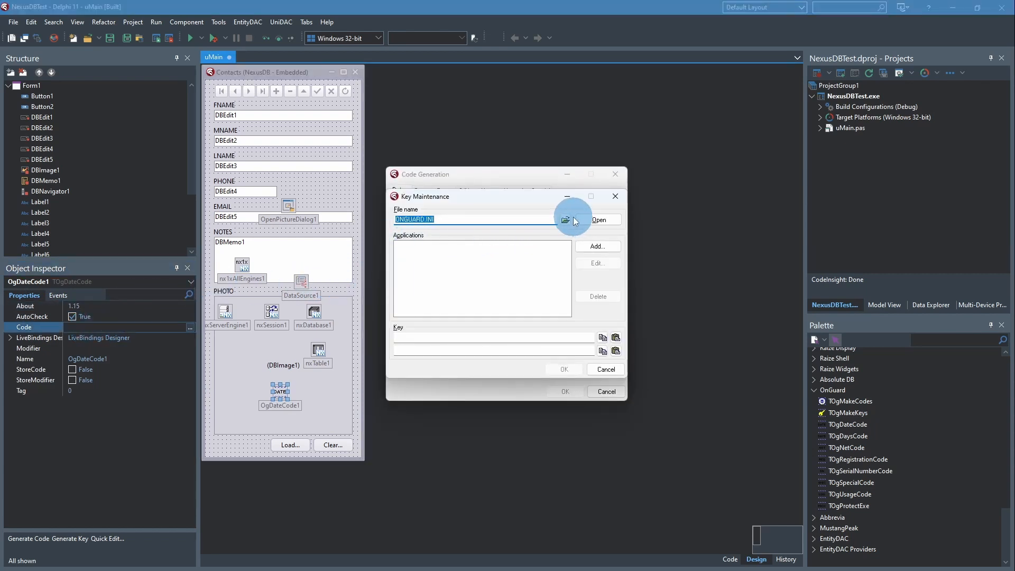
pyautogui.click(565, 220)
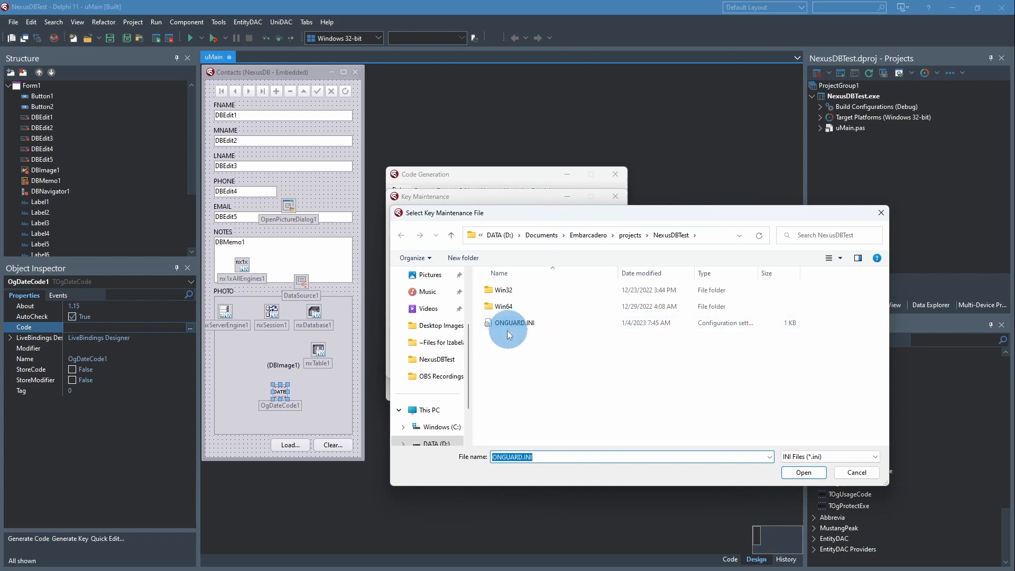
pyautogui.click(802, 473)
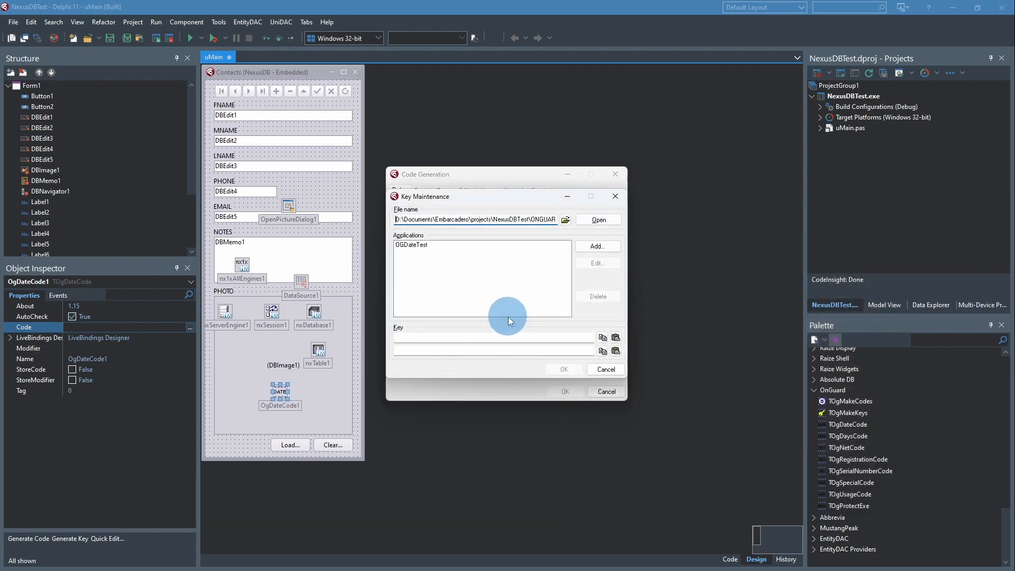
pyautogui.click(412, 245)
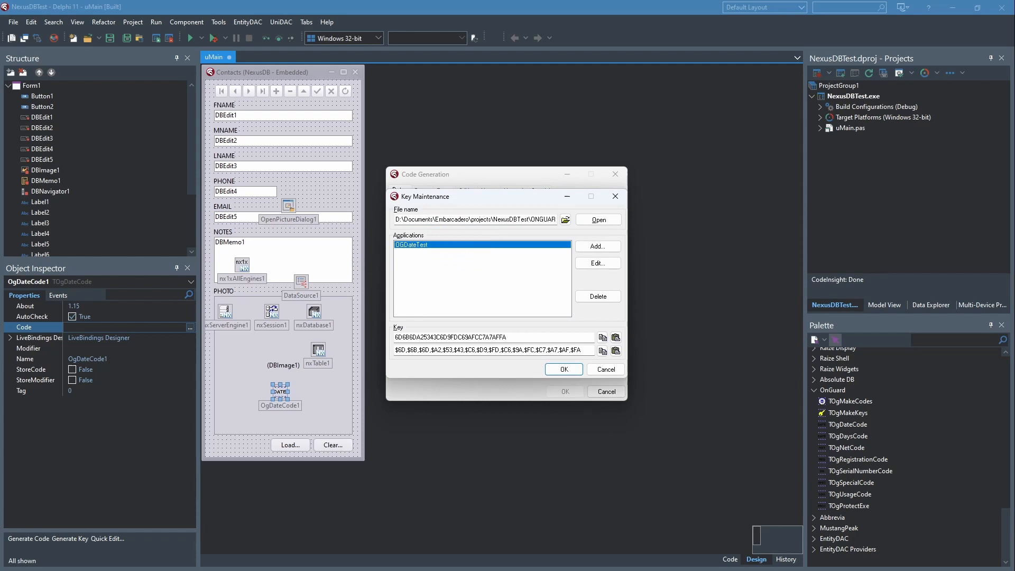
pyautogui.click(562, 369)
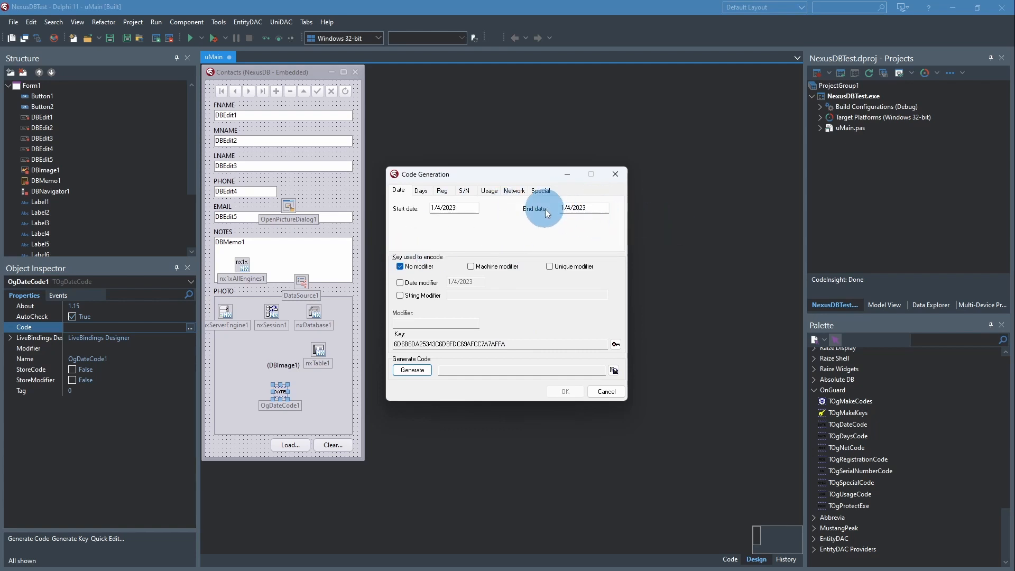
pyautogui.moveTo(568, 207)
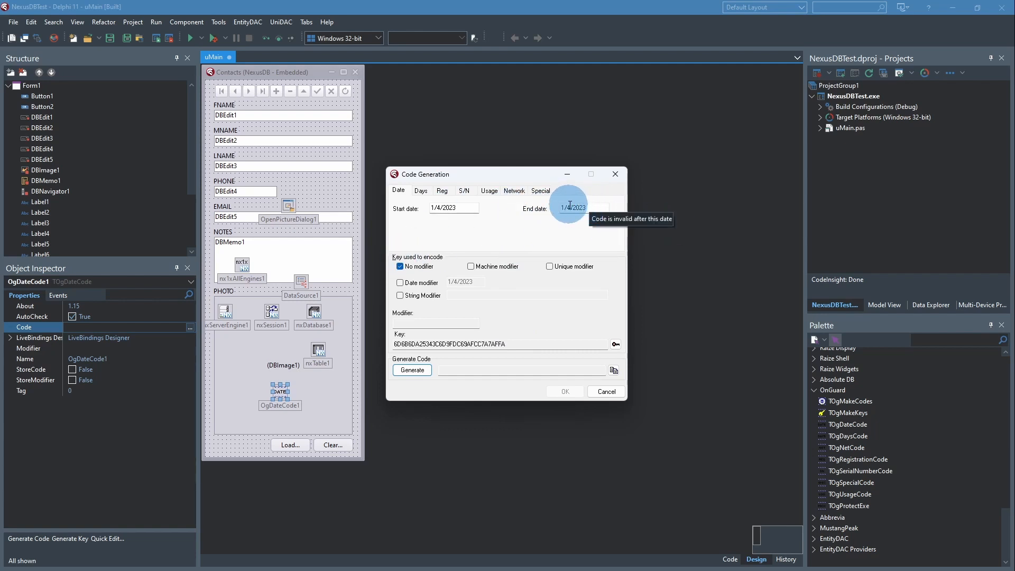
pyautogui.moveTo(571, 207)
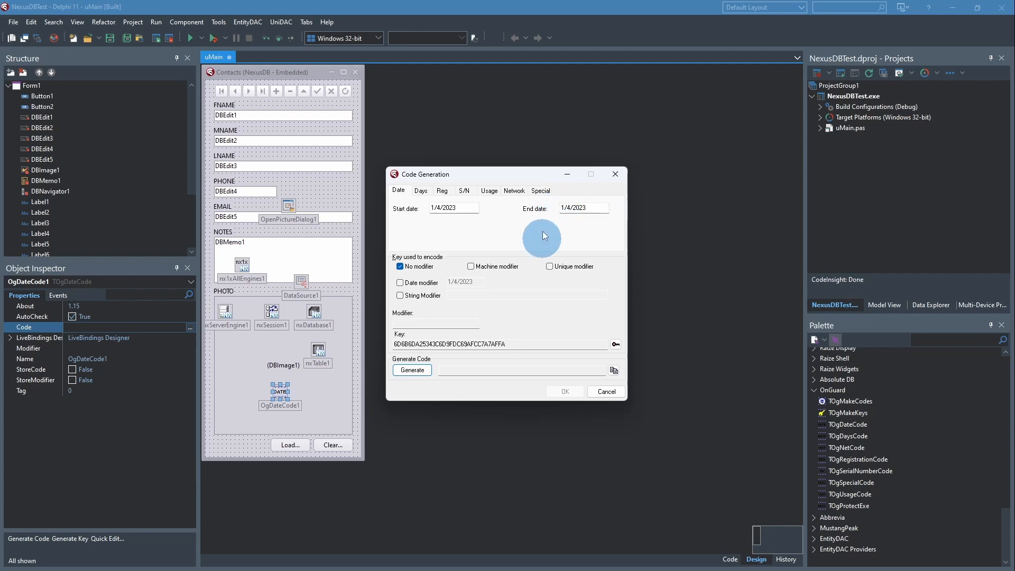
pyautogui.moveTo(544, 226)
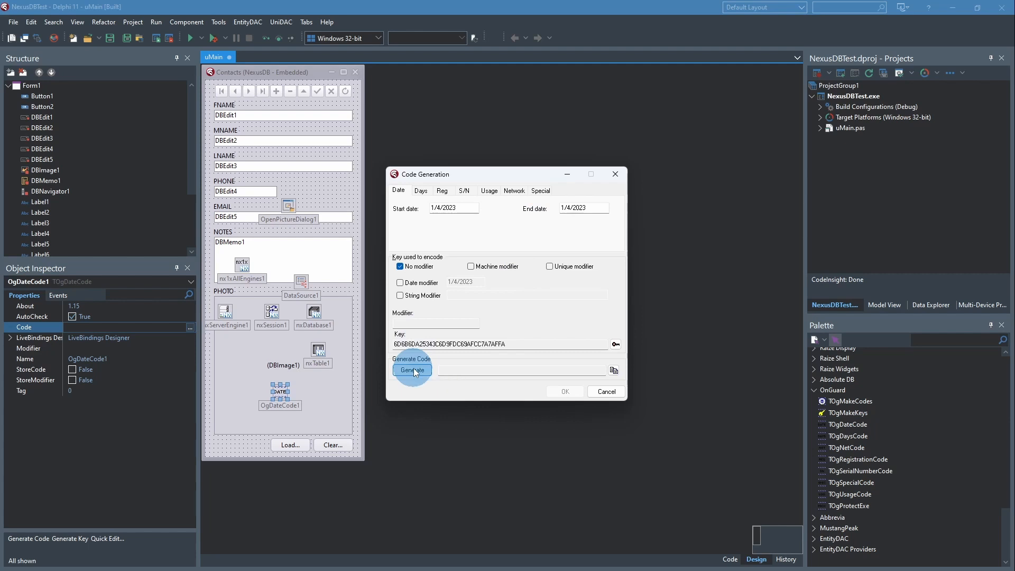
pyautogui.click(411, 369)
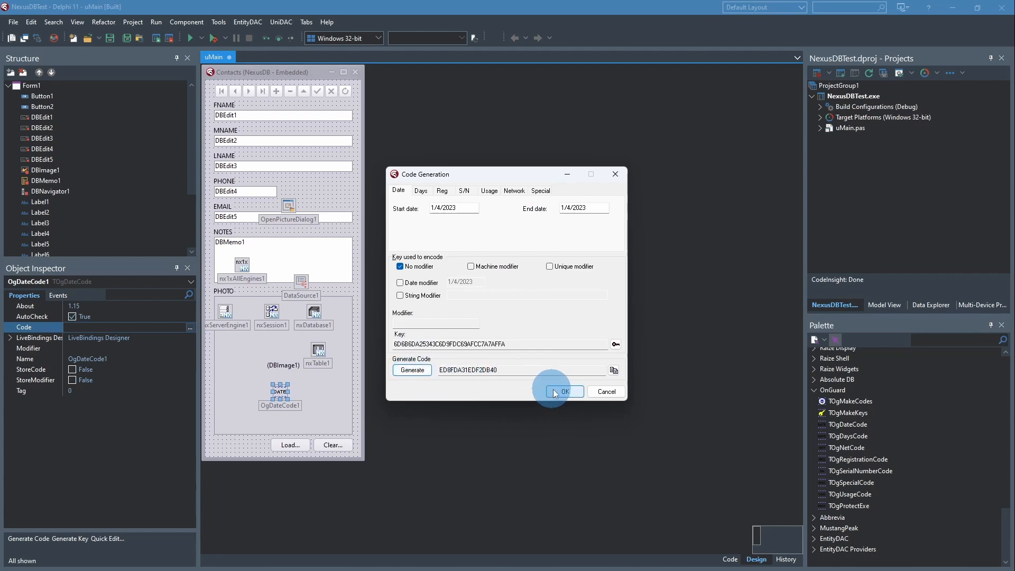
pyautogui.click(562, 391)
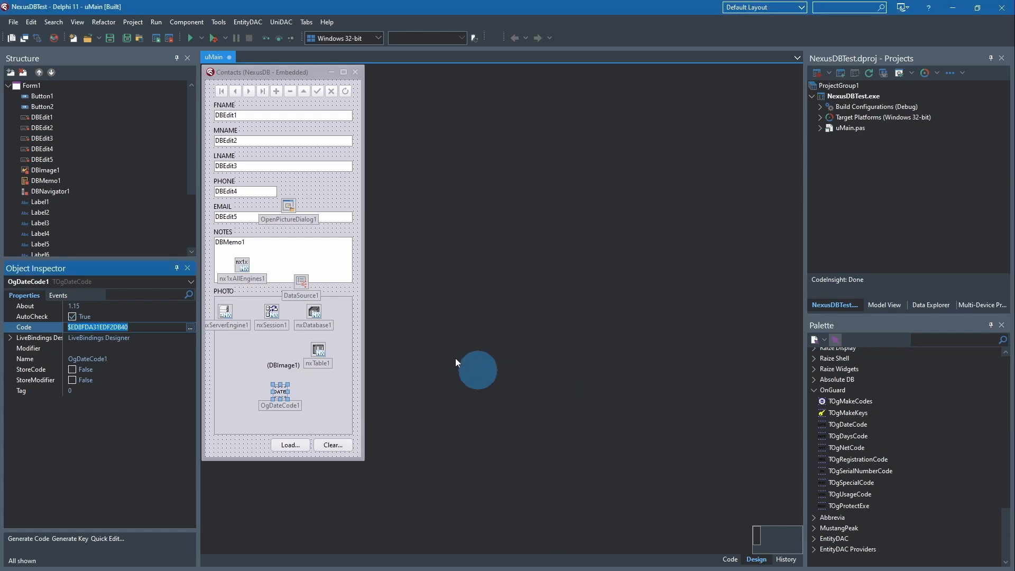
pyautogui.moveTo(135, 358)
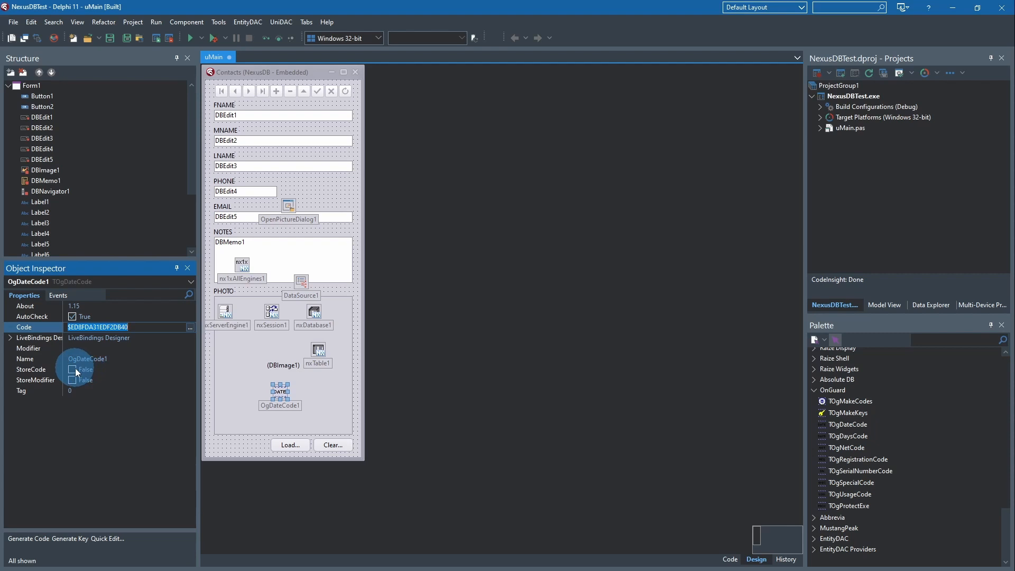
# Step: Set OgDateCode1's StoreCode to True and show its event list with OnGetKey assigned
pyautogui.click(72, 369)
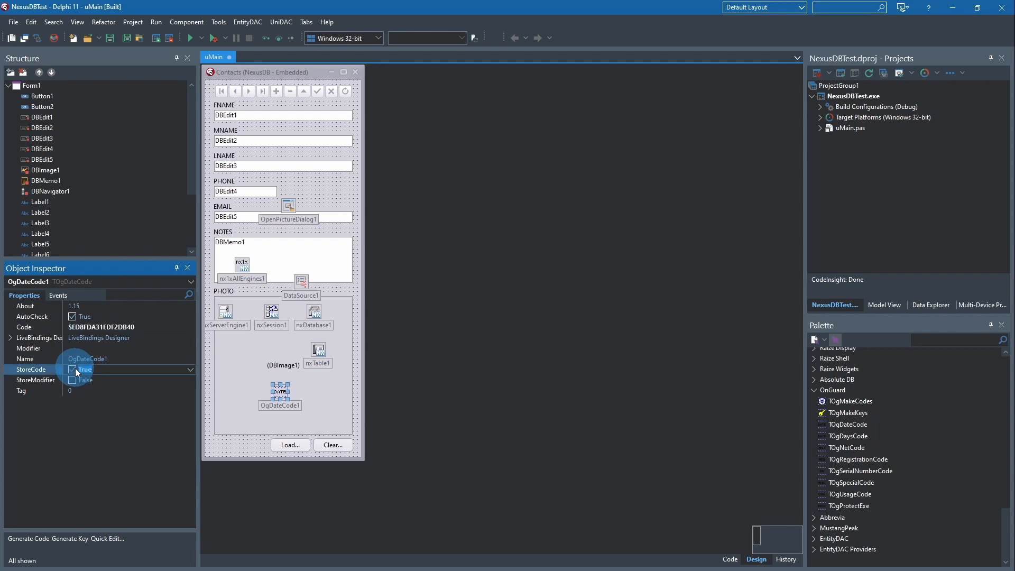
pyautogui.click(81, 369)
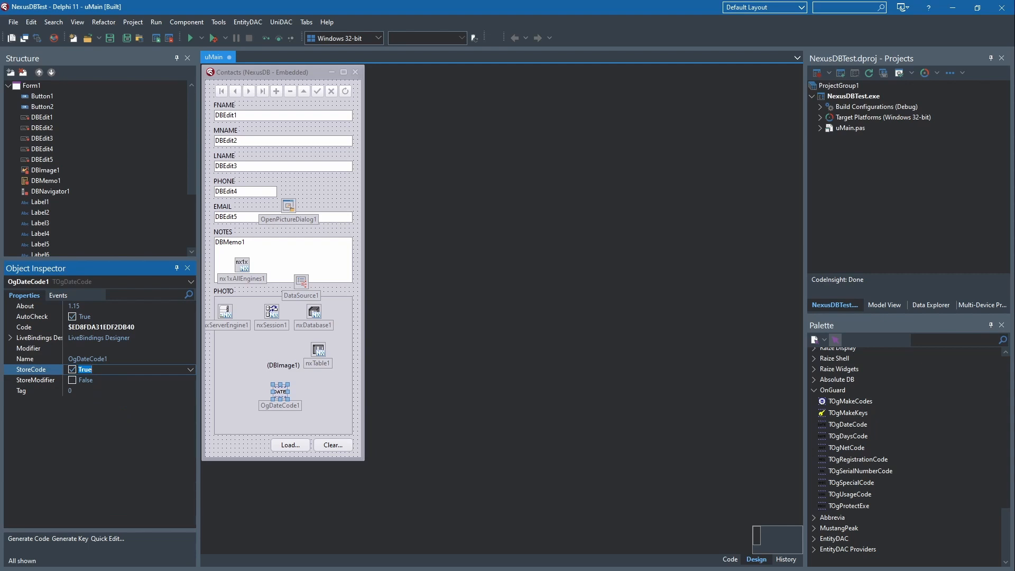
pyautogui.click(280, 389)
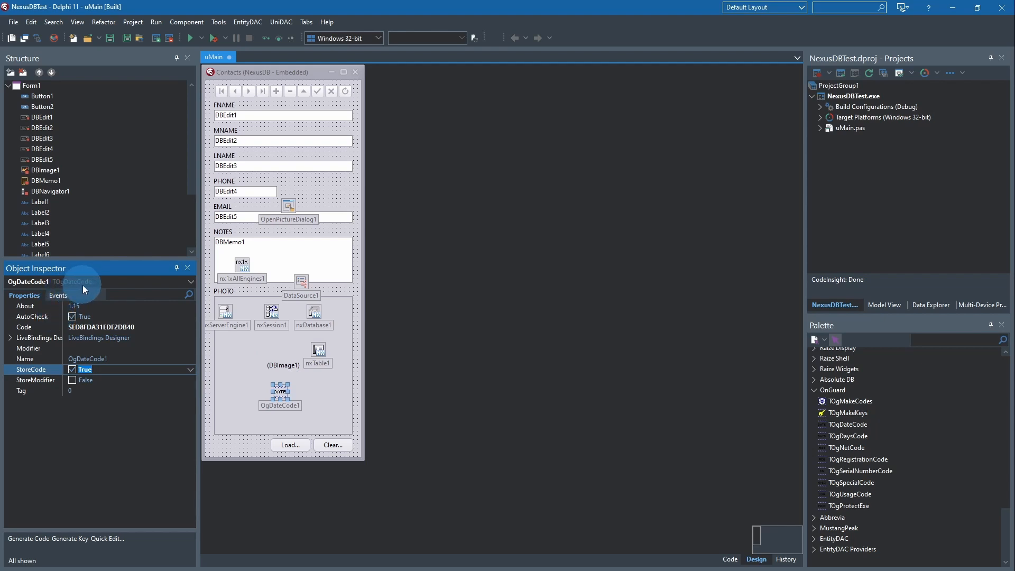
pyautogui.click(57, 295)
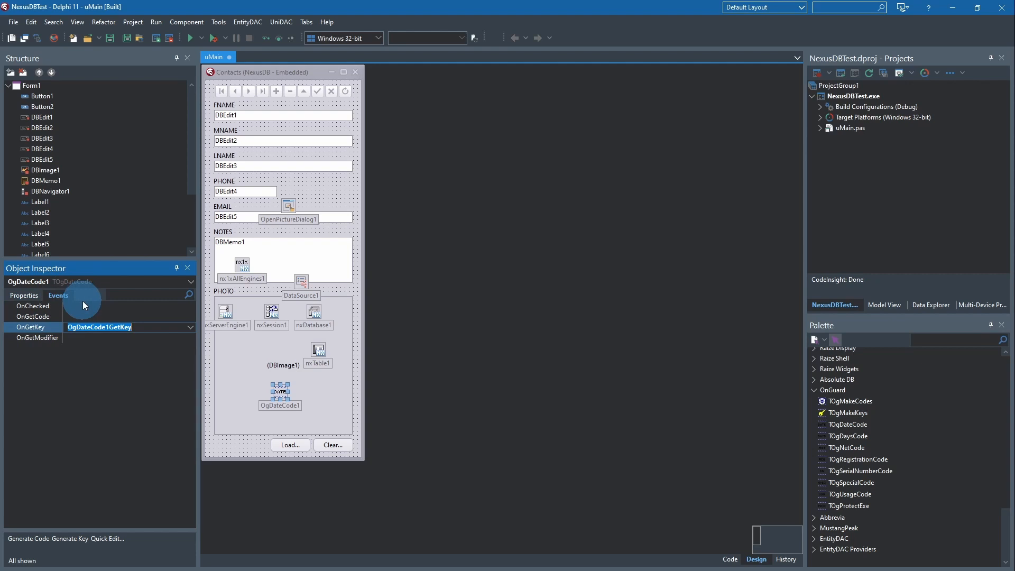
pyautogui.moveTo(89, 297)
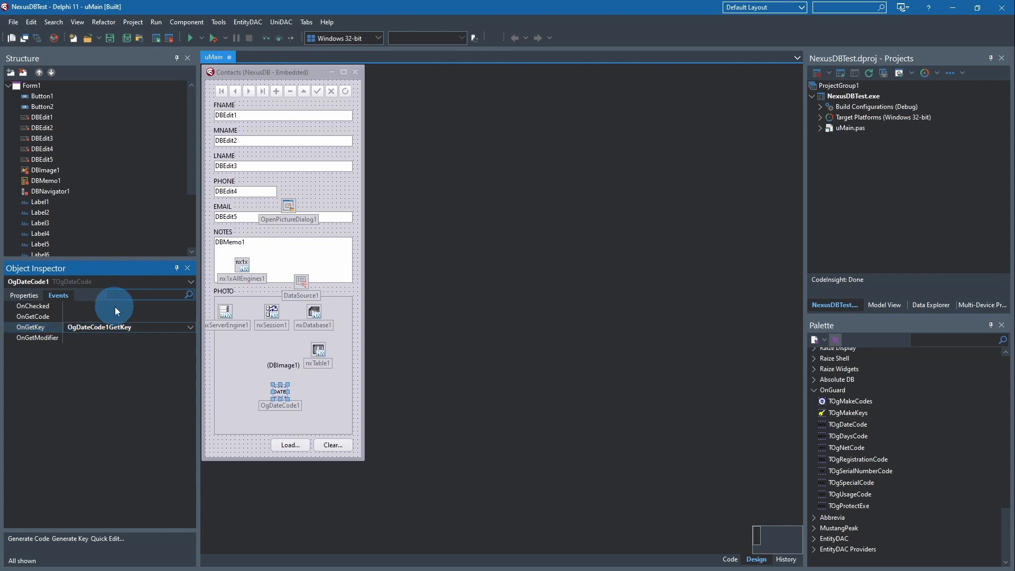
# Step: Write an OnChecked case on Status with valid, invalid-code and 'Date has expired' messages
pyautogui.doubleClick(126, 306)
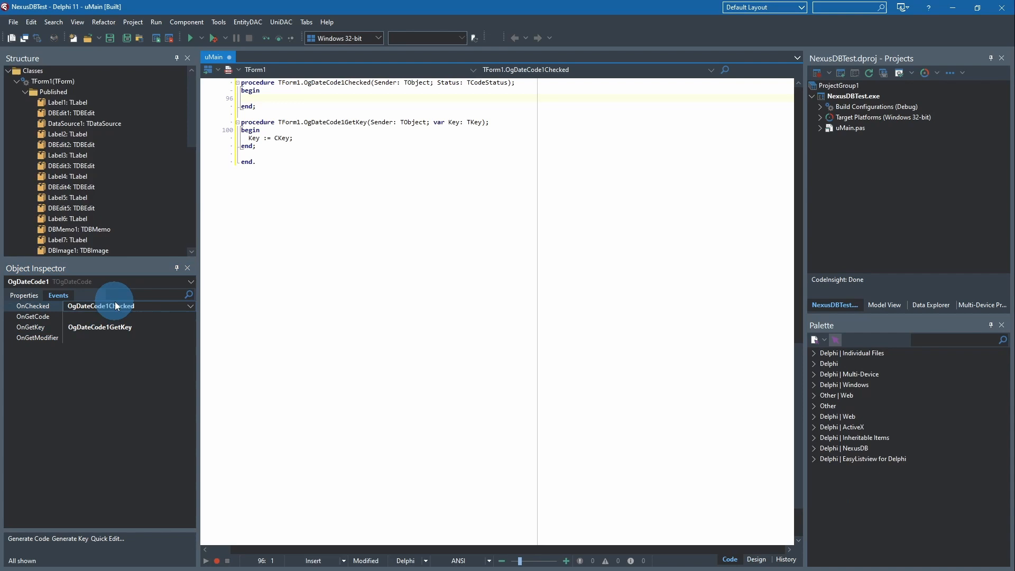
pyautogui.write('Ca')
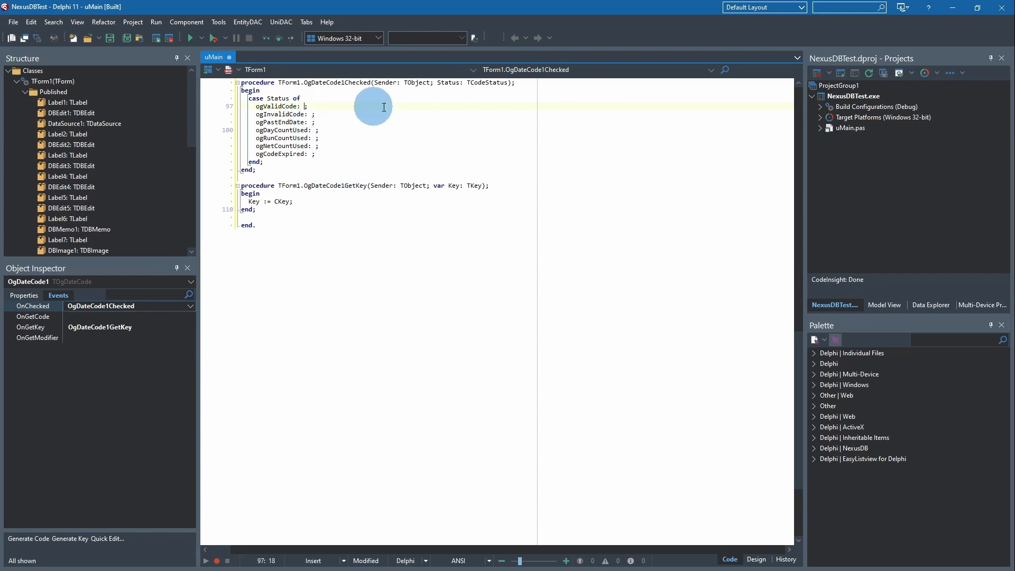
pyautogui.moveTo(468, 120)
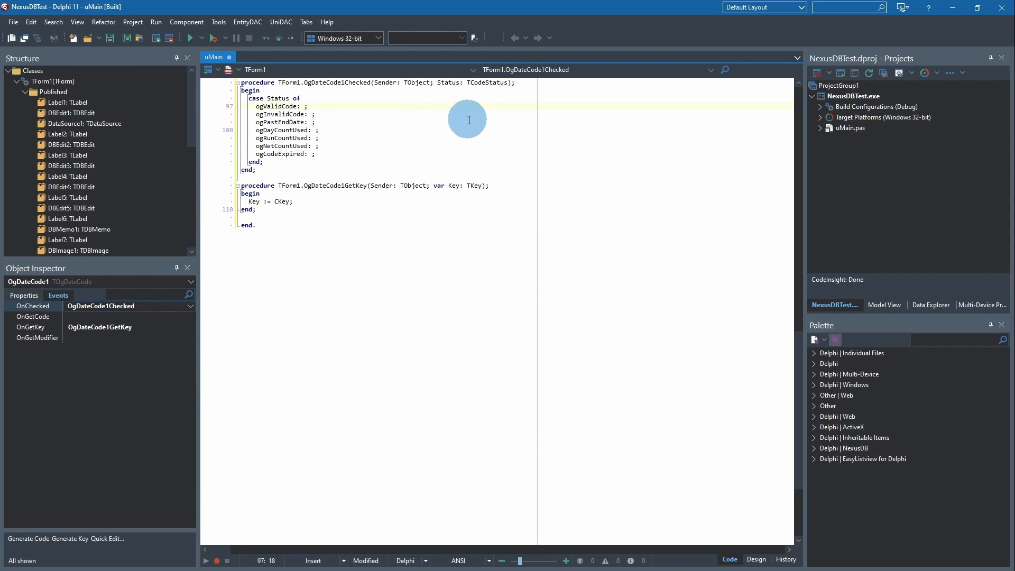
pyautogui.write('ShowMess')
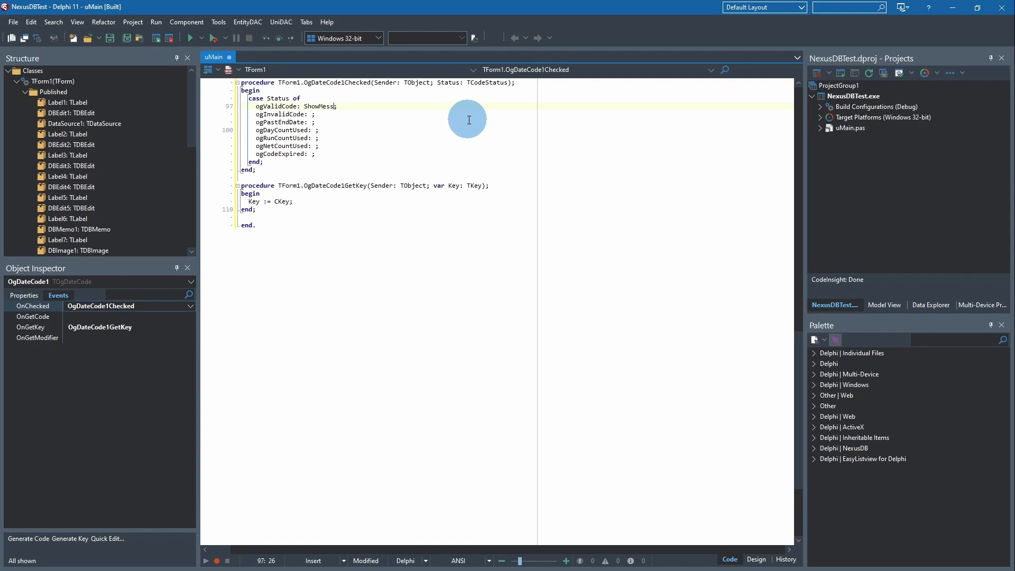
pyautogui.write("('Valid code")
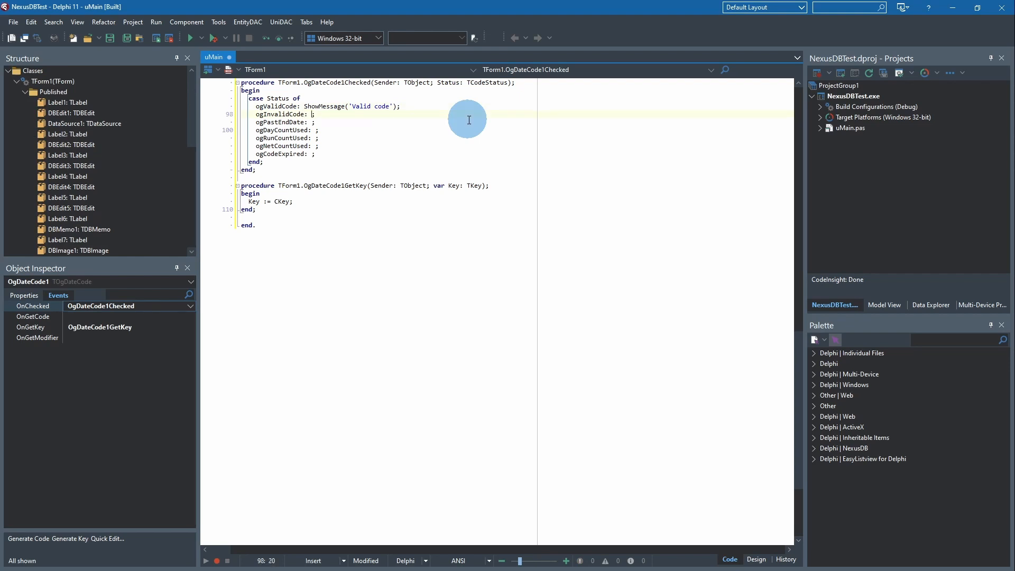
pyautogui.write('ShowMessage')
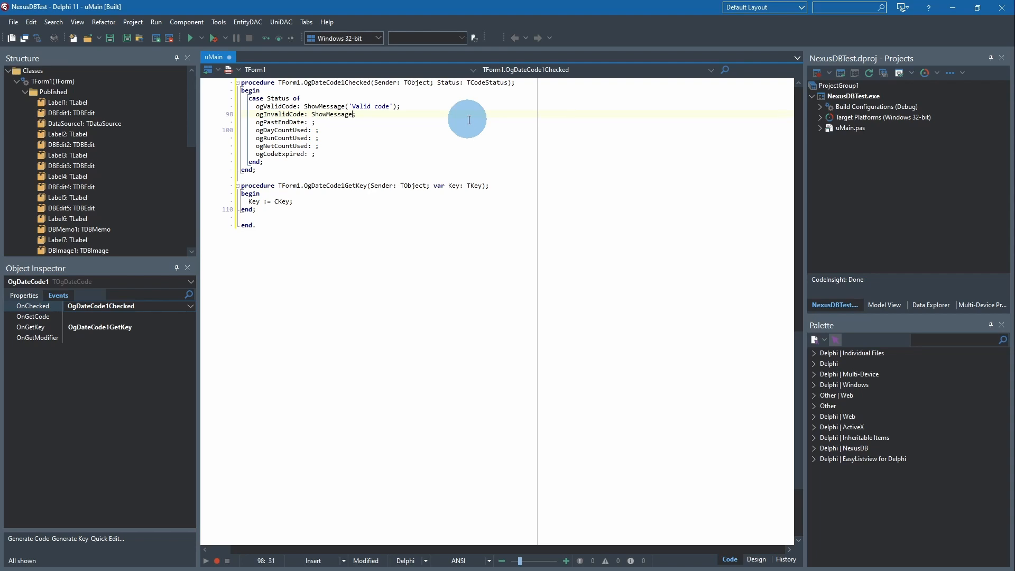
pyautogui.write("'")
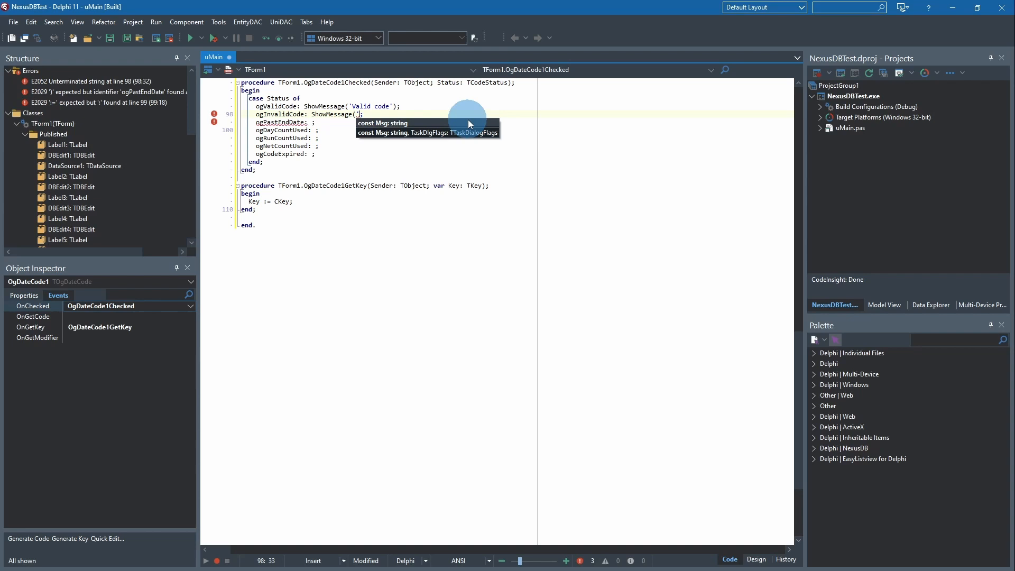
pyautogui.write("Invalid release code'")
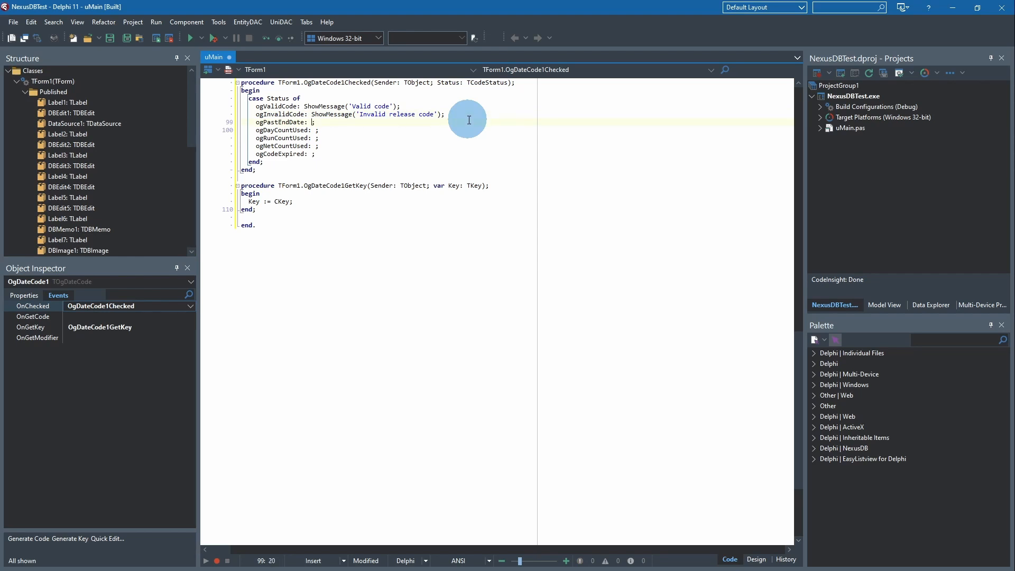
pyautogui.write("ShowMessage('")
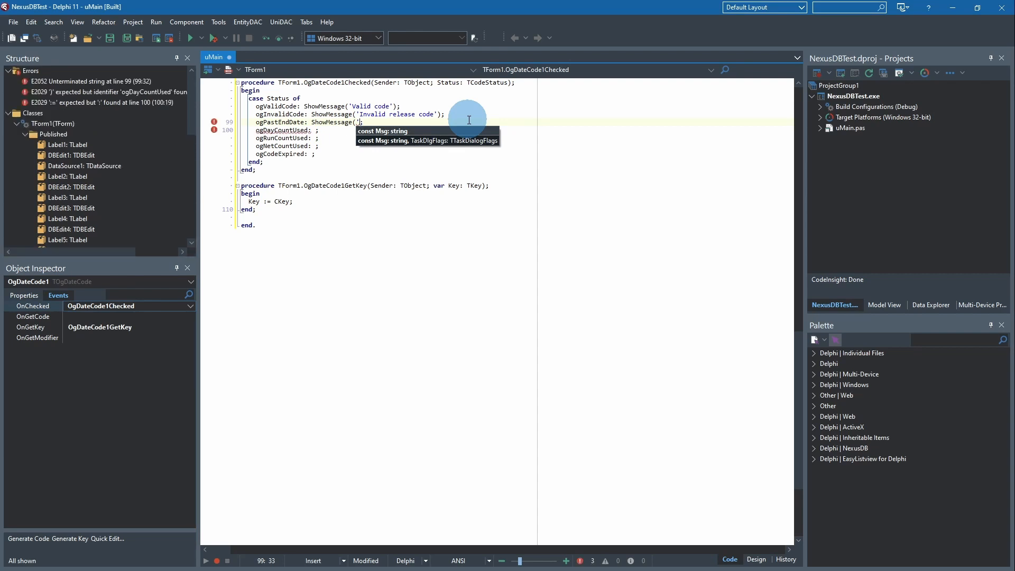
pyautogui.write('Date')
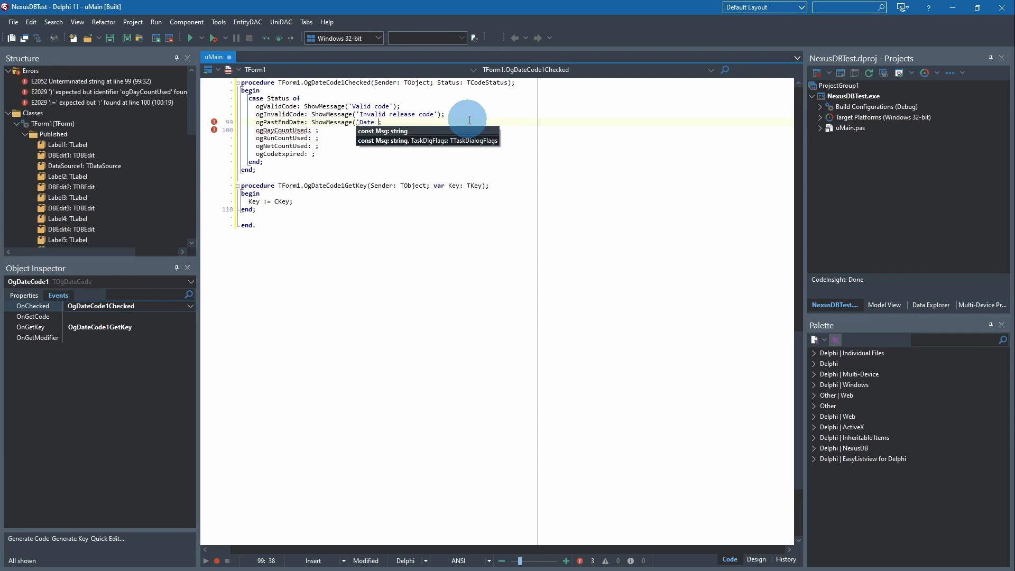
pyautogui.write("has expired'")
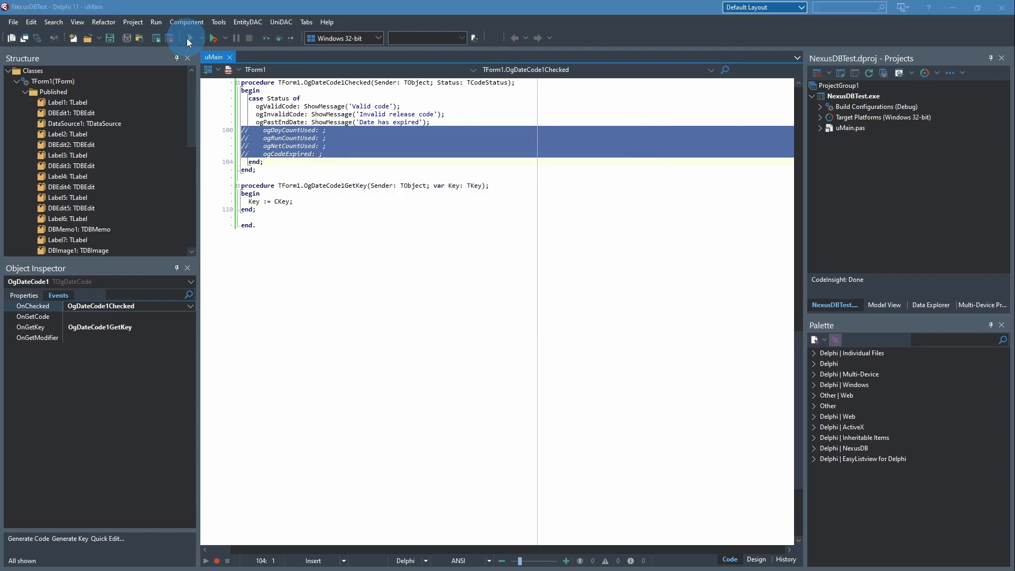
# Step: Run the contacts app, dismiss the 'Valid code' message, and close the app
pyautogui.click(213, 38)
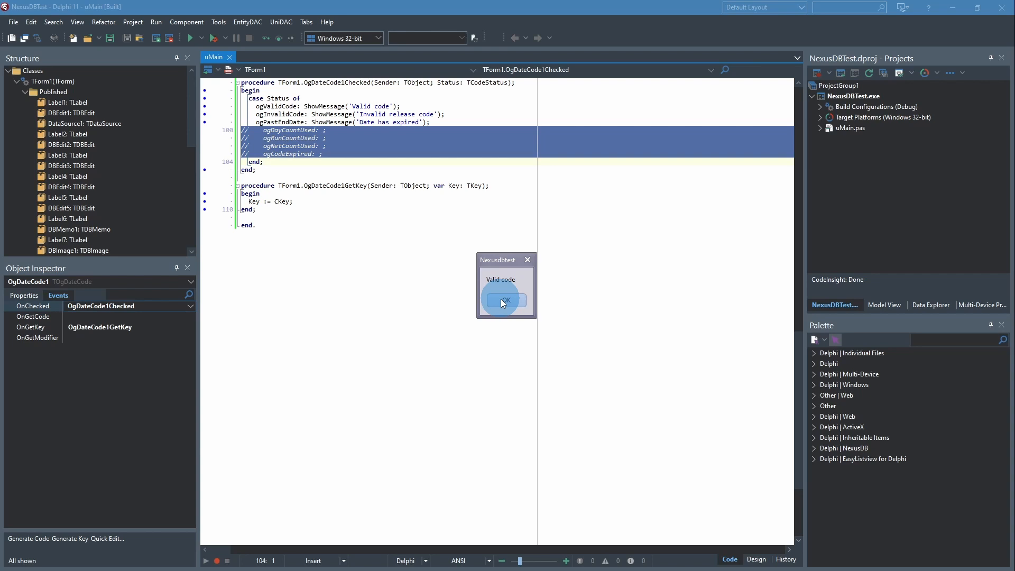
pyautogui.click(505, 300)
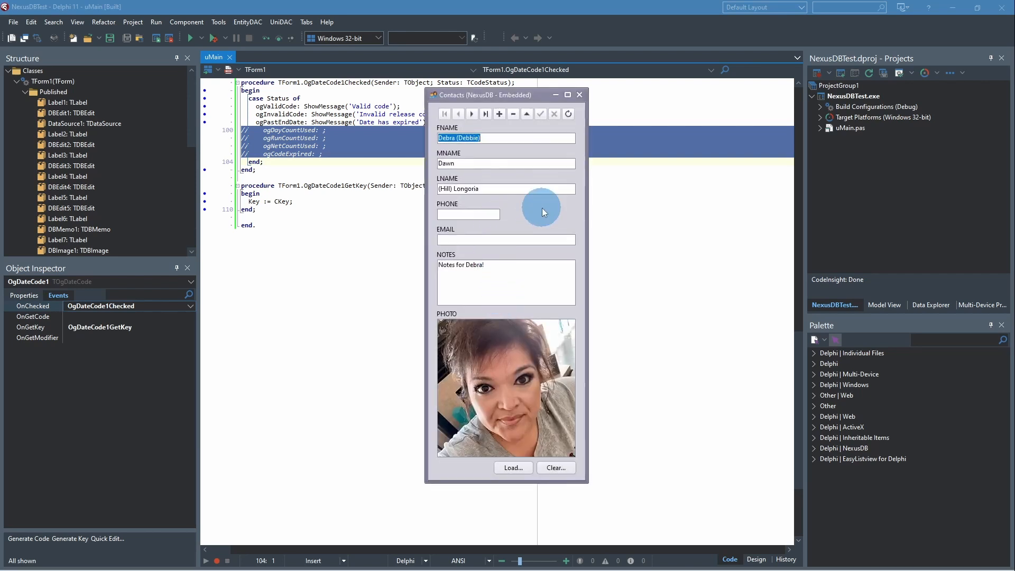
pyautogui.moveTo(570, 87)
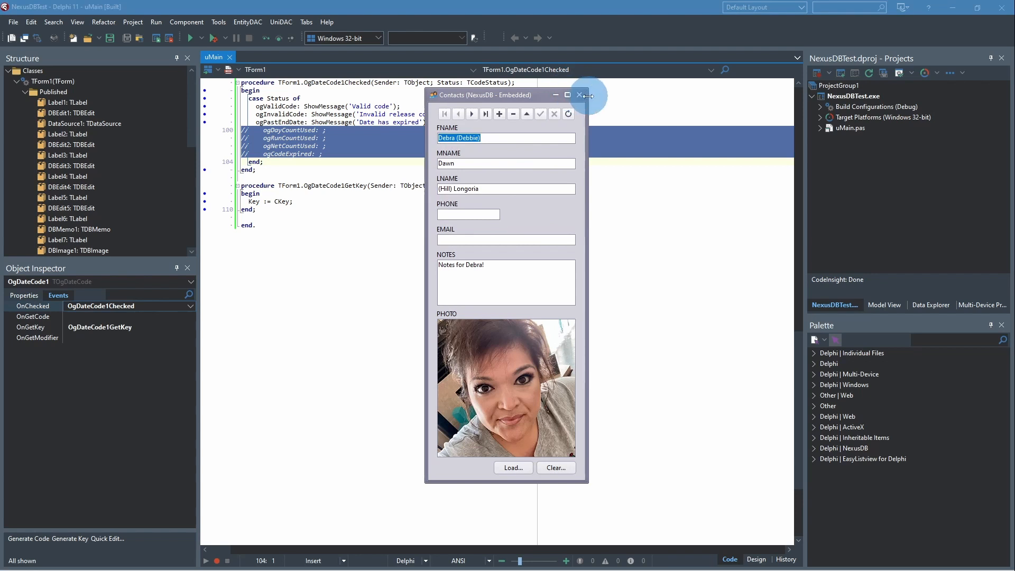
pyautogui.click(579, 94)
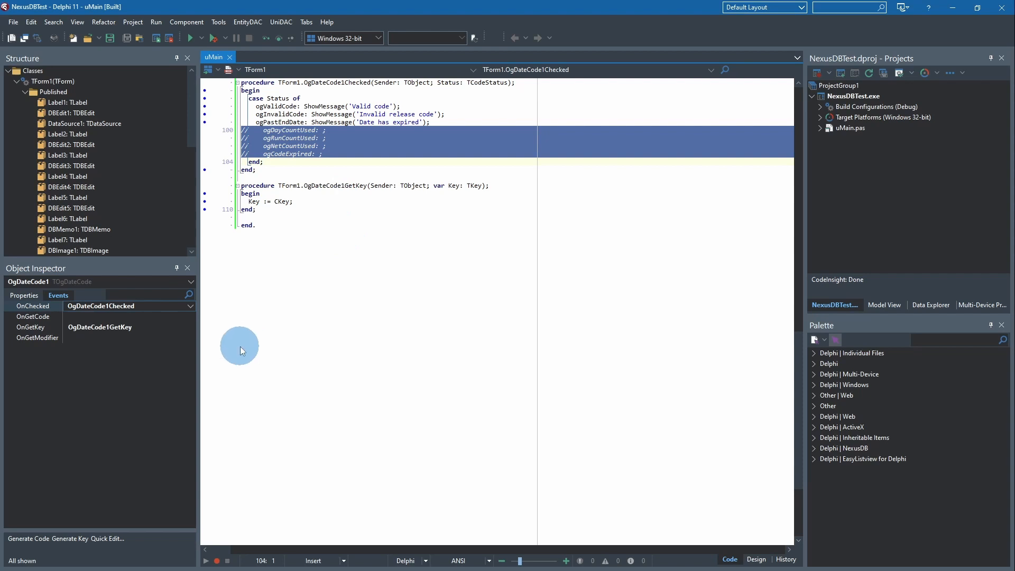
pyautogui.moveTo(756, 551)
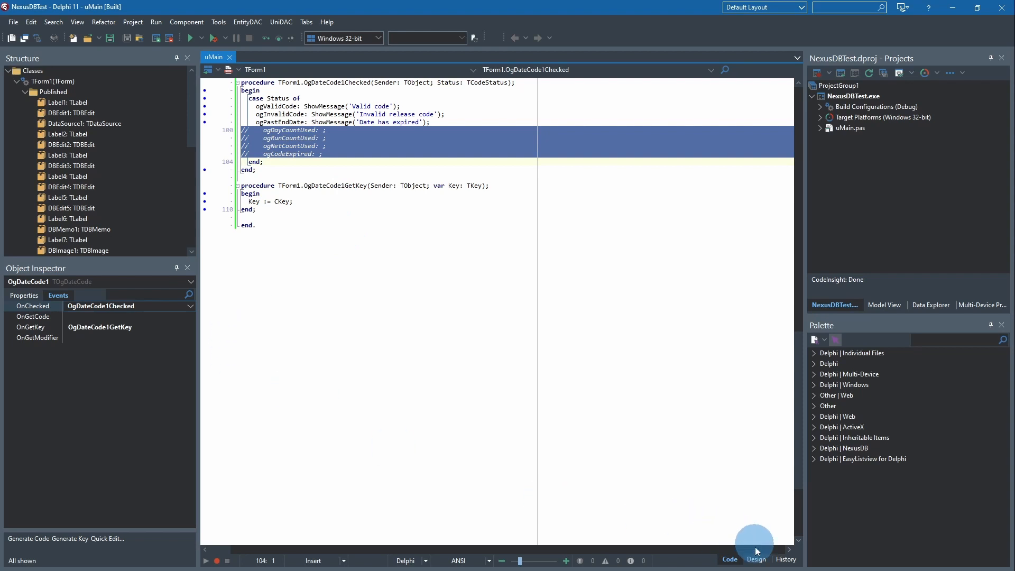
pyautogui.click(755, 559)
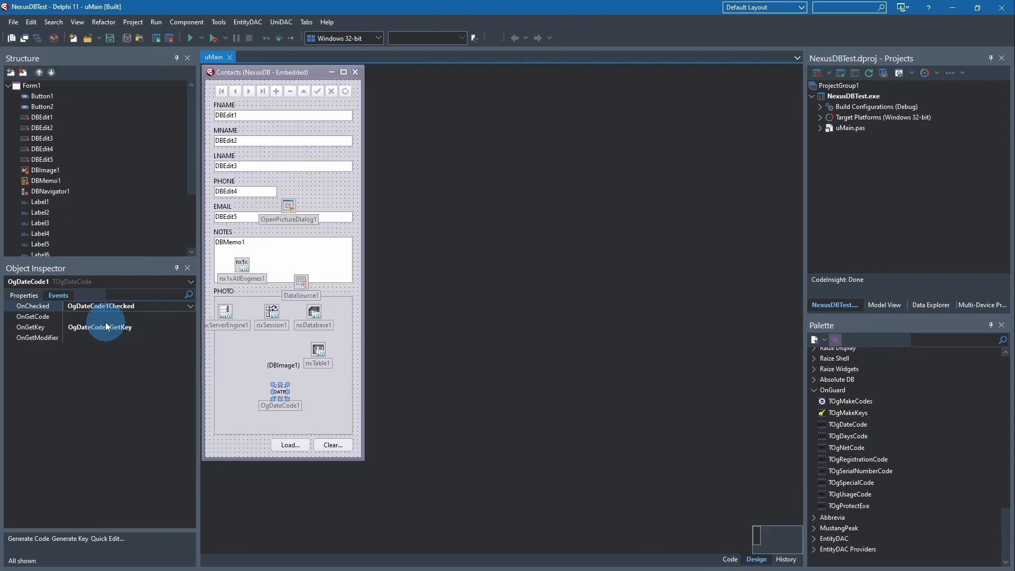
pyautogui.click(24, 294)
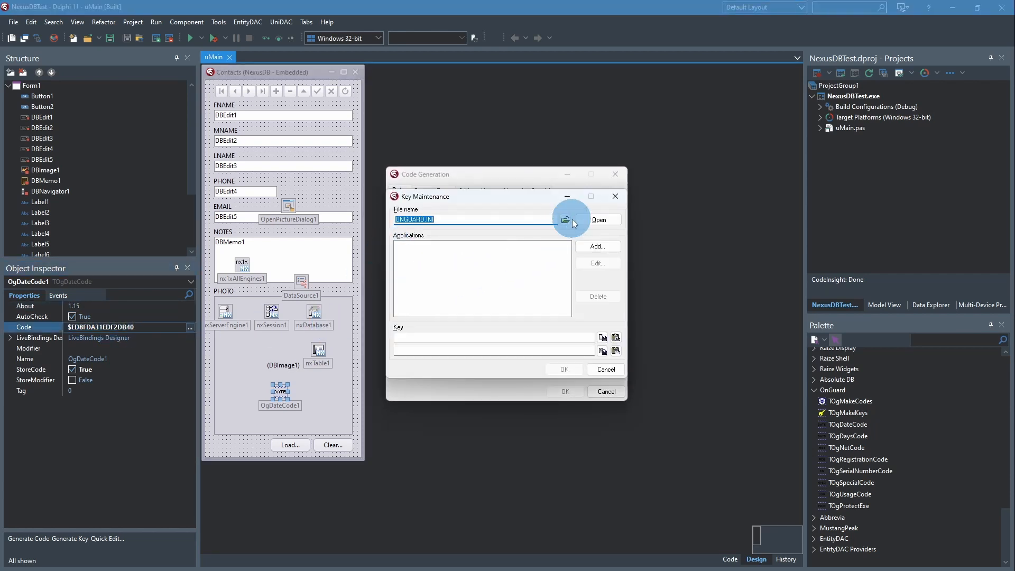
pyautogui.click(565, 219)
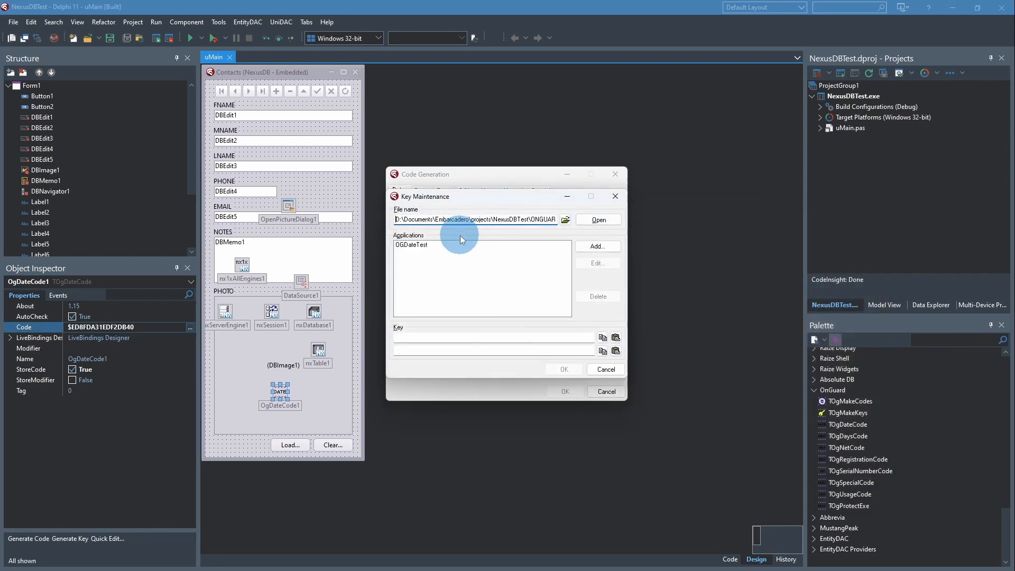
pyautogui.click(412, 244)
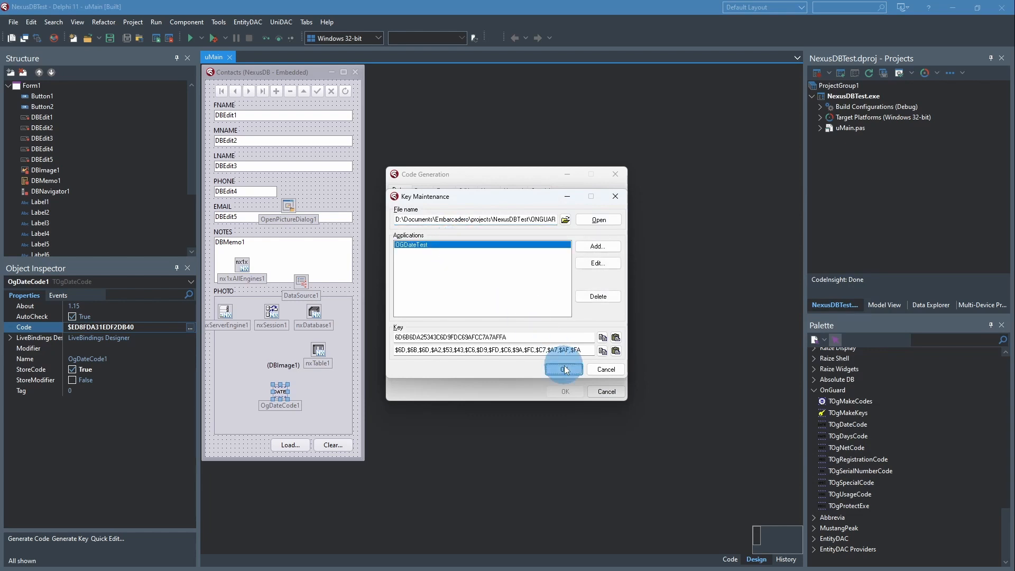
pyautogui.click(562, 369)
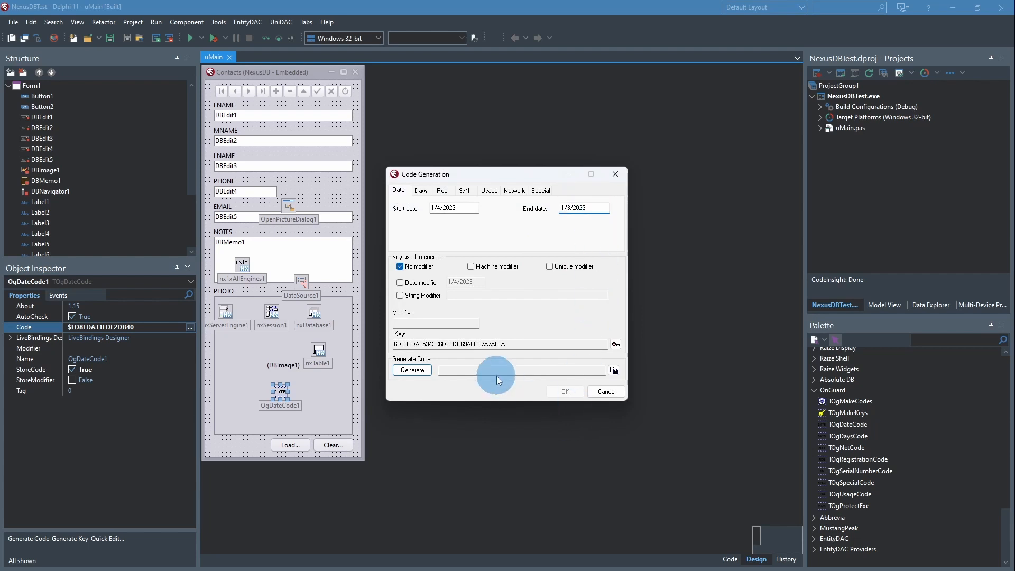
pyautogui.click(412, 369)
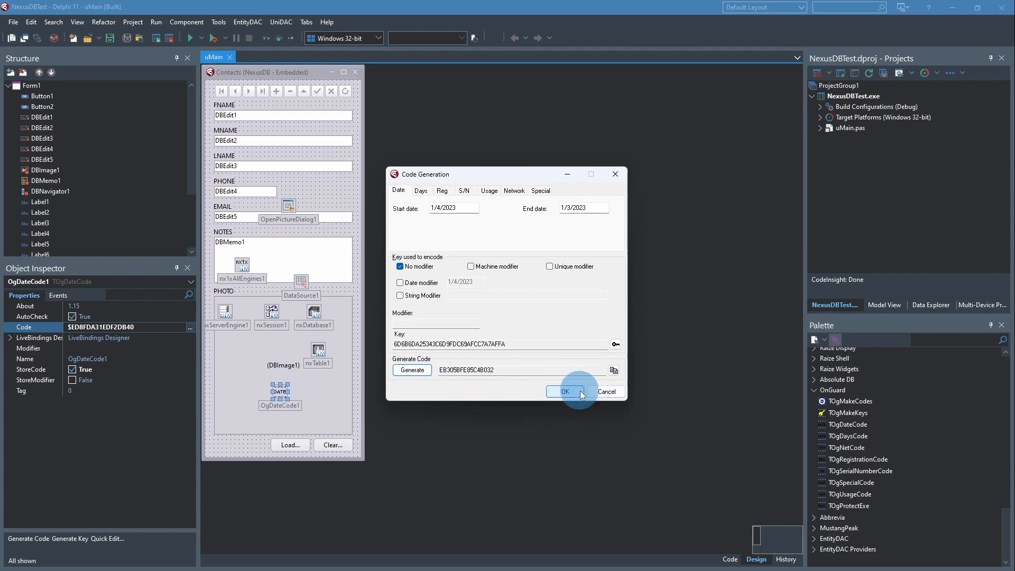
pyautogui.click(564, 392)
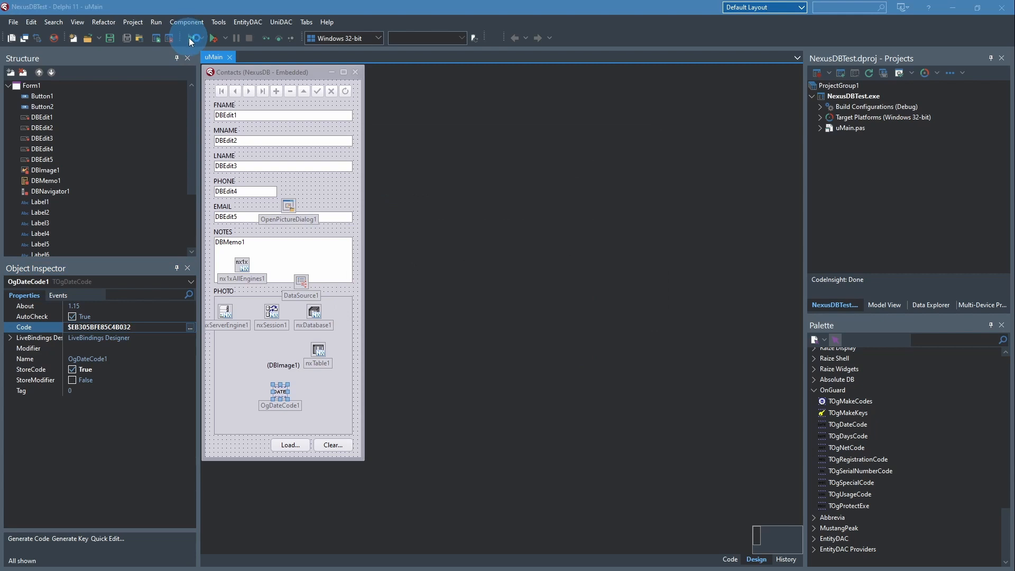
# Step: Build and run the app with the new code, then show OgDateCode1's events
pyautogui.click(190, 39)
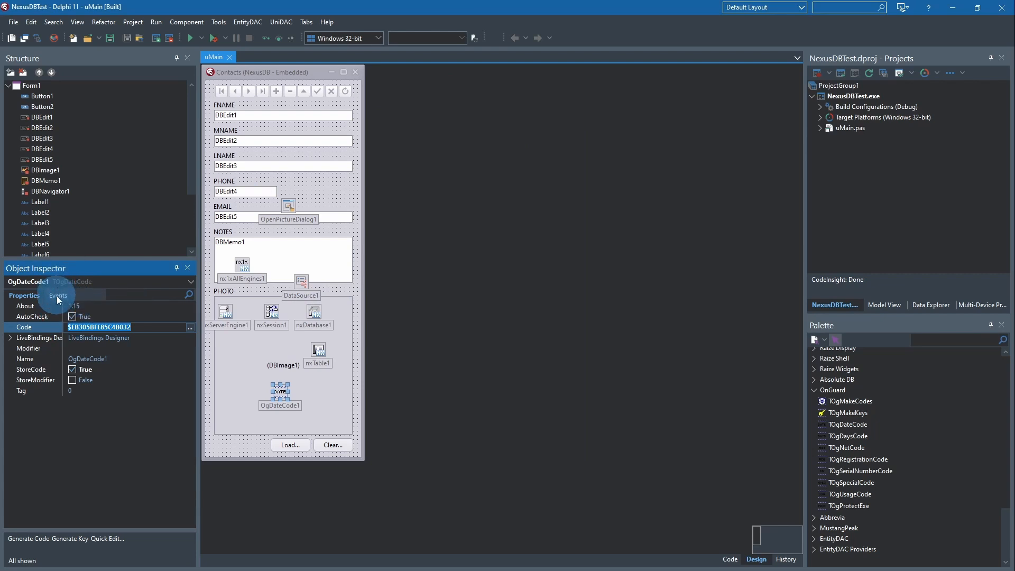
pyautogui.click(58, 295)
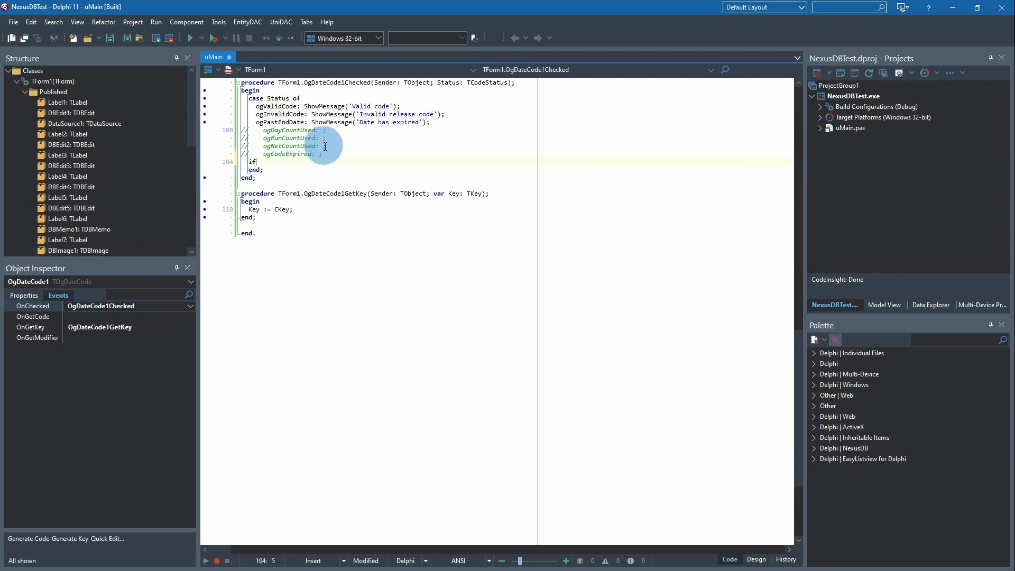
# Step: Add 'if Status <> ogValidCode then Application.Terminate' and confirm the 'Date has expired' message
pyautogui.write('True then')
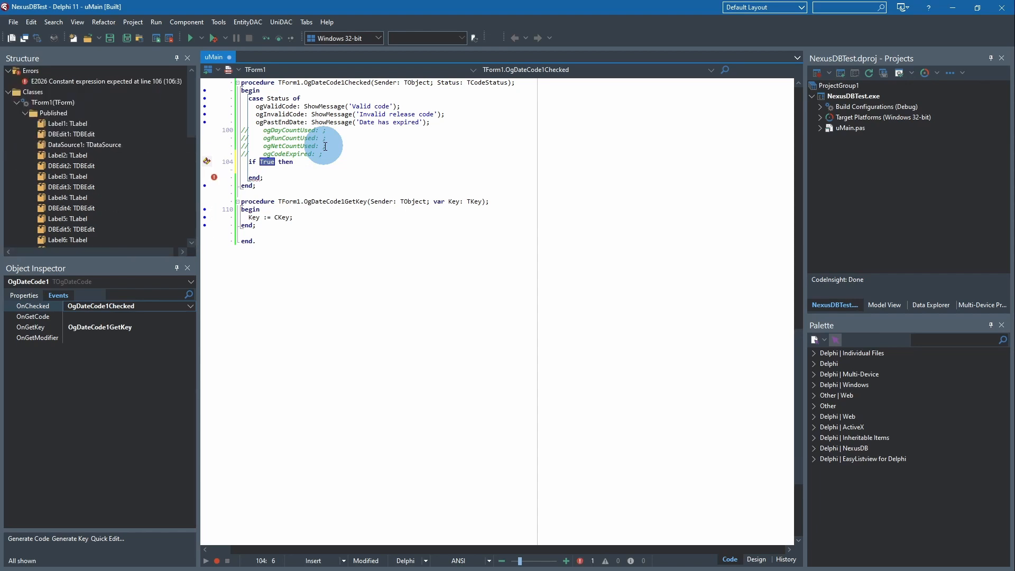
pyautogui.write('Status')
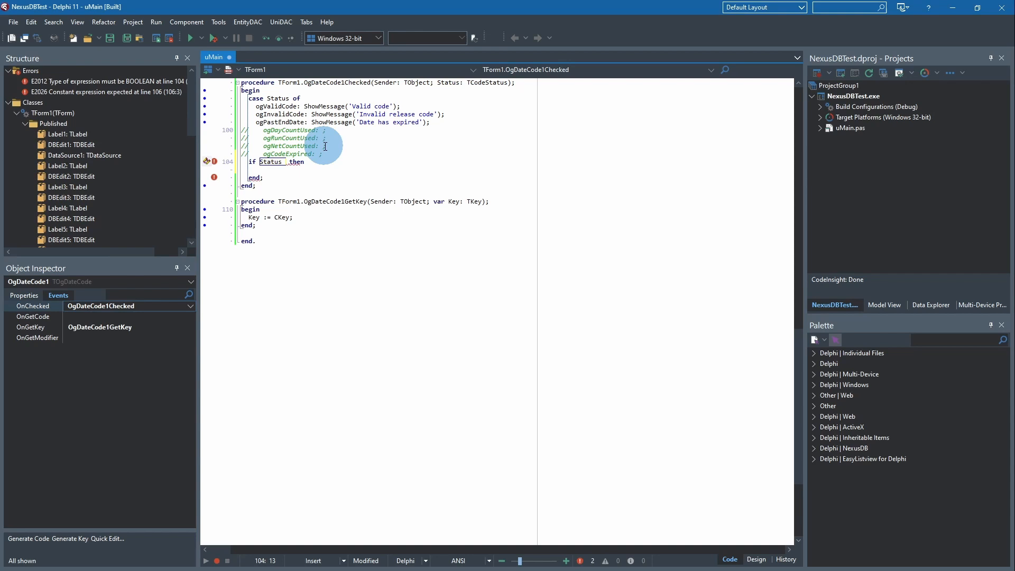
pyautogui.write('<>')
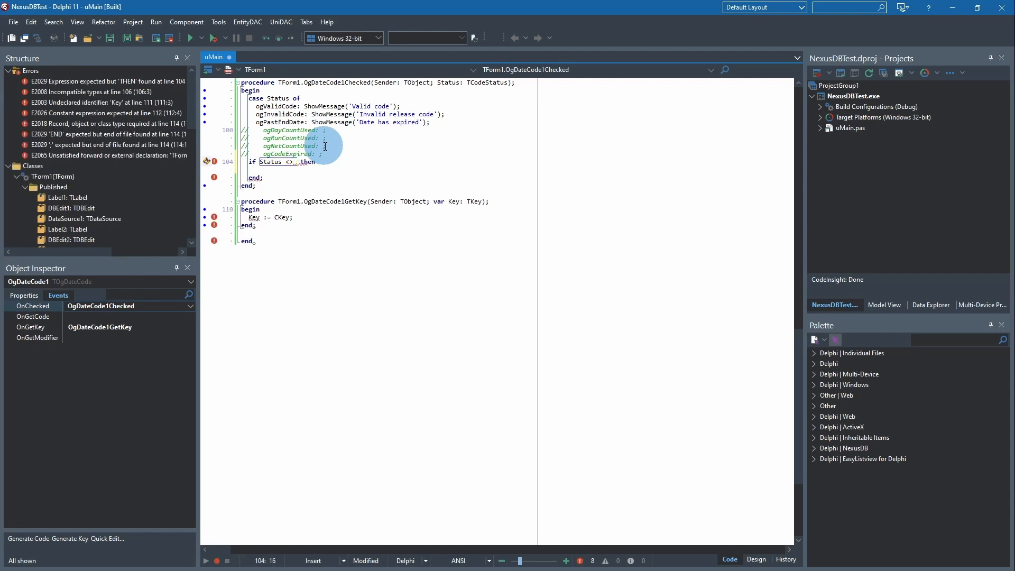
pyautogui.write('ogValidCod')
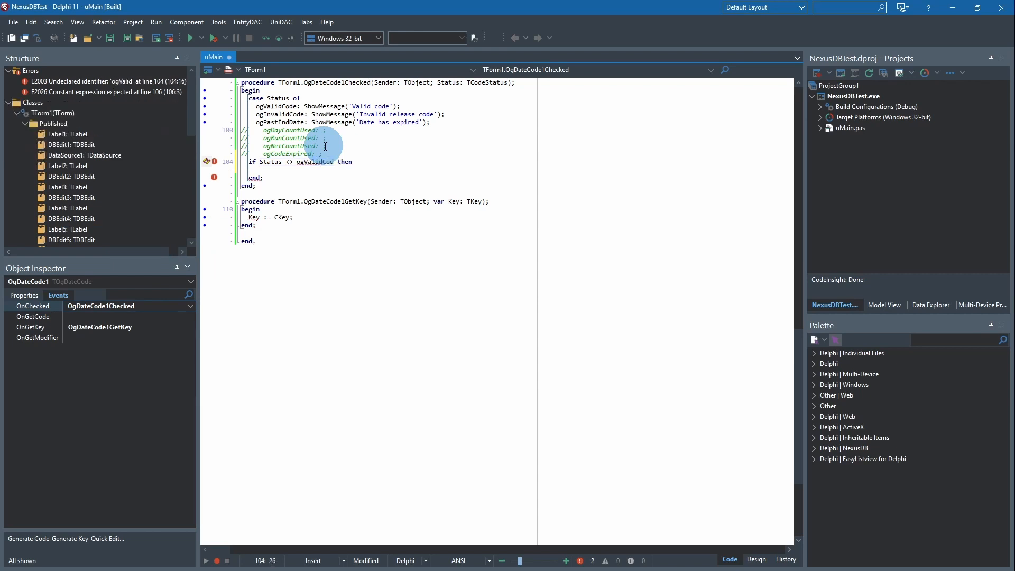
pyautogui.write('ed')
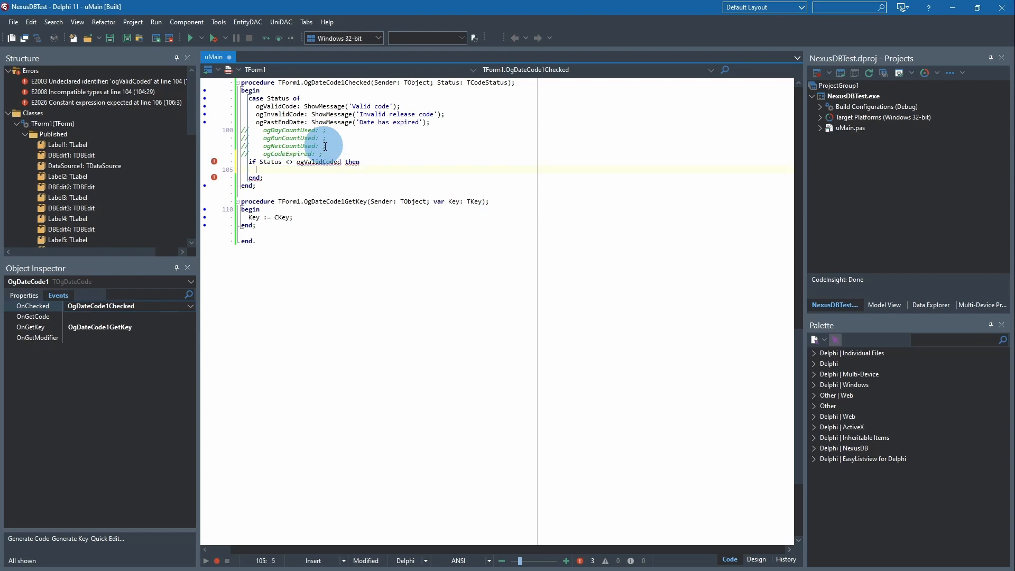
pyautogui.write('Appl')
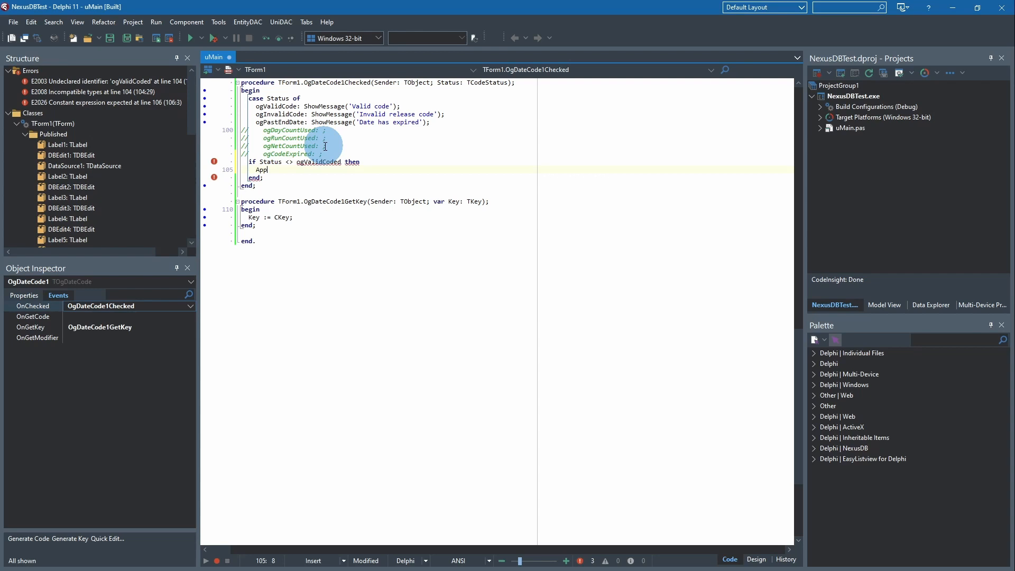
pyautogui.write('ication')
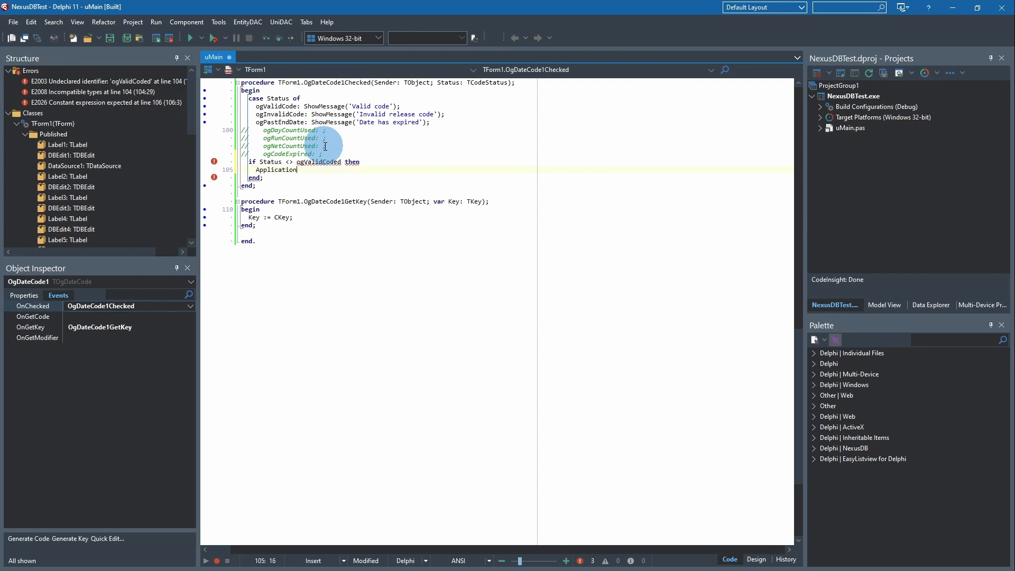
pyautogui.write('.Ter')
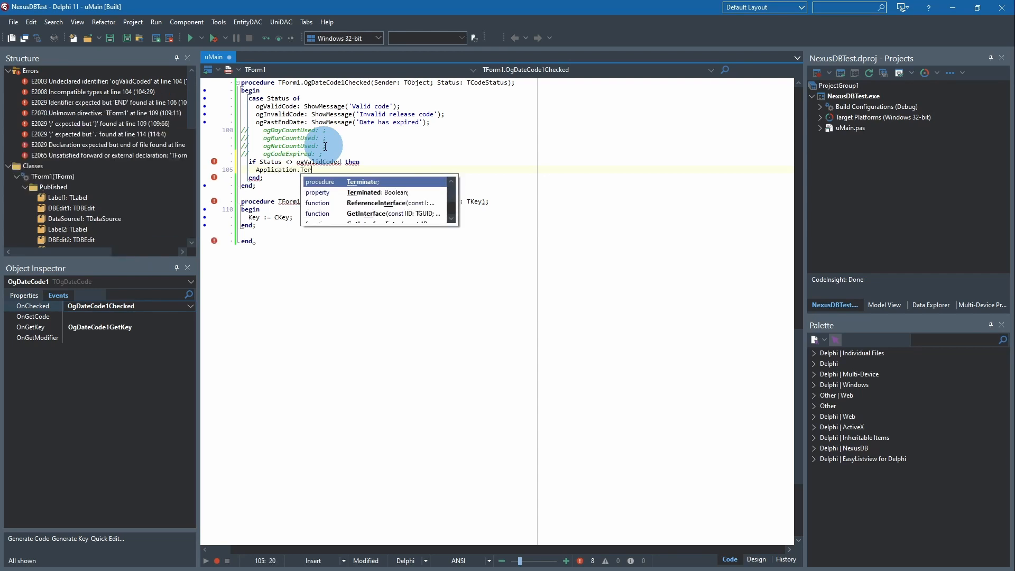
pyautogui.write('minate,')
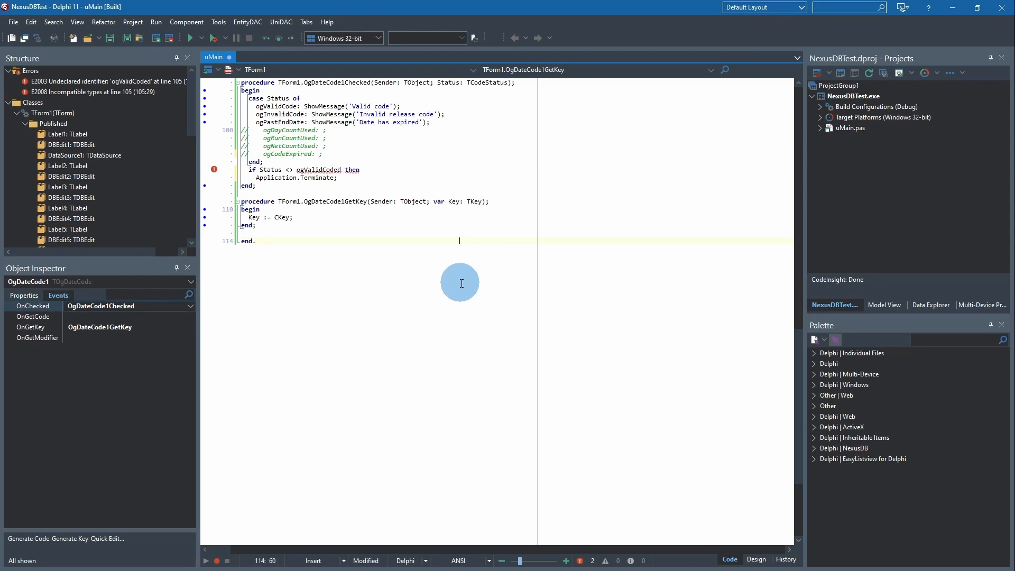
pyautogui.moveTo(352, 162)
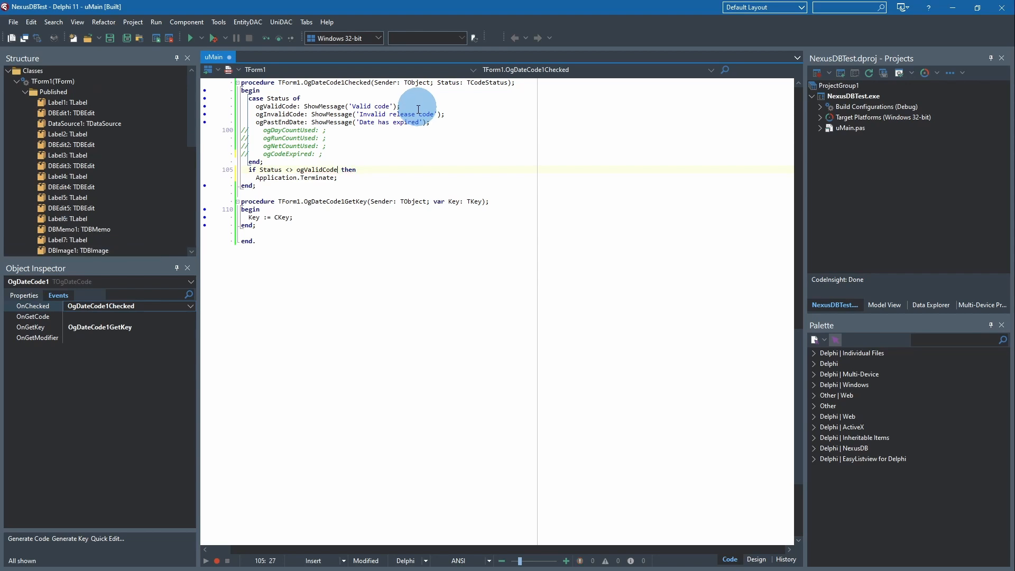
pyautogui.moveTo(398, 190)
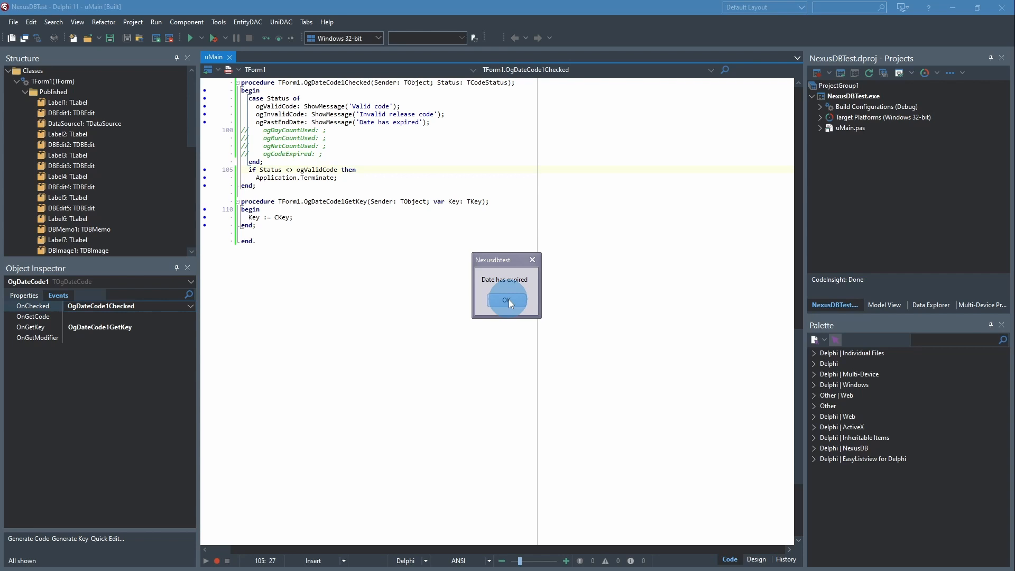
pyautogui.click(506, 300)
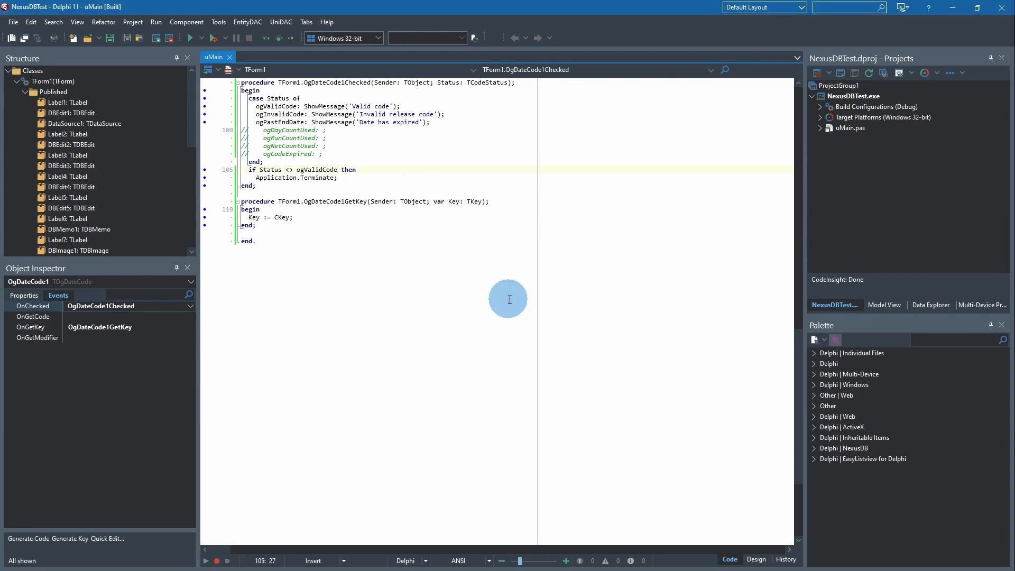
pyautogui.moveTo(389, 171)
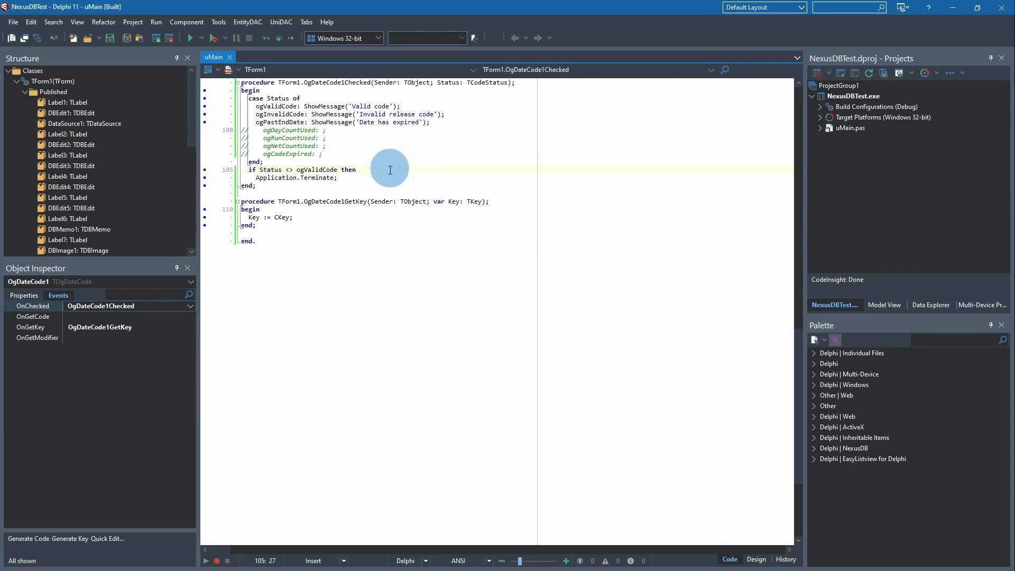
pyautogui.moveTo(387, 213)
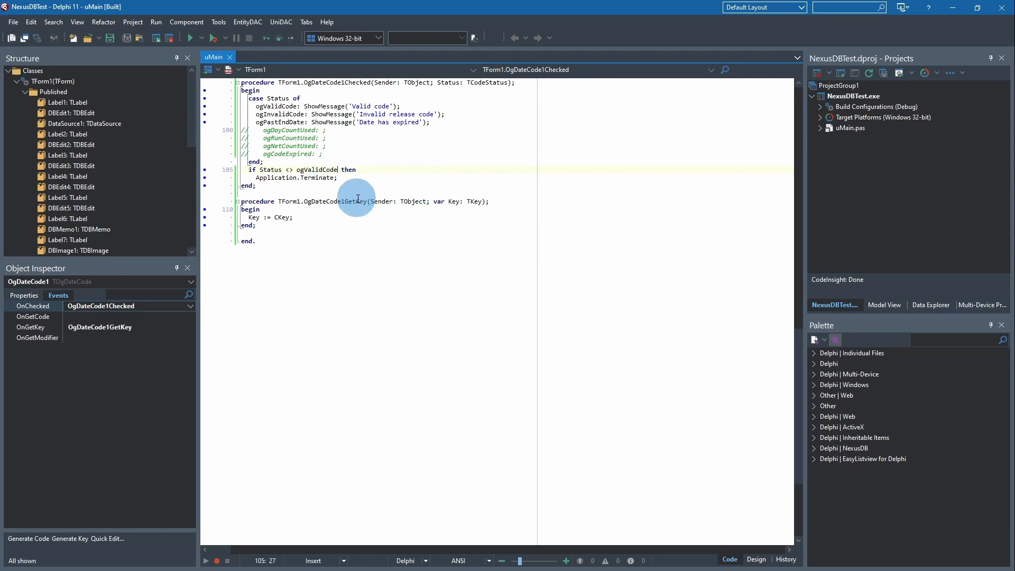
pyautogui.scroll(-3)
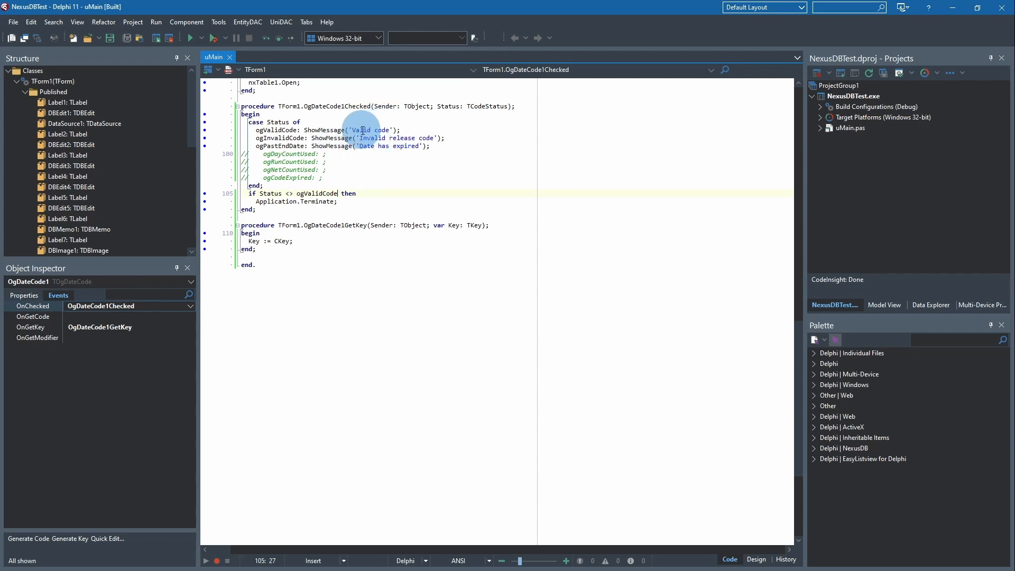
pyautogui.moveTo(379, 120)
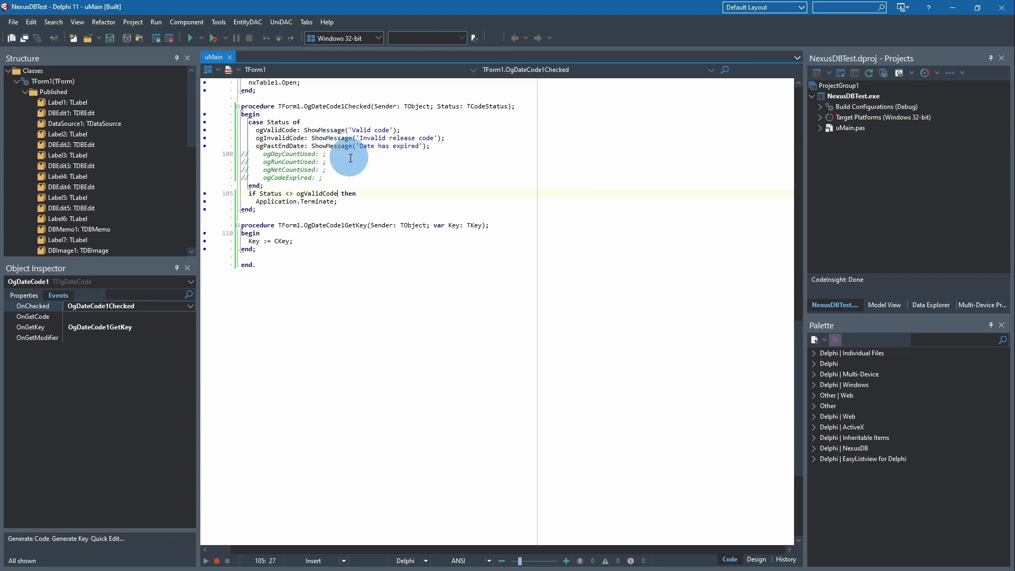
pyautogui.moveTo(366, 160)
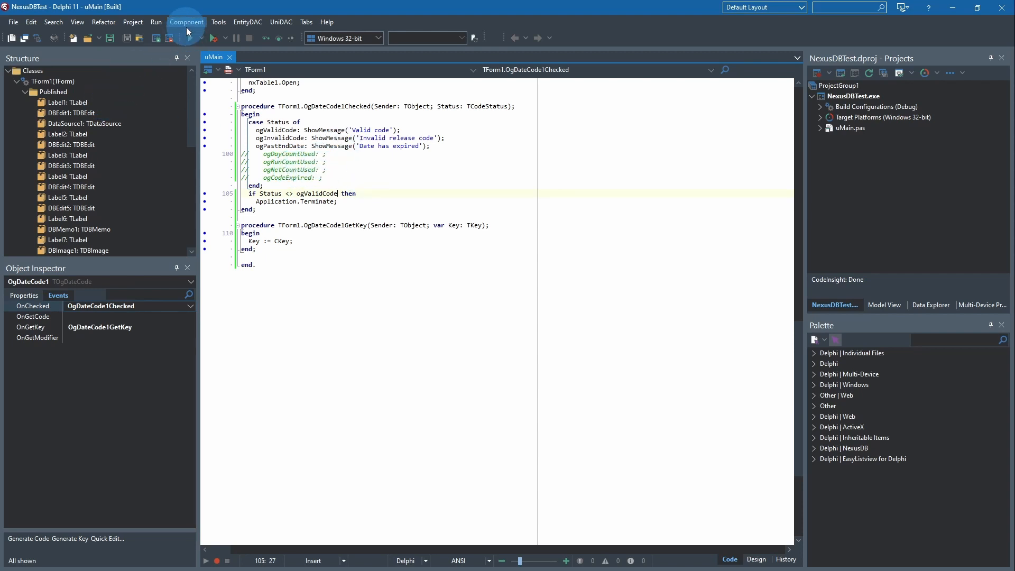
pyautogui.click(215, 38)
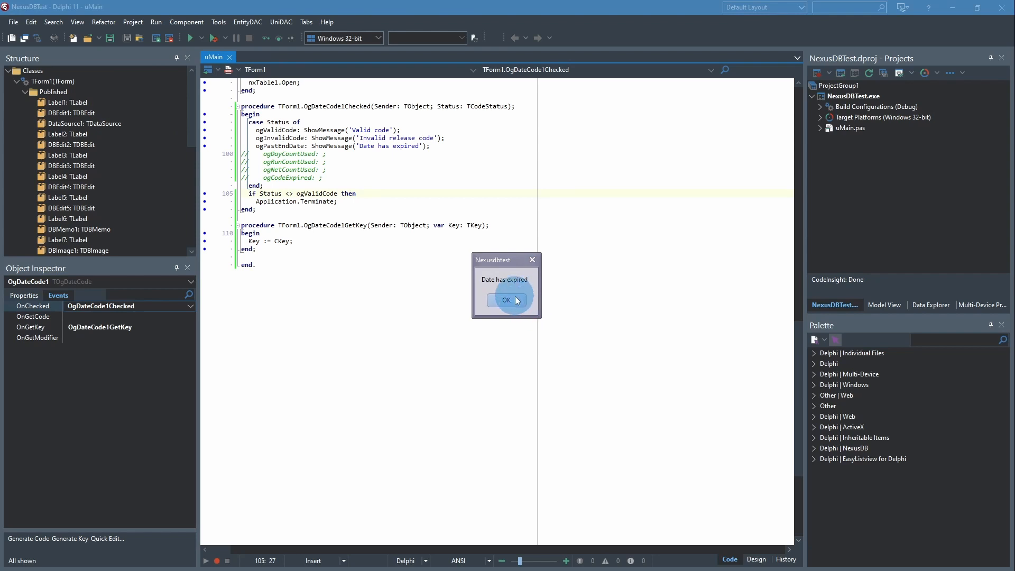
pyautogui.click(507, 300)
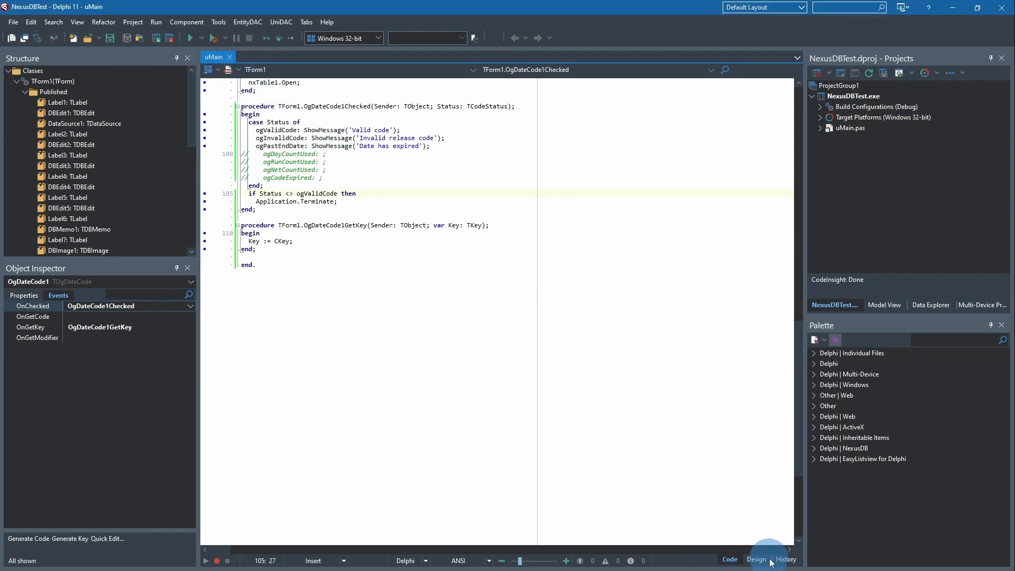
pyautogui.click(755, 560)
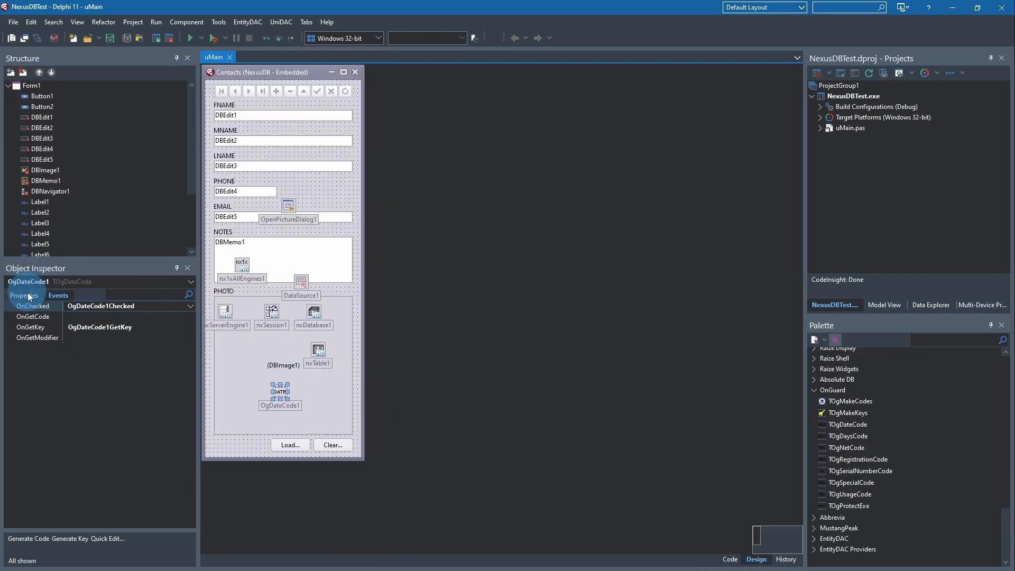
pyautogui.click(23, 294)
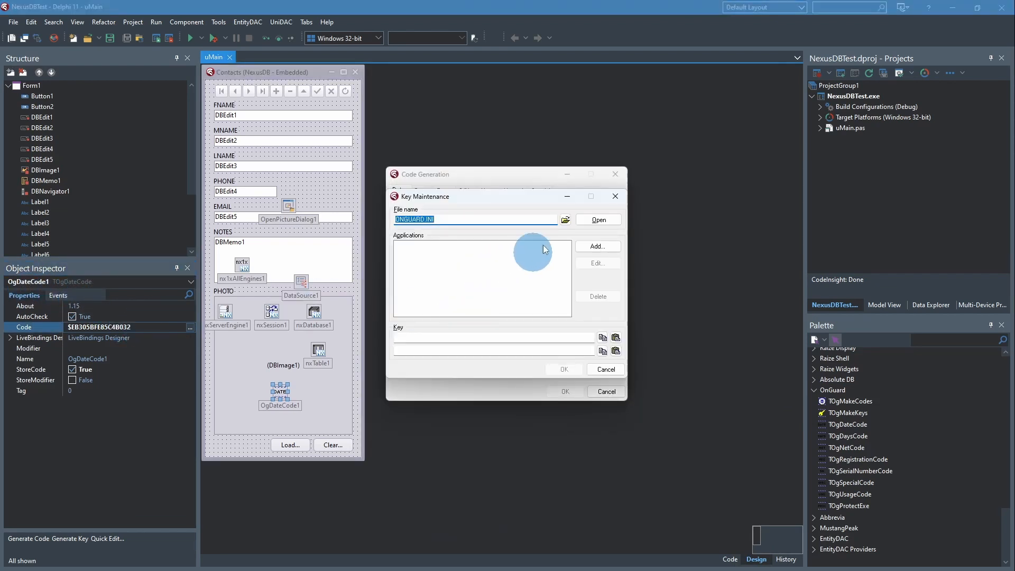
pyautogui.click(565, 219)
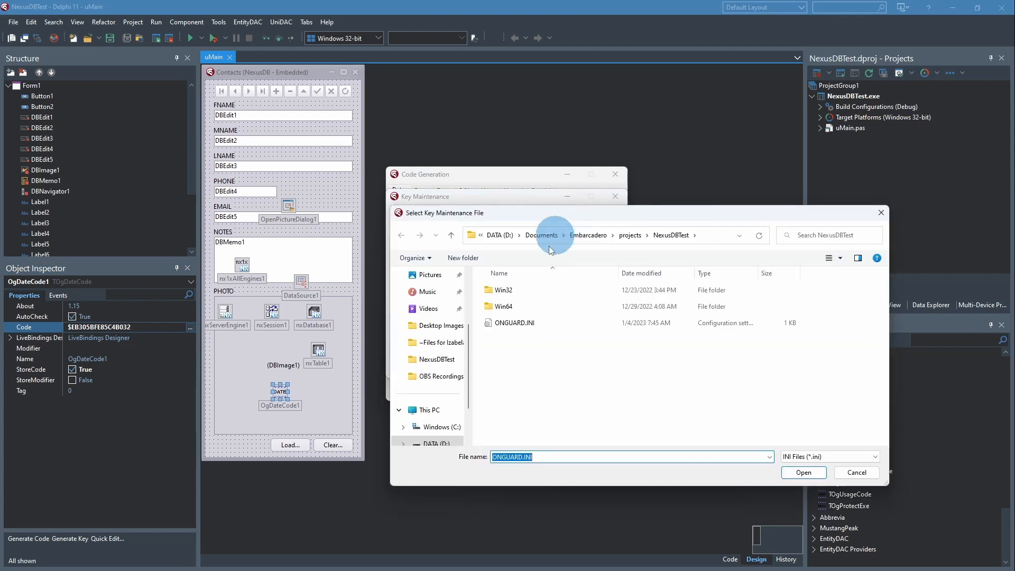
pyautogui.click(803, 472)
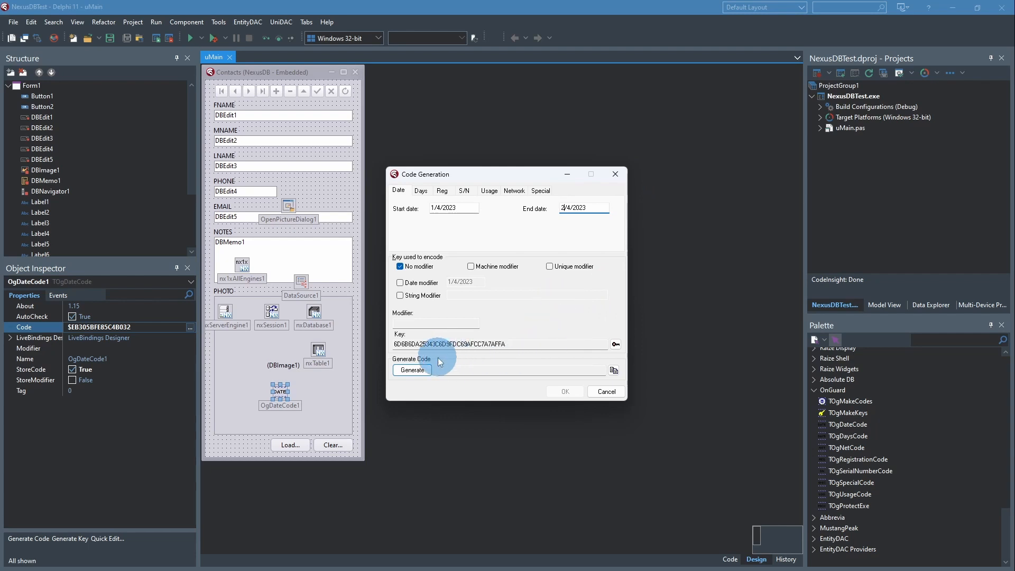
pyautogui.click(412, 369)
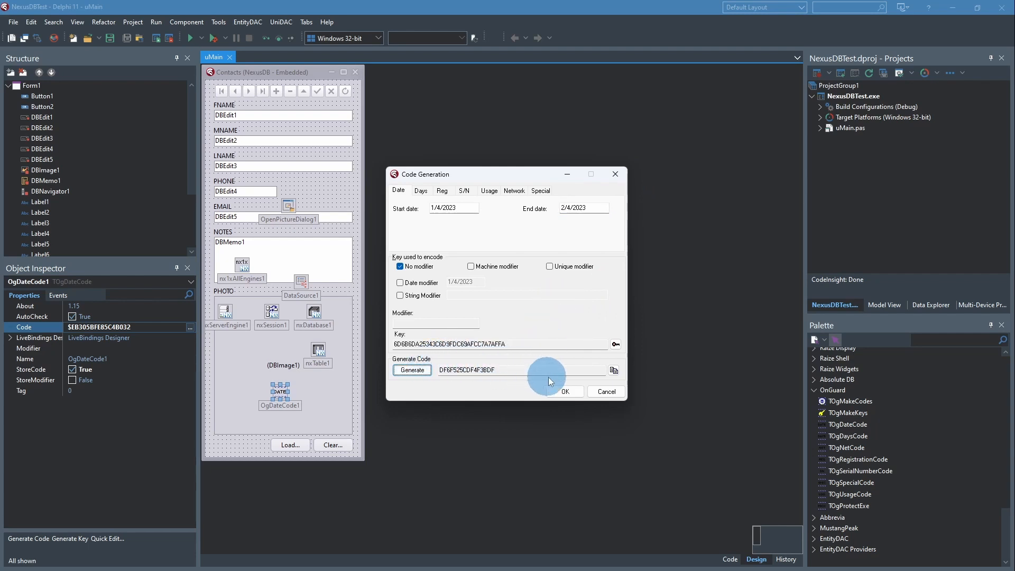
pyautogui.click(565, 391)
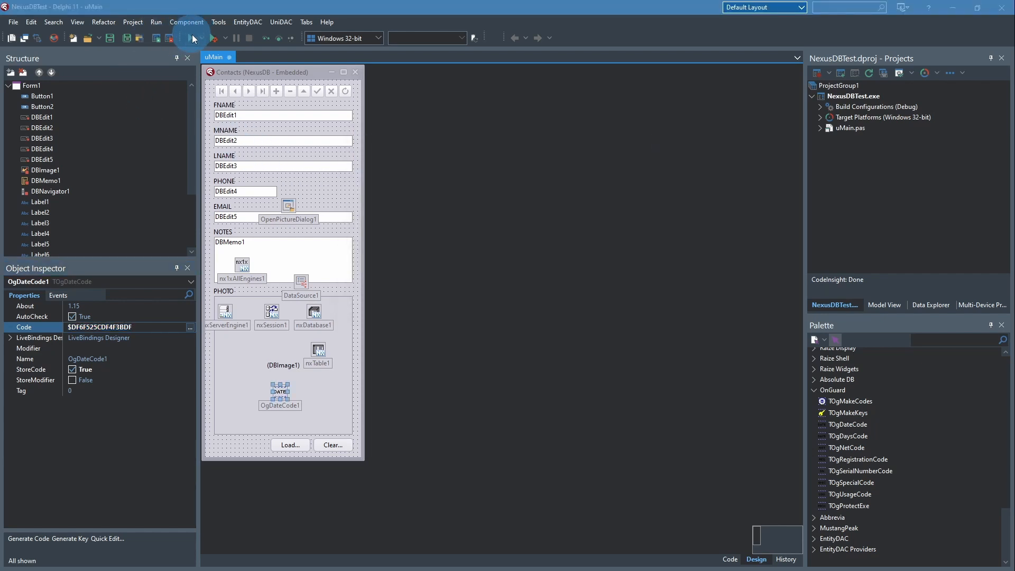
pyautogui.click(191, 38)
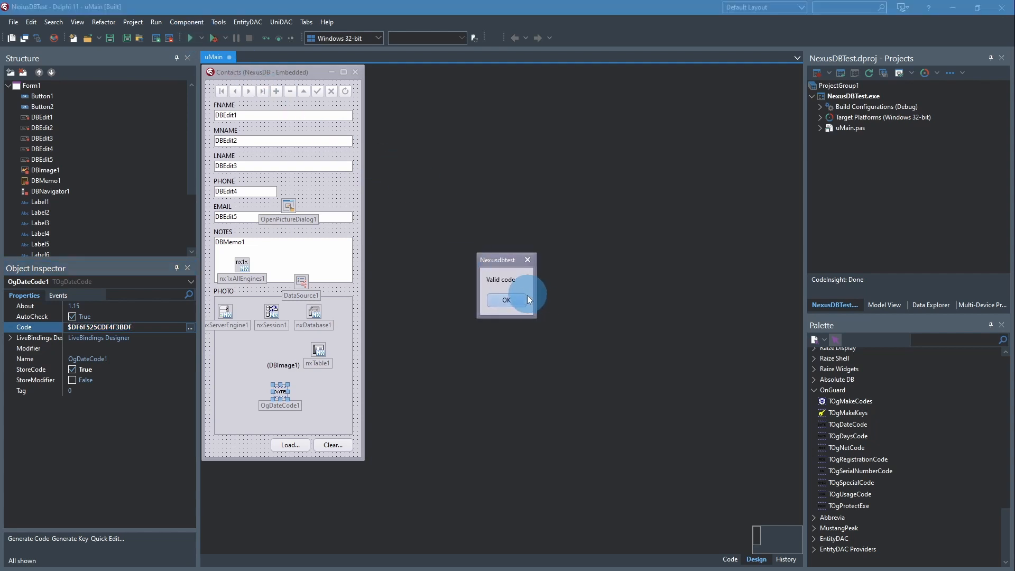
pyautogui.click(506, 300)
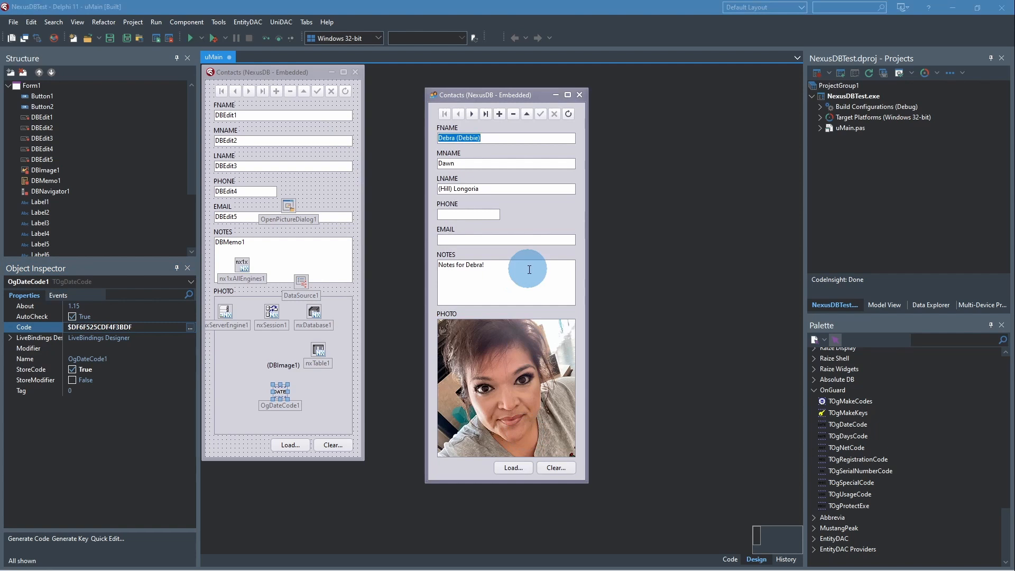
pyautogui.moveTo(524, 225)
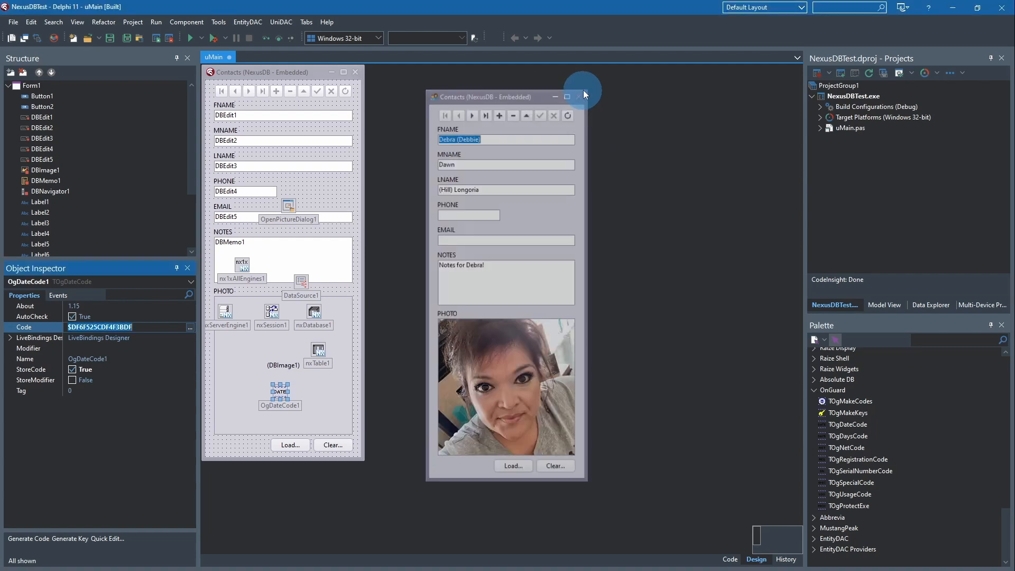
pyautogui.click(577, 96)
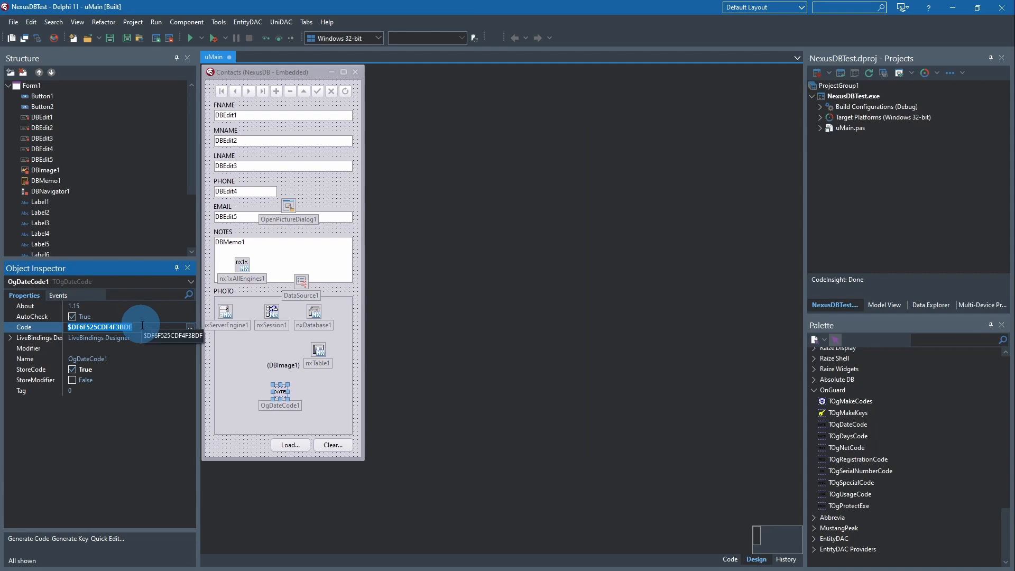
pyautogui.click(49, 538)
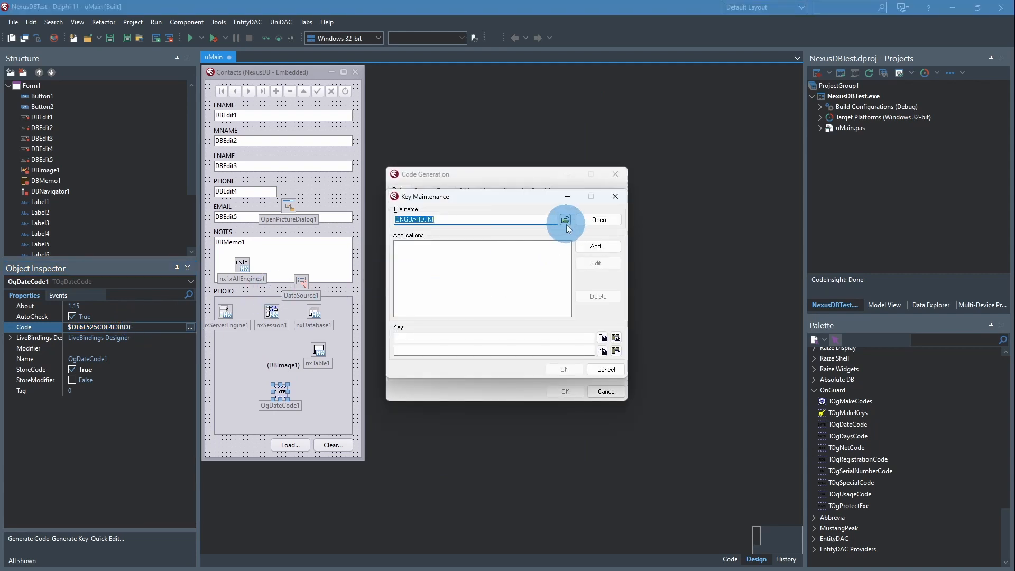
pyautogui.click(565, 220)
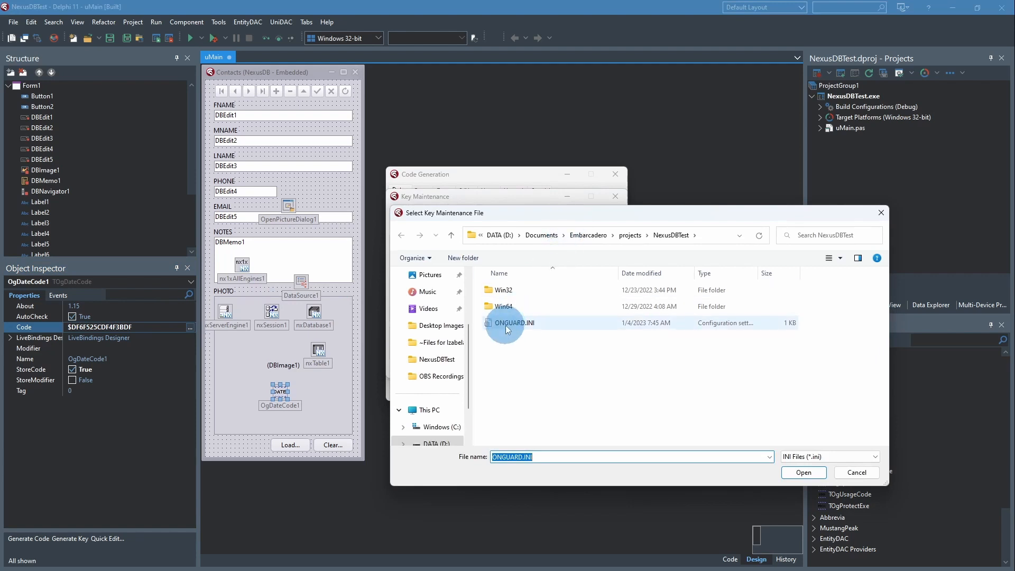
pyautogui.click(801, 472)
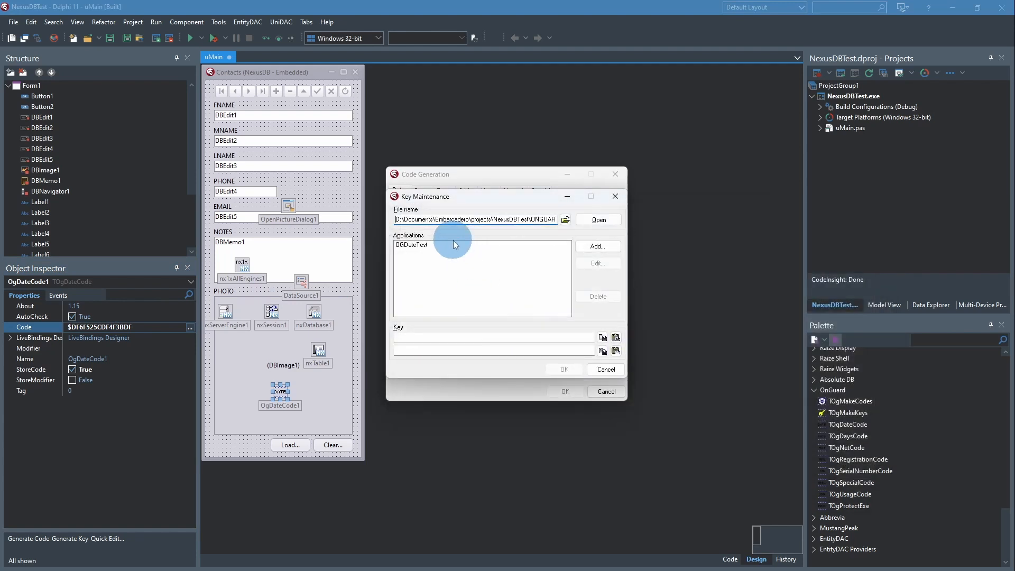
pyautogui.click(412, 245)
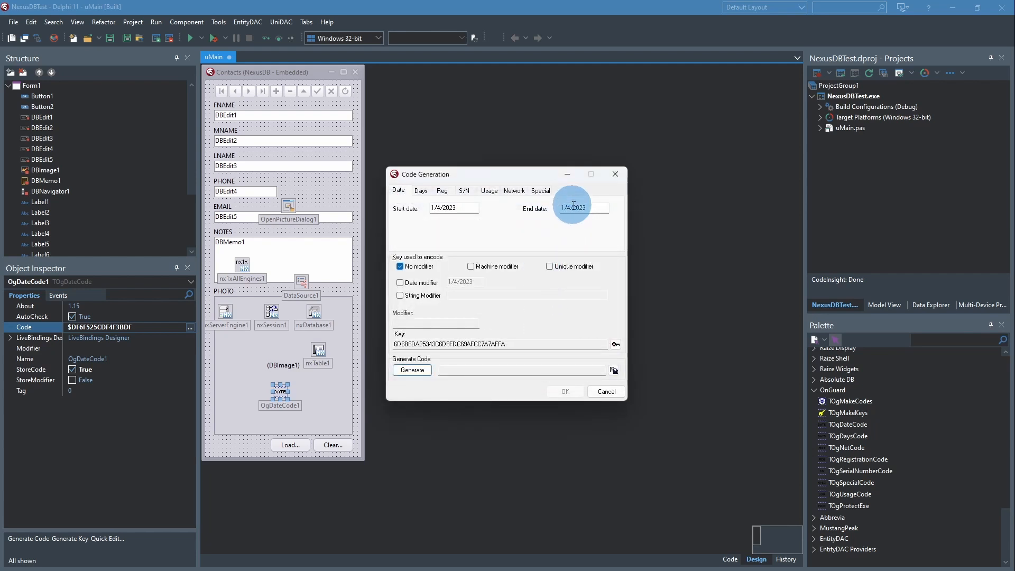
pyautogui.click(573, 208)
pyautogui.write('3')
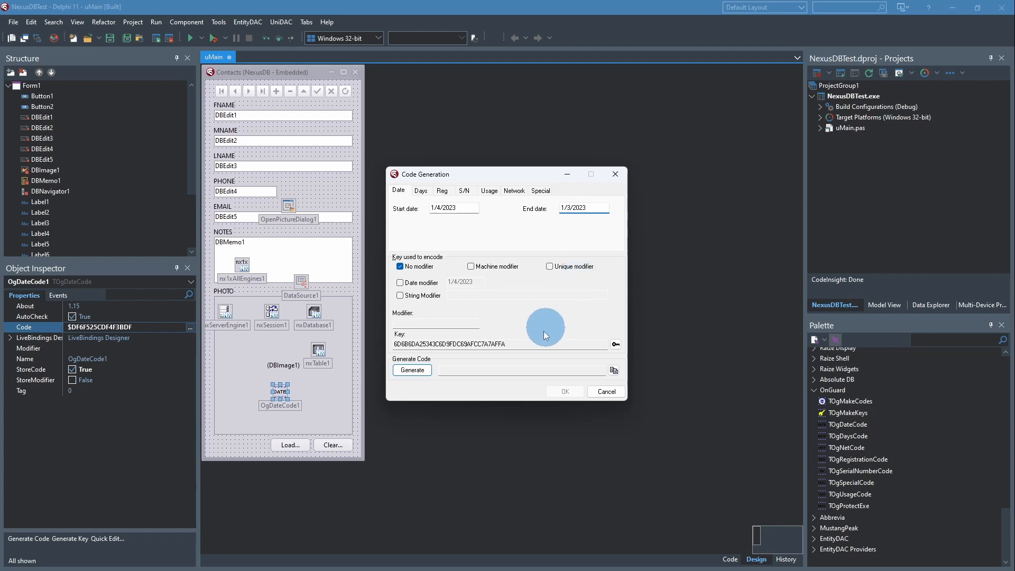
pyautogui.click(412, 370)
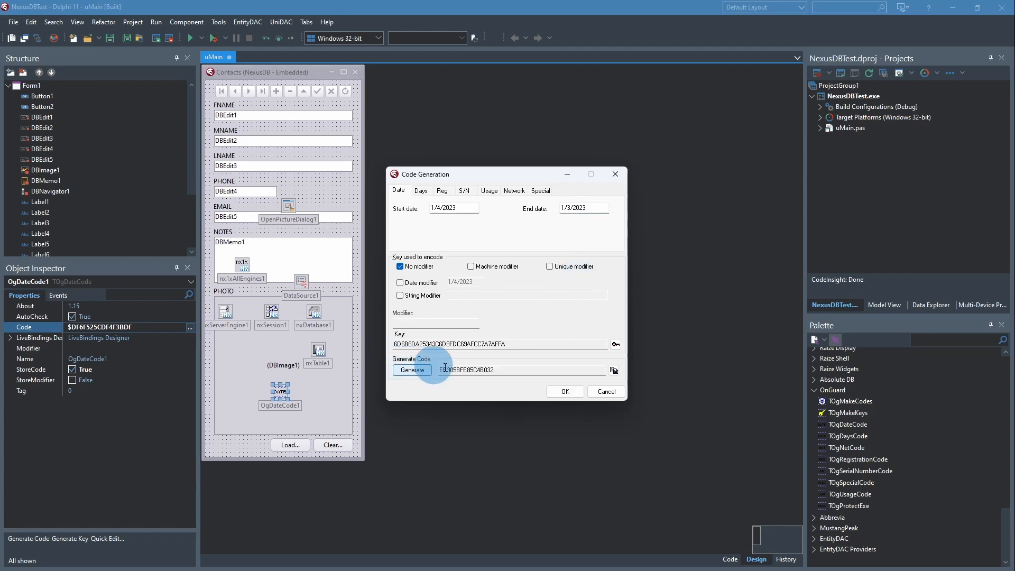
pyautogui.click(563, 391)
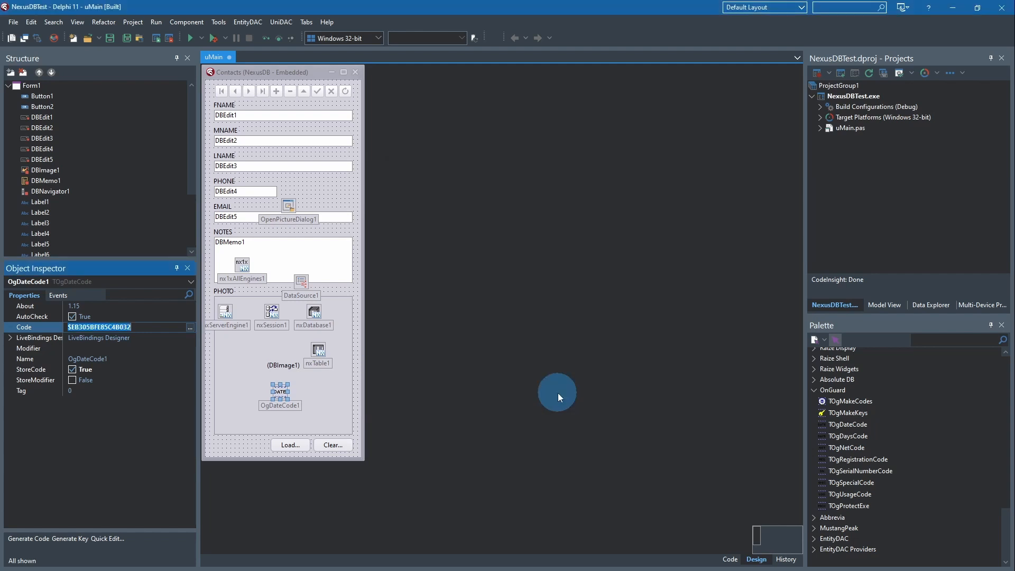
pyautogui.moveTo(133, 21)
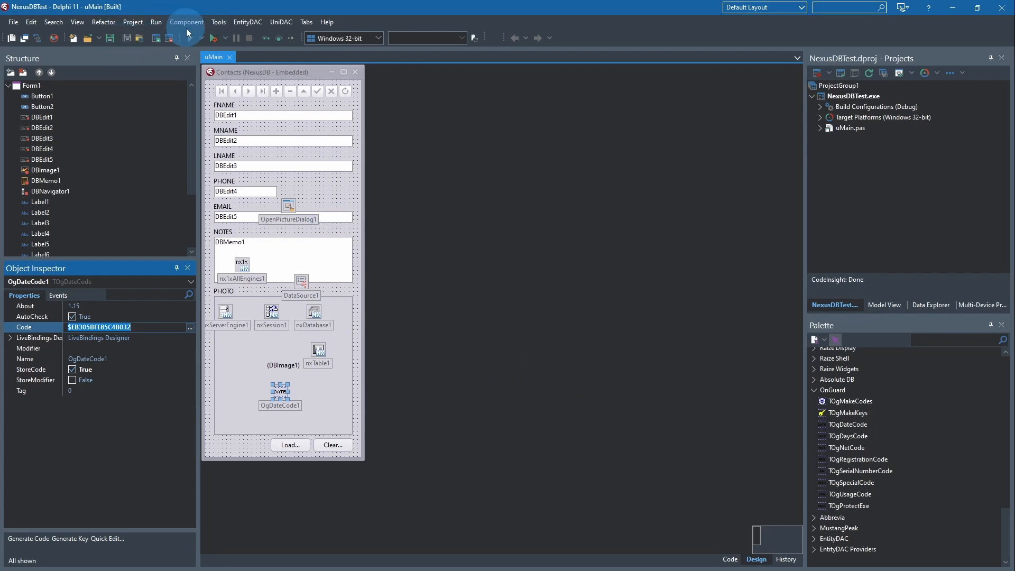
pyautogui.click(203, 38)
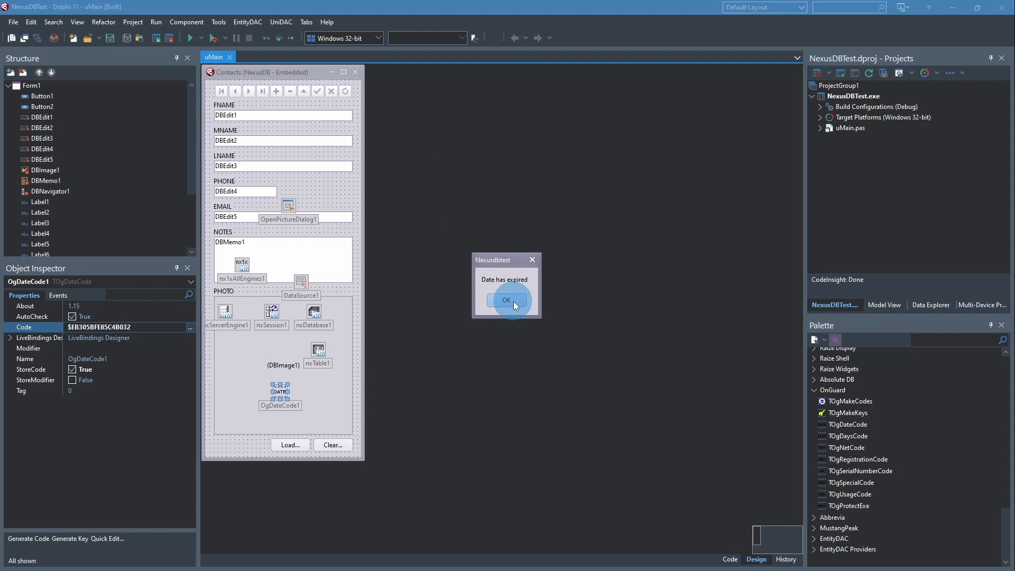
pyautogui.click(507, 300)
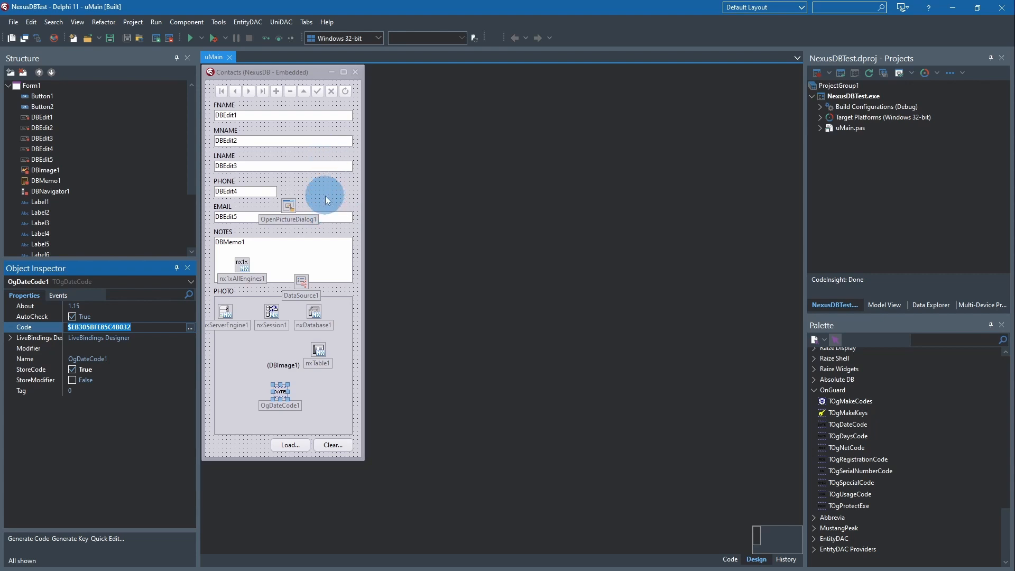
pyautogui.moveTo(324, 190)
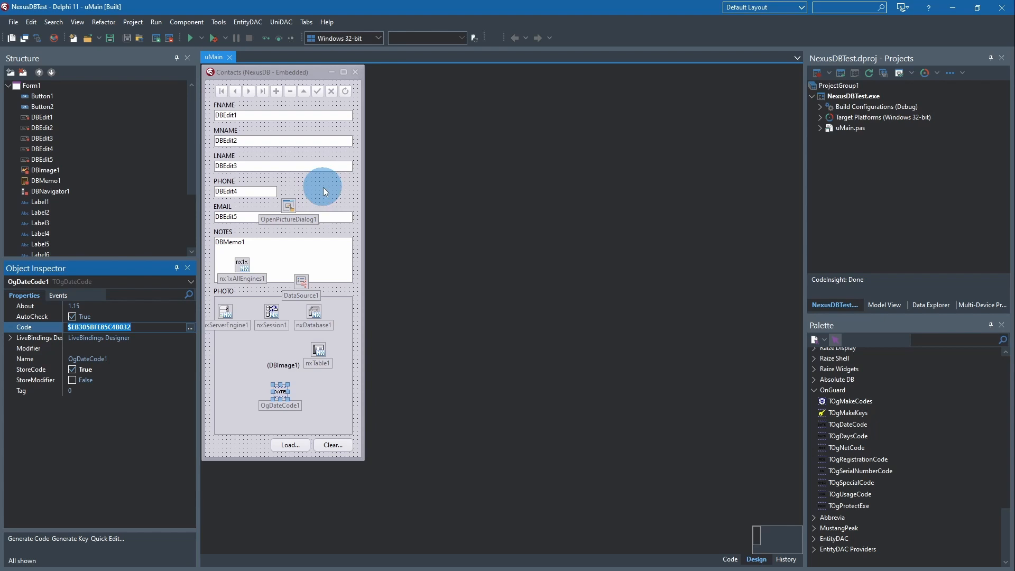
pyautogui.moveTo(324, 190)
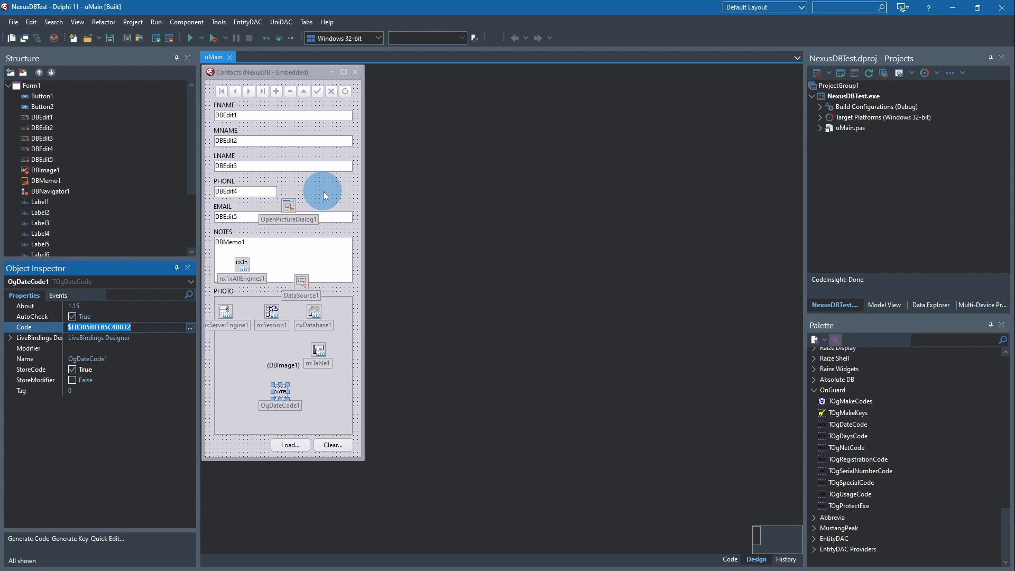
pyautogui.moveTo(322, 187)
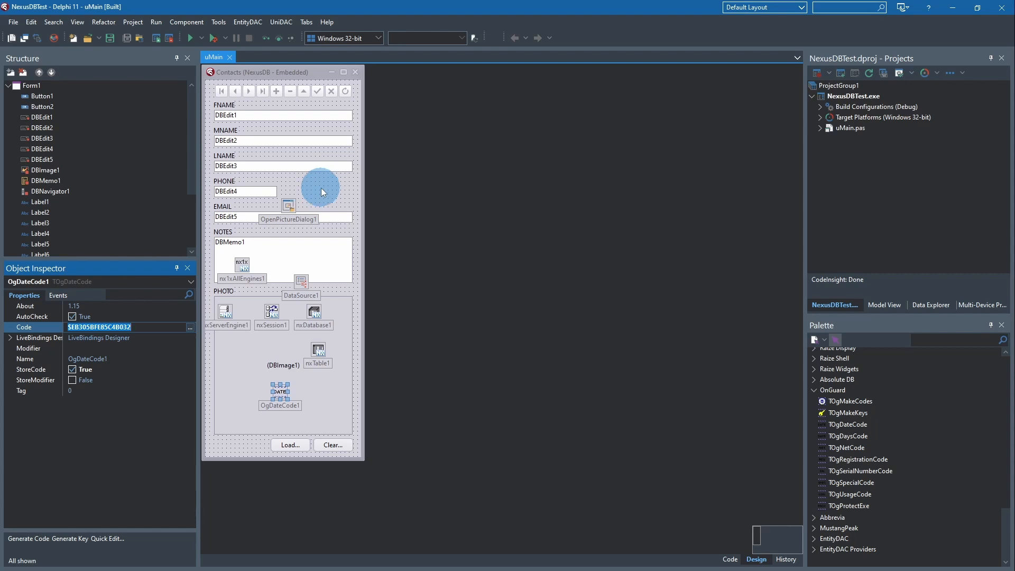
pyautogui.moveTo(284, 341)
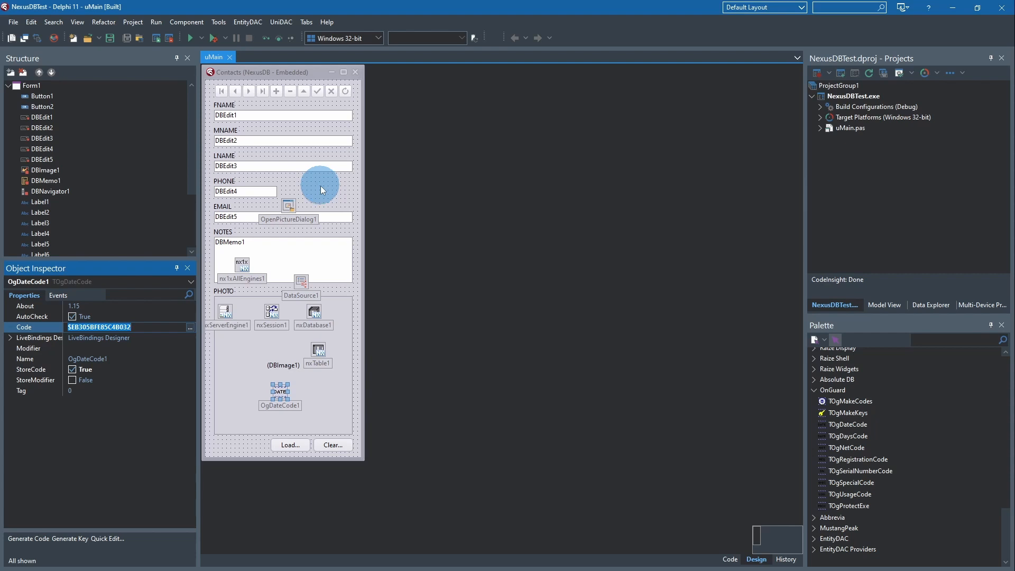
pyautogui.moveTo(307, 170)
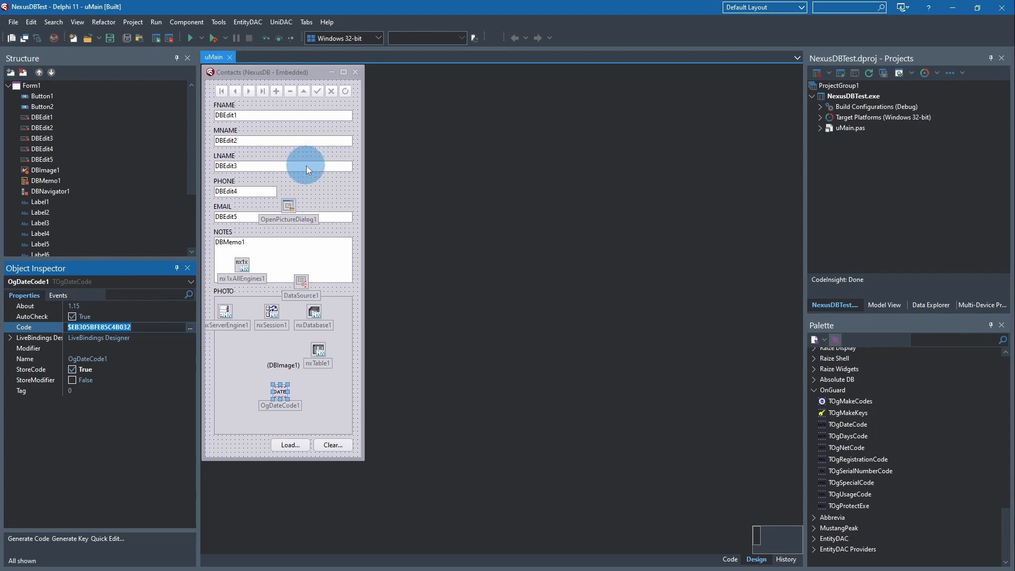
pyautogui.moveTo(316, 194)
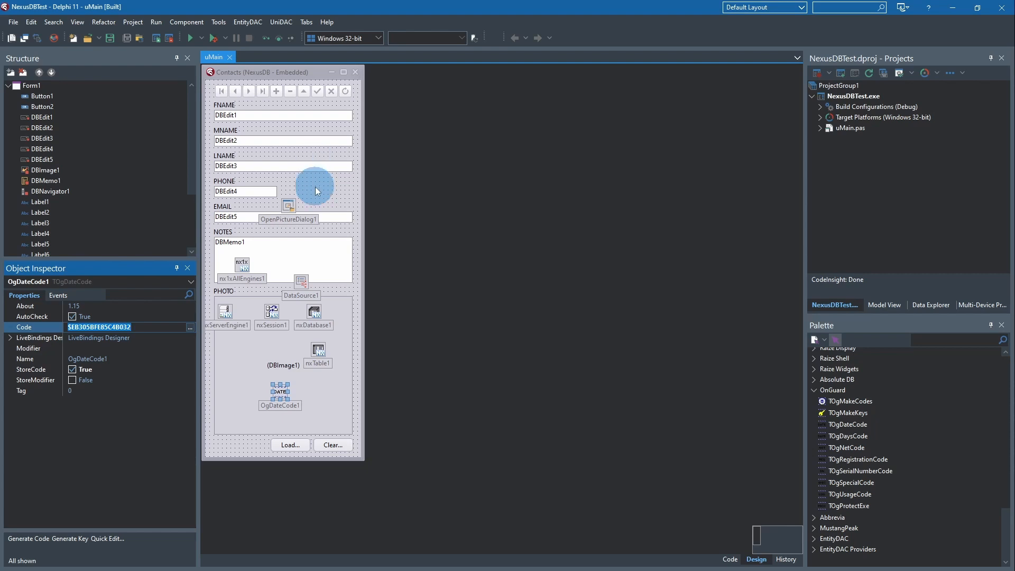
pyautogui.moveTo(202, 358)
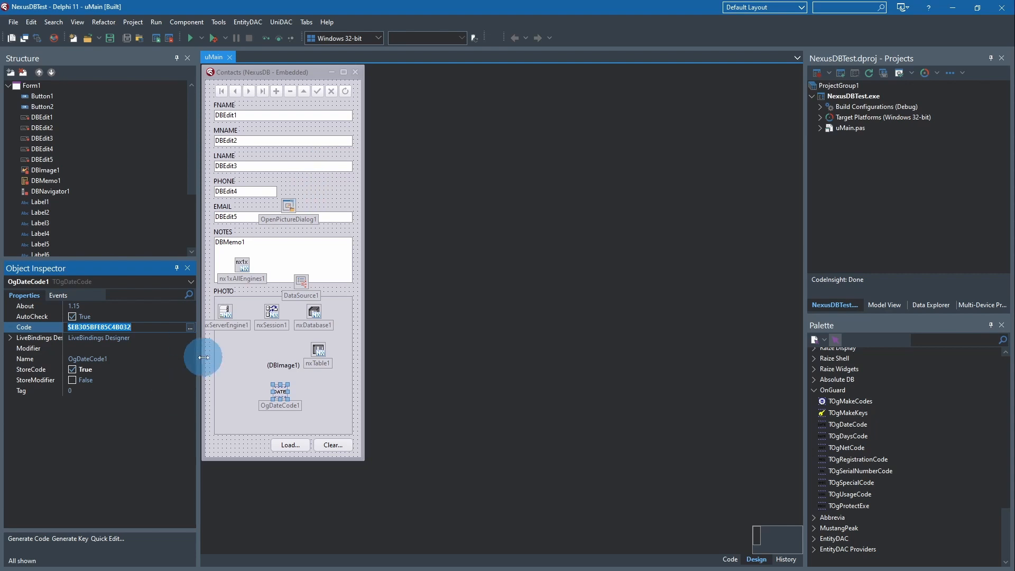
pyautogui.moveTo(215, 379)
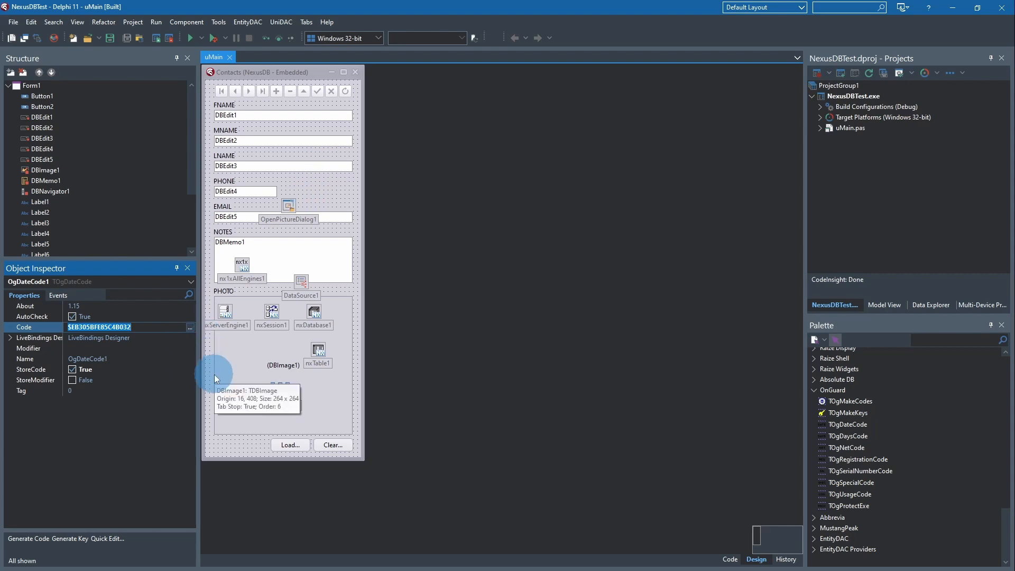